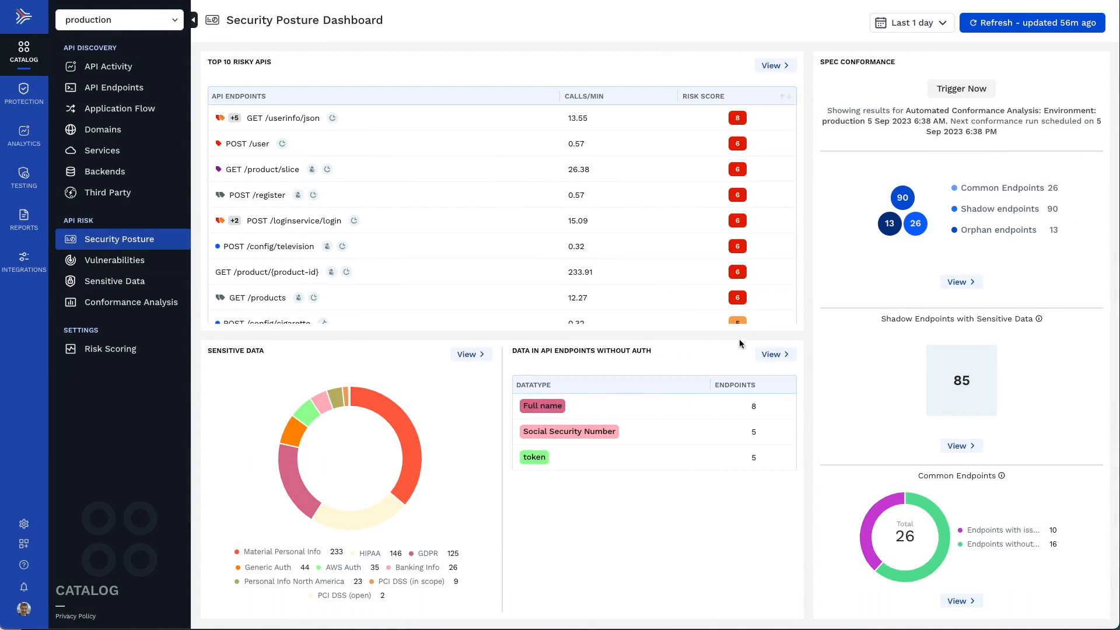
mouse_move(655, 66)
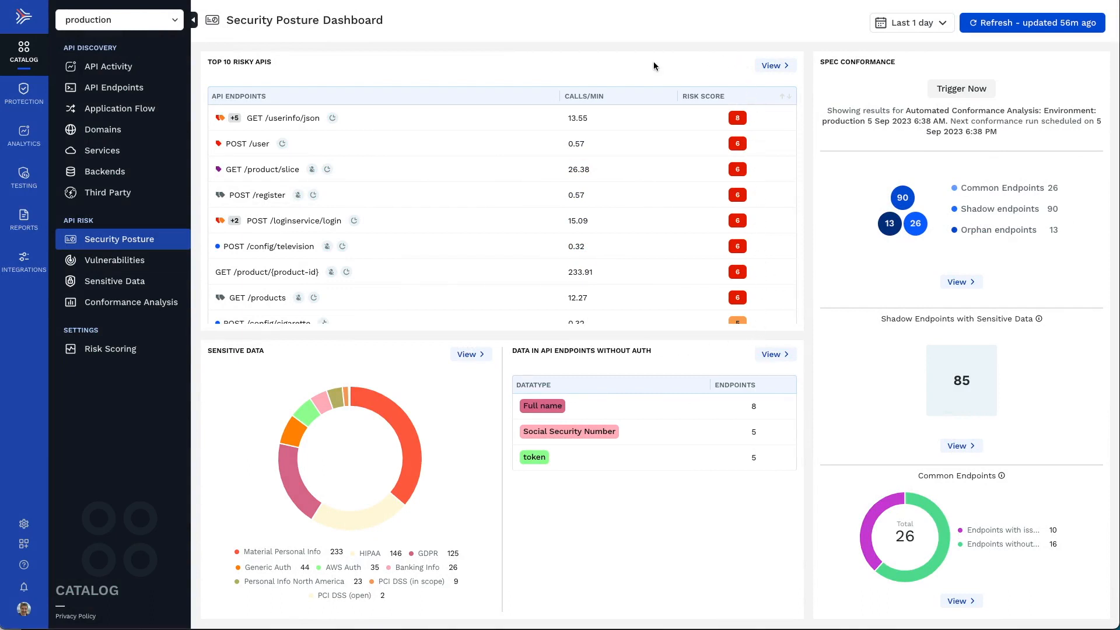
mouse_move(480, 220)
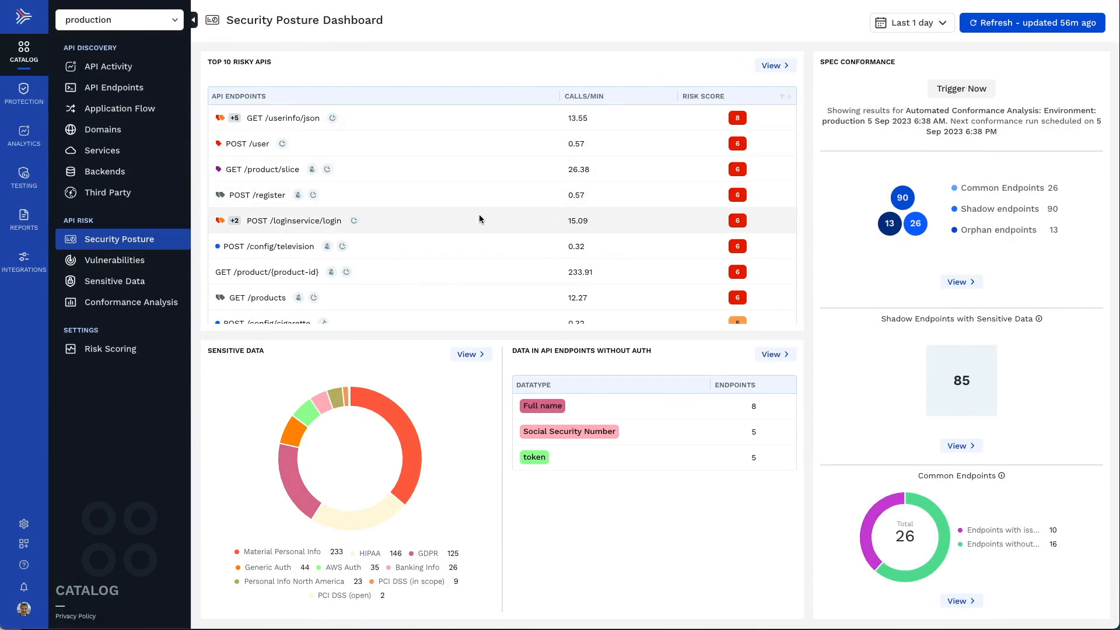
mouse_move(723, 245)
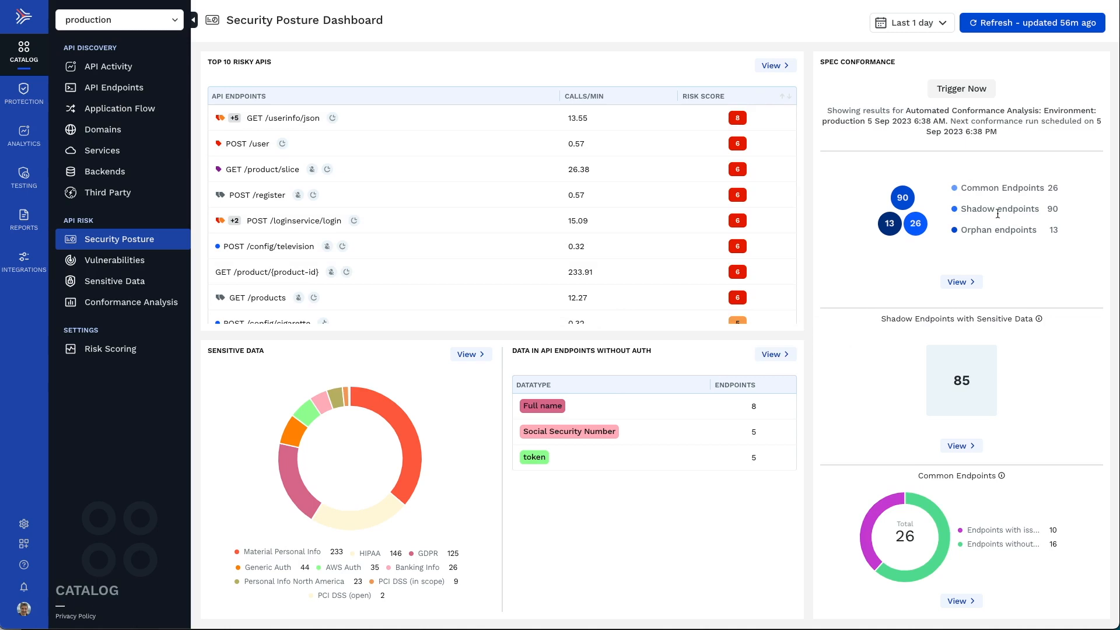
mouse_move(963, 378)
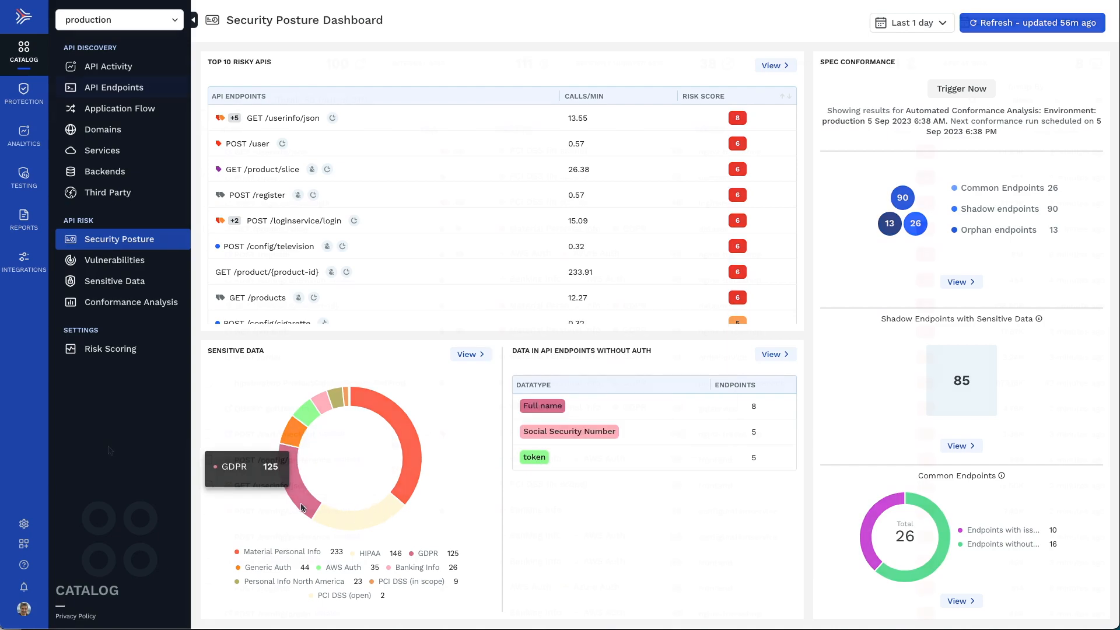
Open the GET /userinfo/json endpoint page from the Top 10 Risky APIs table.
click(113, 87)
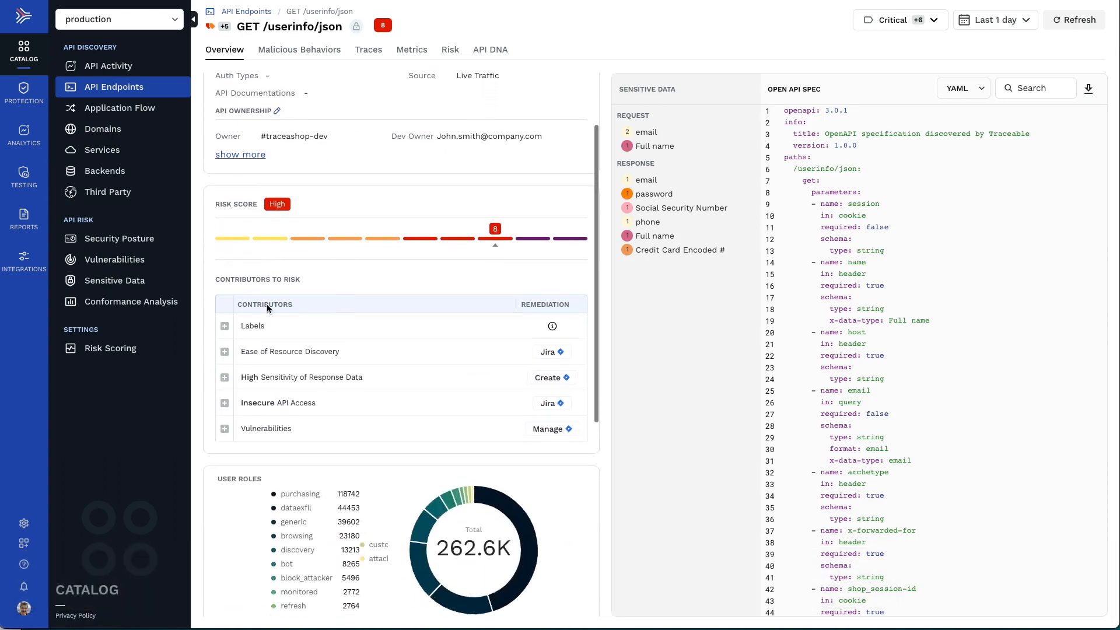
Expand the Ease of Resource Discovery and High Sensitivity risk factors and the full API ownership details.
click(224, 295)
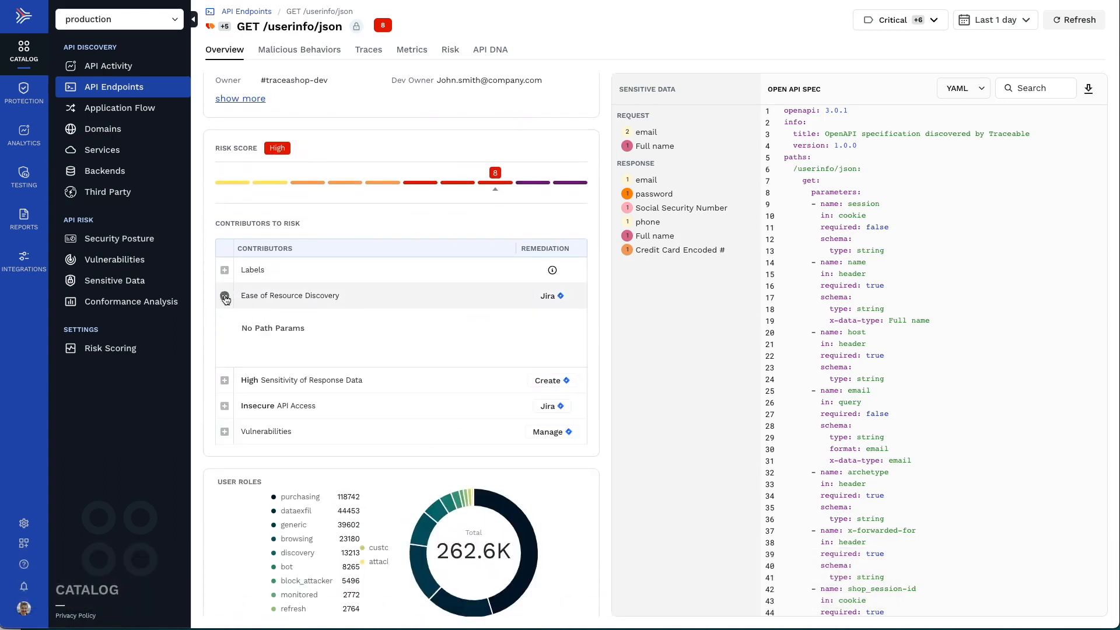
click(224, 380)
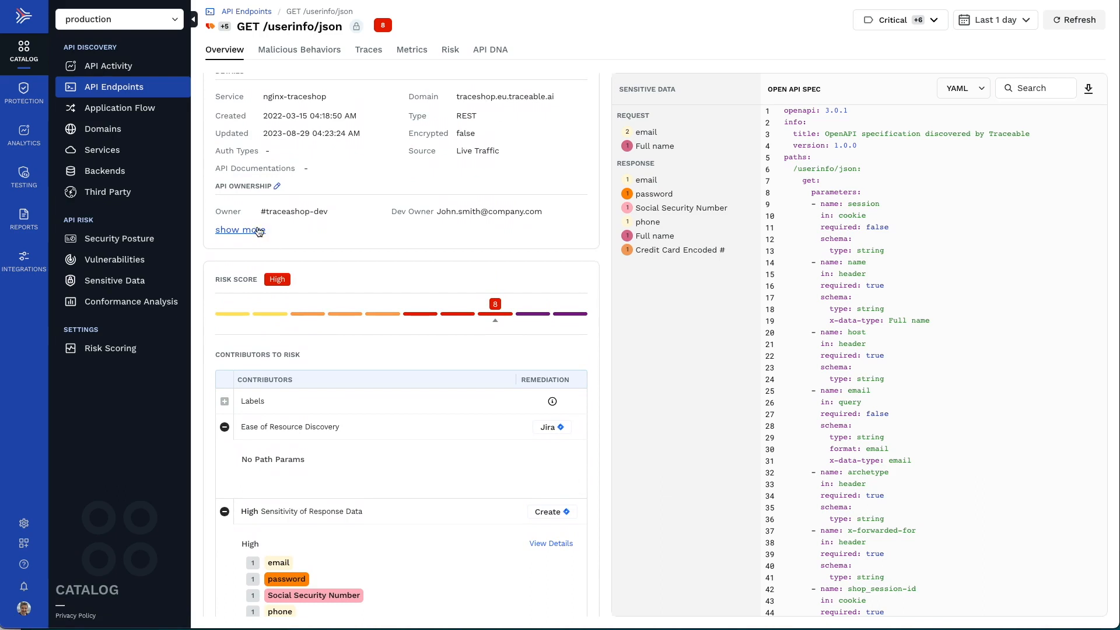
click(239, 230)
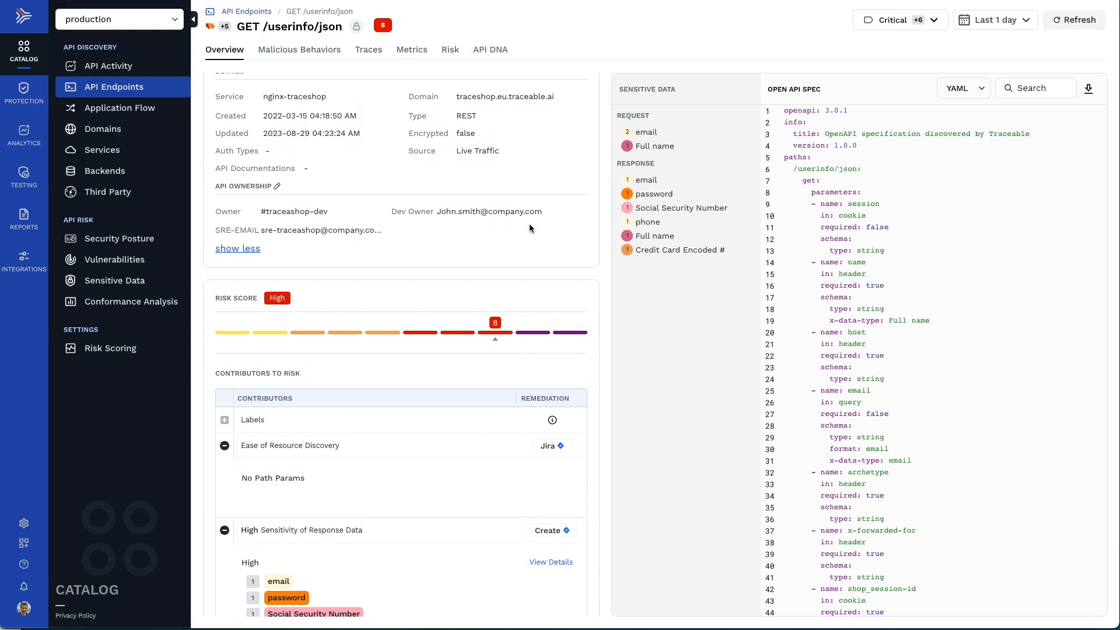
Locate Social Security Number and Credit Card Encoded # in the spec, then open the Sensitive Data catalog.
click(681, 207)
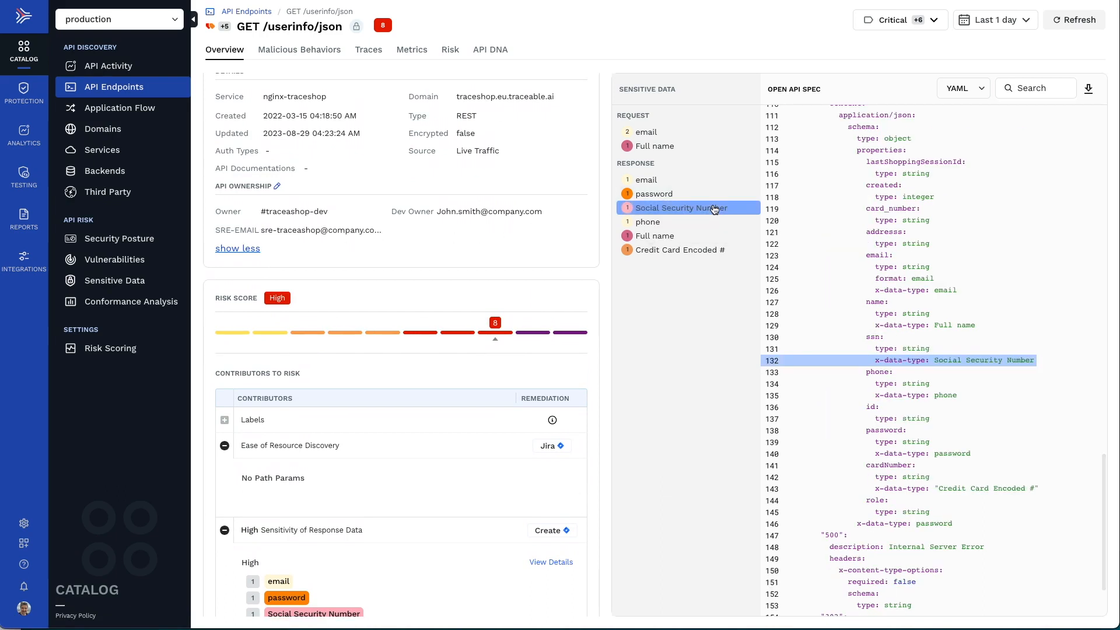
click(680, 249)
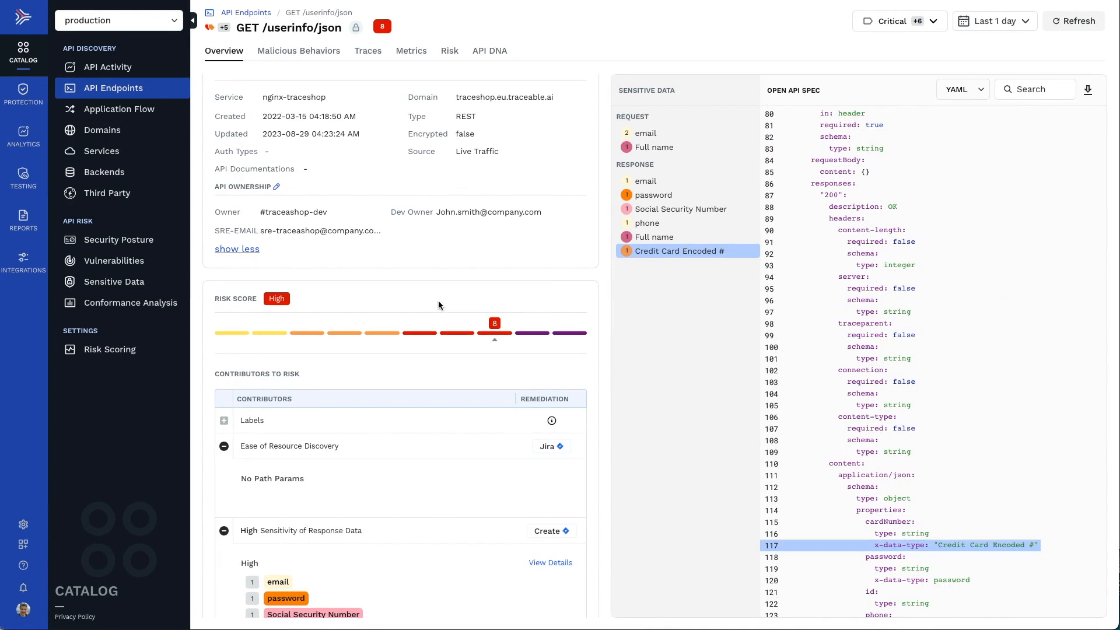
click(115, 281)
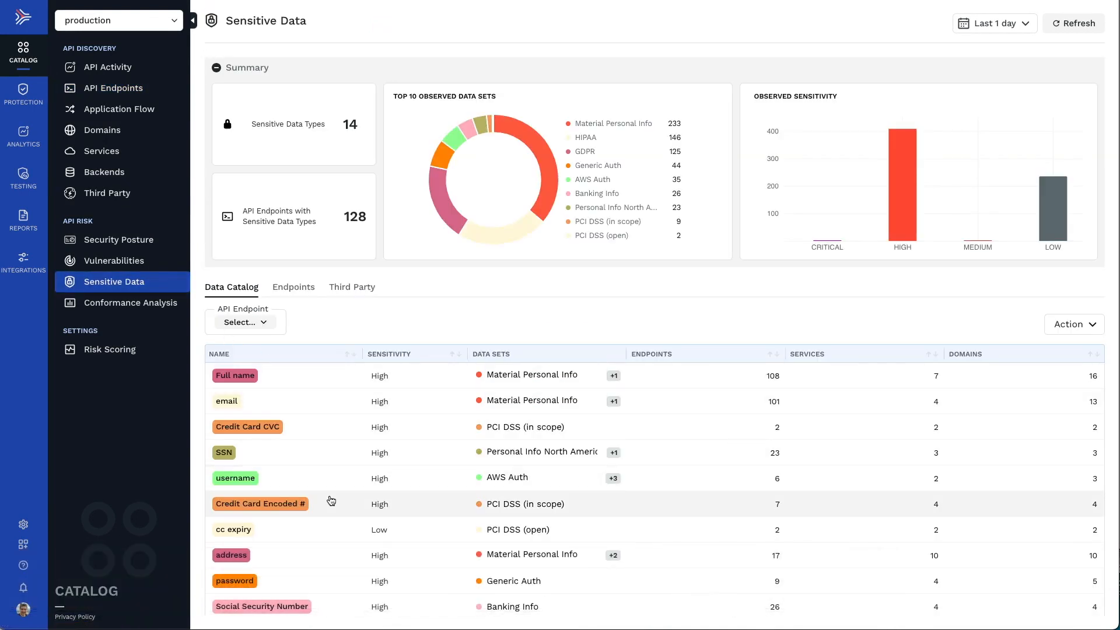
mouse_move(733, 506)
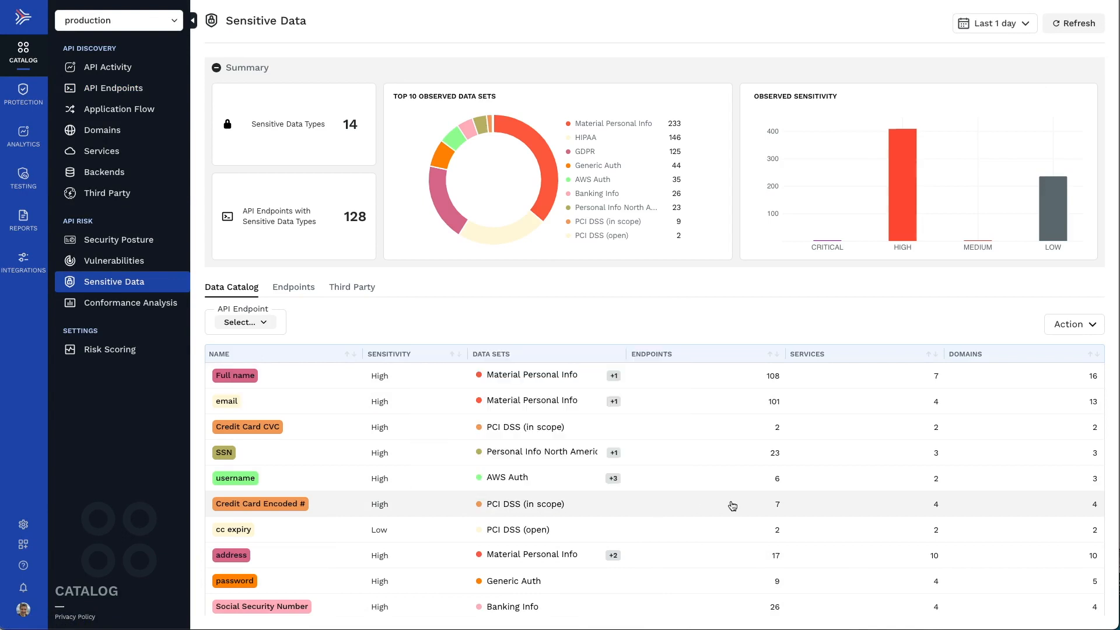
List the 7 endpoints exposing Credit Card Encoded #, sorted by risk.
click(776, 504)
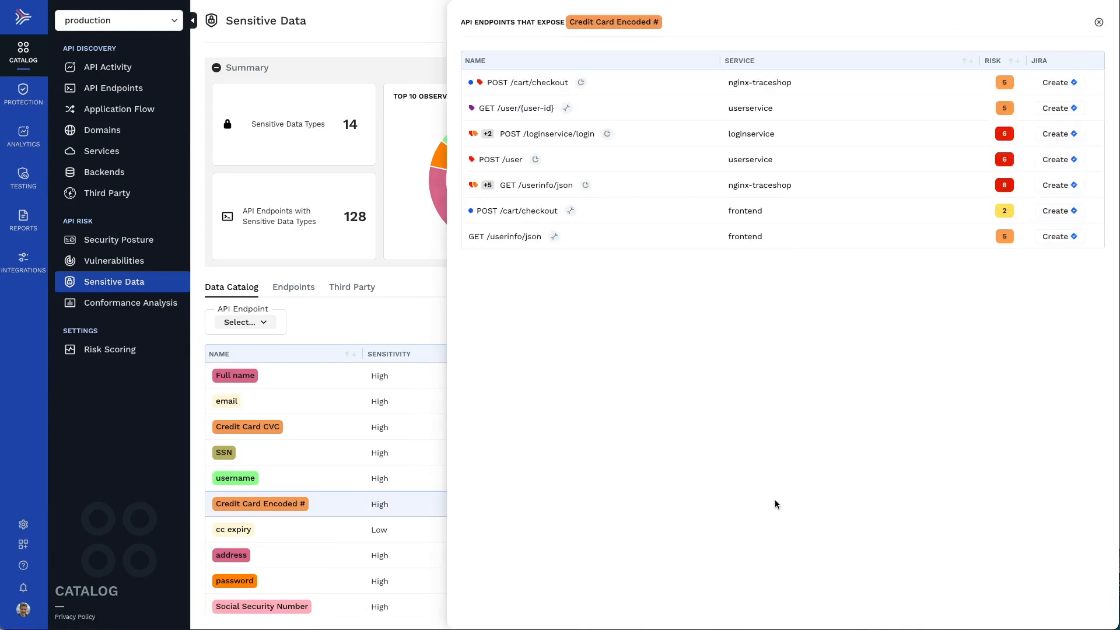
mouse_move(1012, 64)
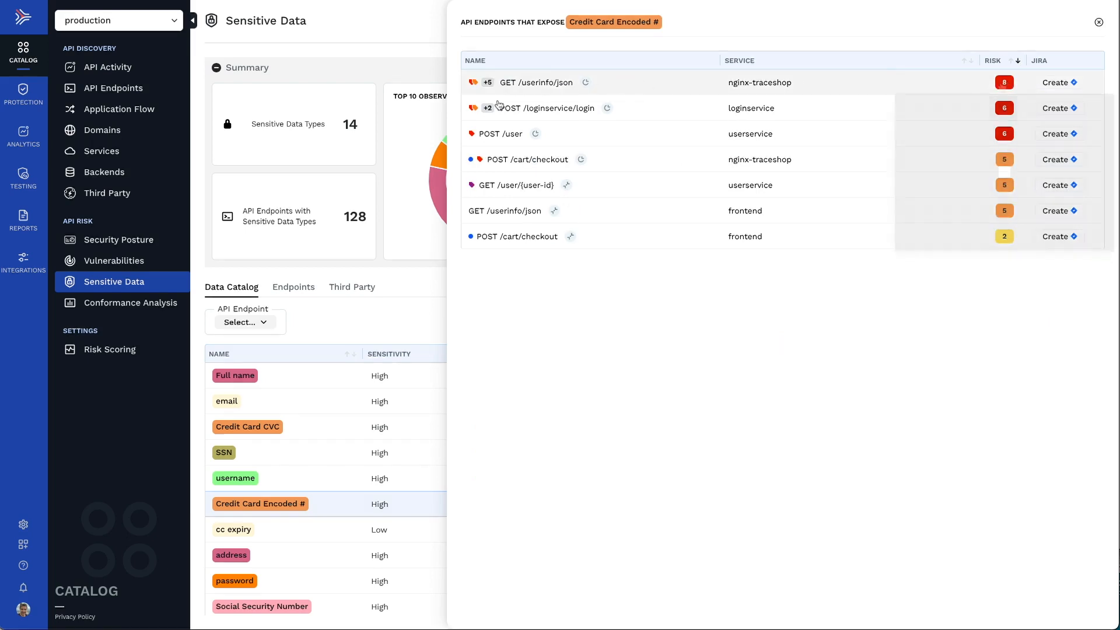
click(107, 193)
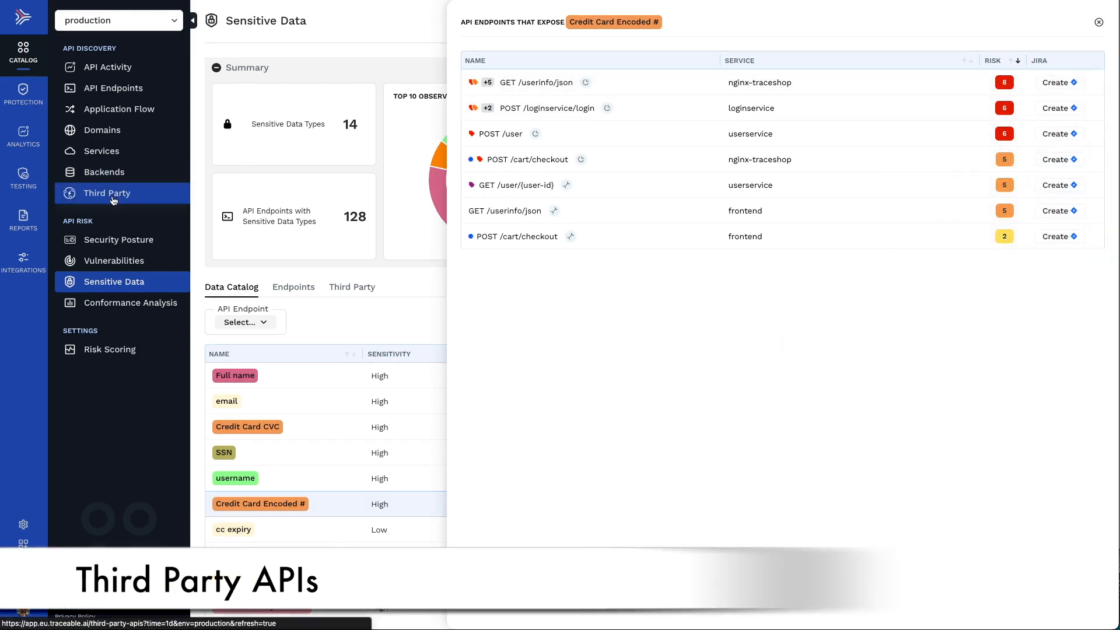
Show HighTechApp's third-party APIs and open the marketo.com flow map.
click(108, 193)
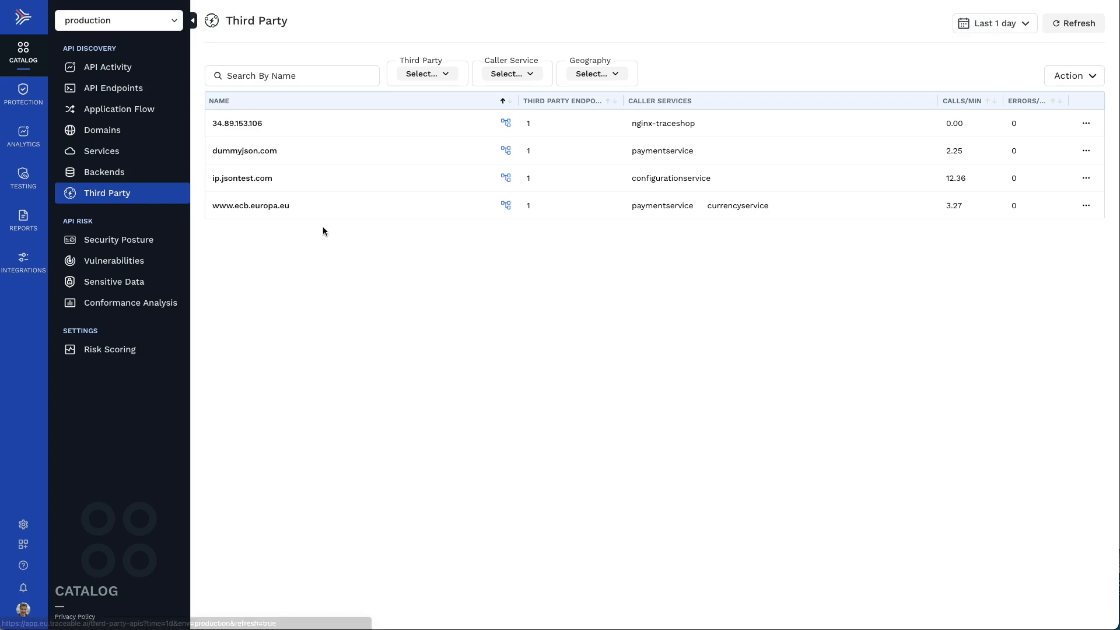
click(117, 20)
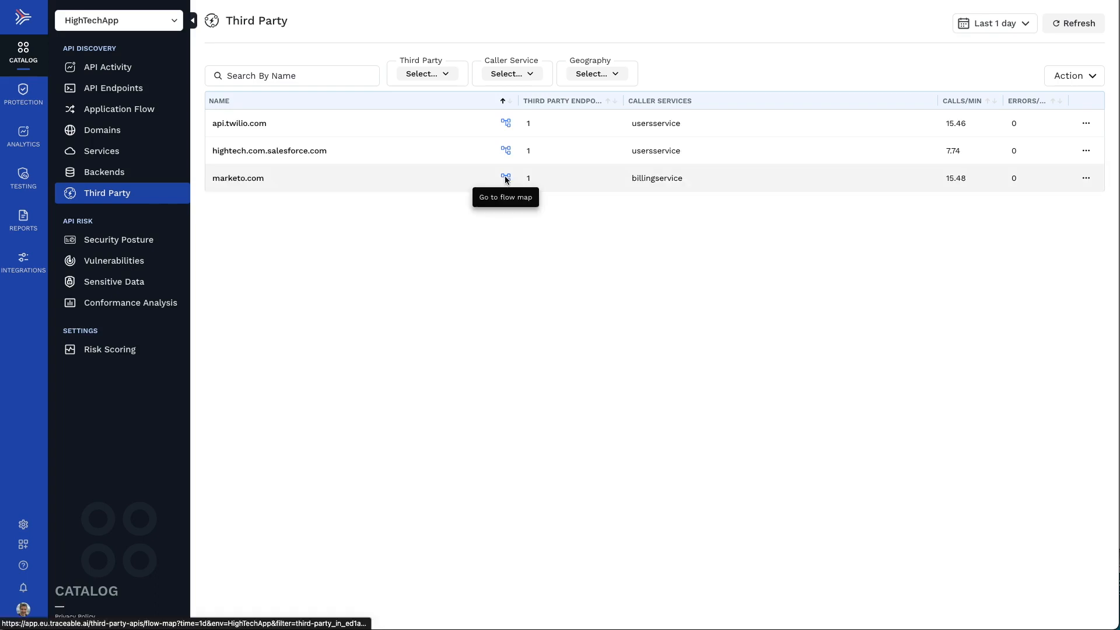
click(506, 178)
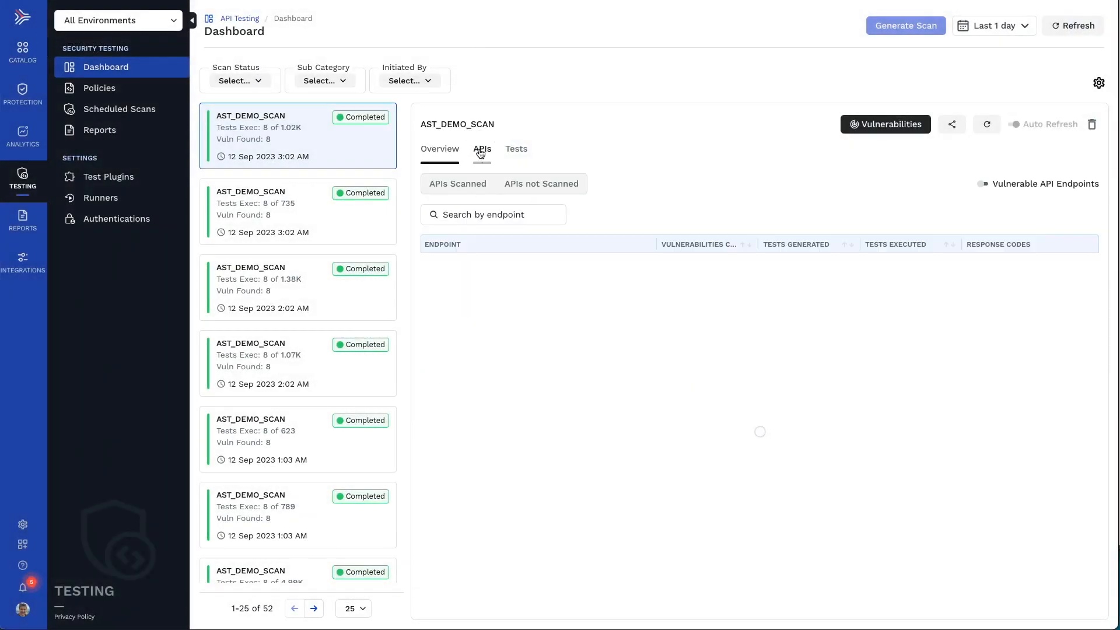
Review the AST_DEMO_SCAN tests and full summary report, then go to scan policies.
click(516, 149)
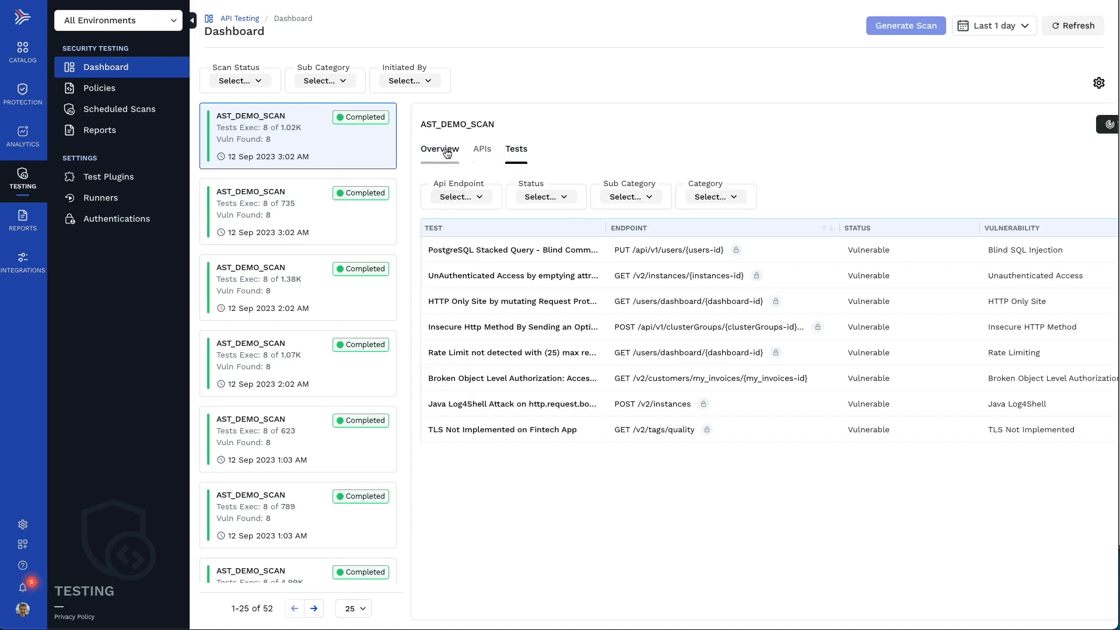
click(298, 136)
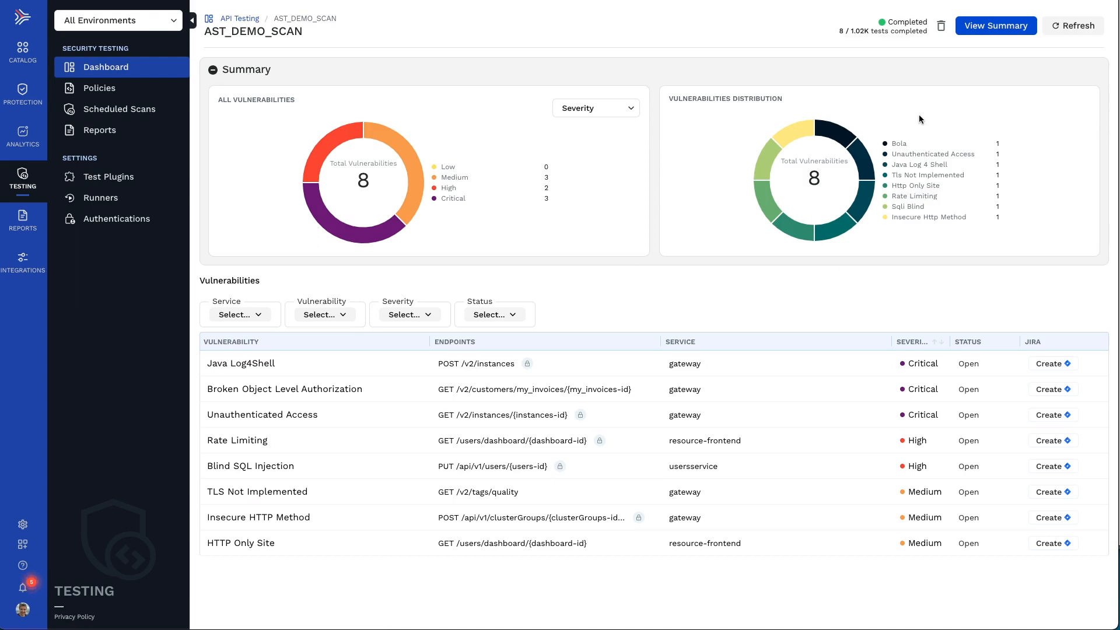
click(995, 26)
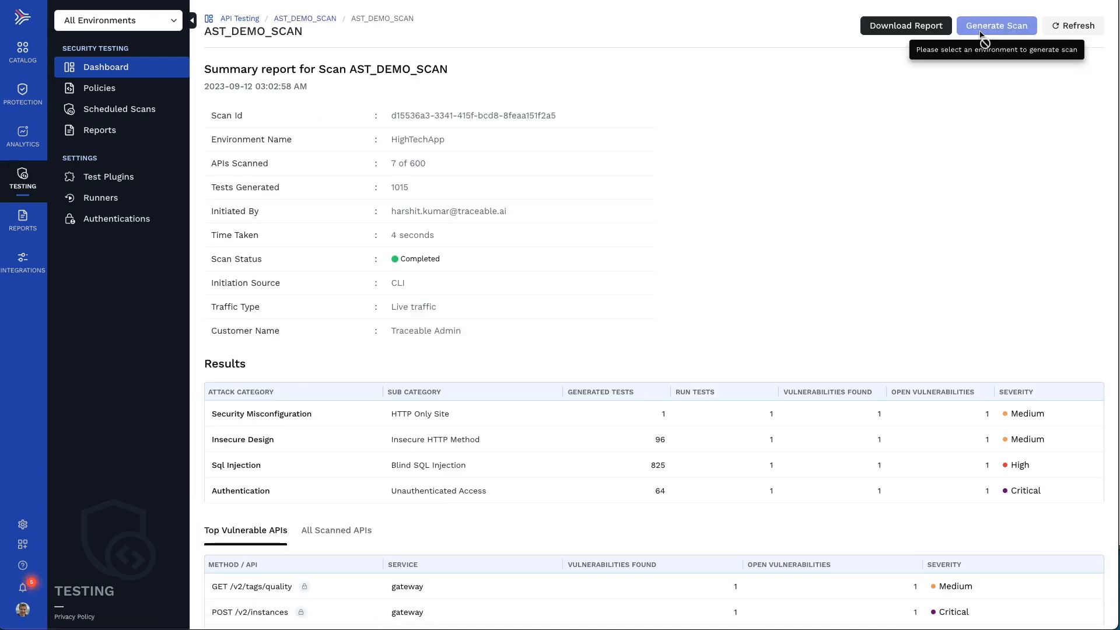
scroll(down, 3)
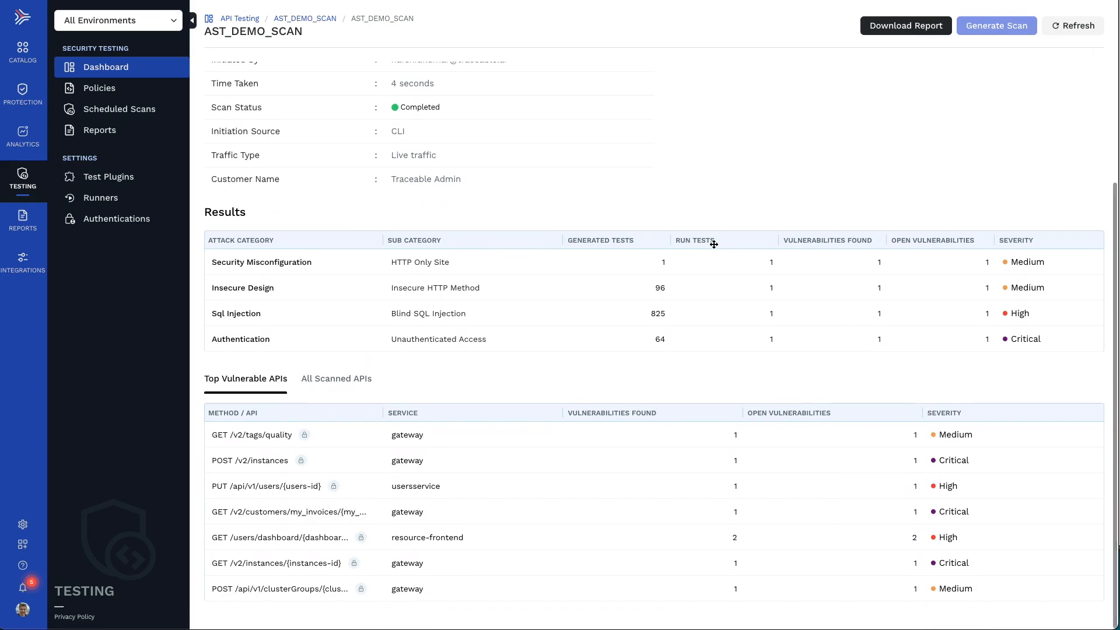
mouse_move(336, 446)
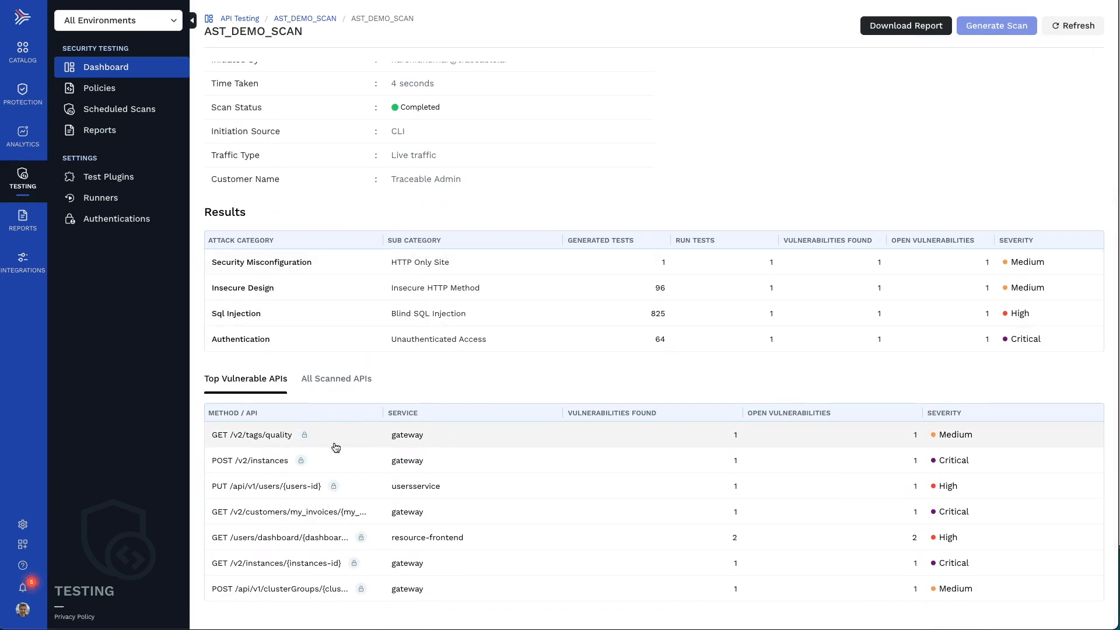
click(99, 86)
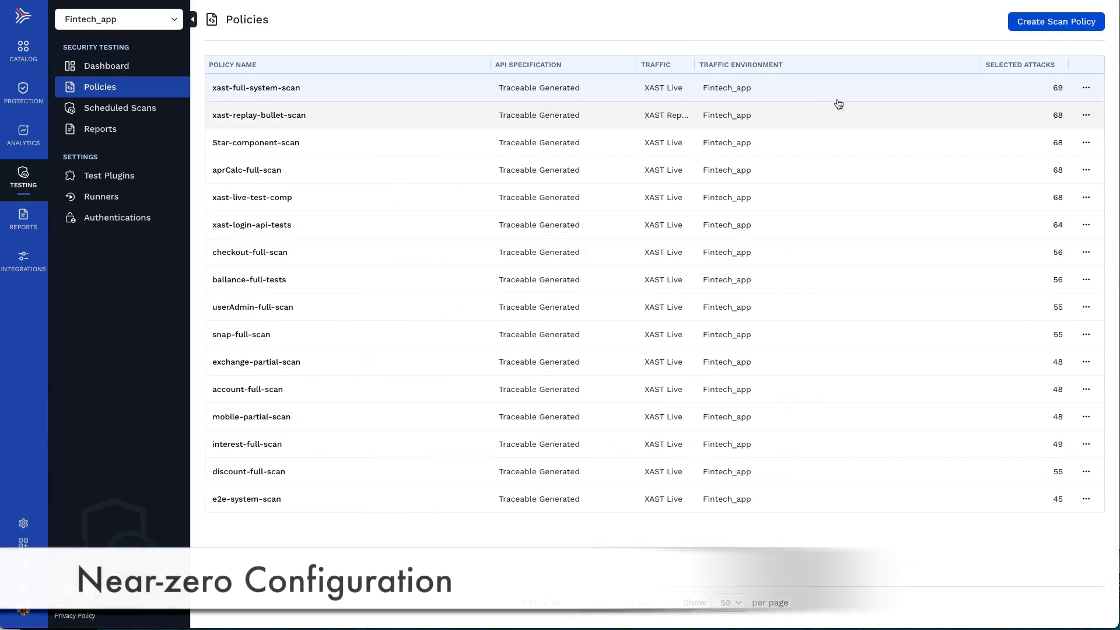
Create the new XAST Live policy 'TestScanPolicy', accepting all endpoints and all attacks.
click(1057, 22)
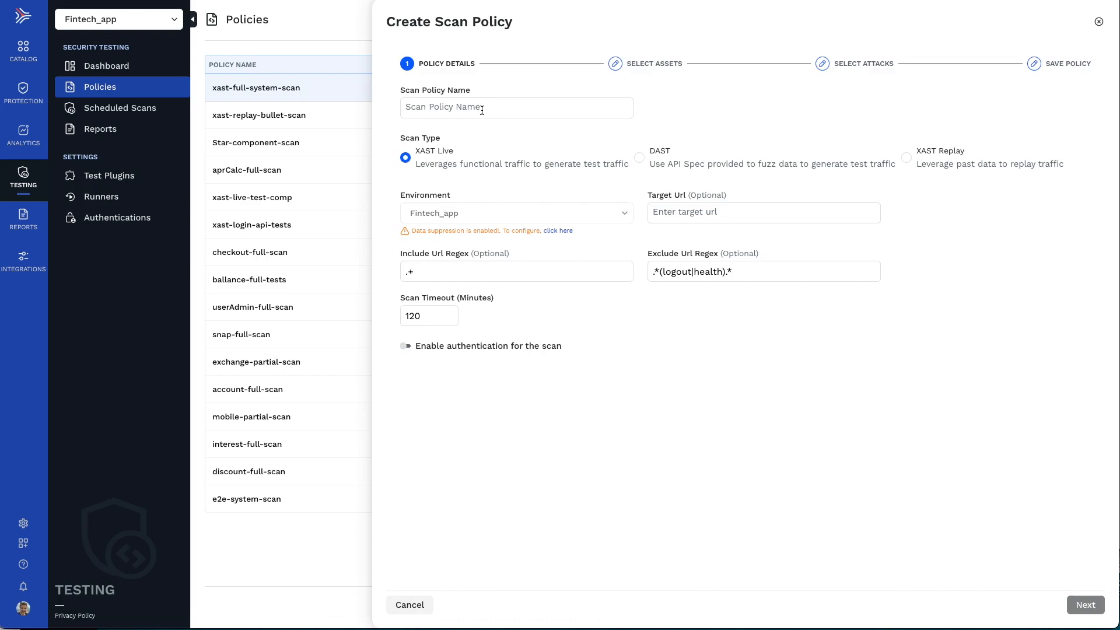
text(TestScanPolicy)
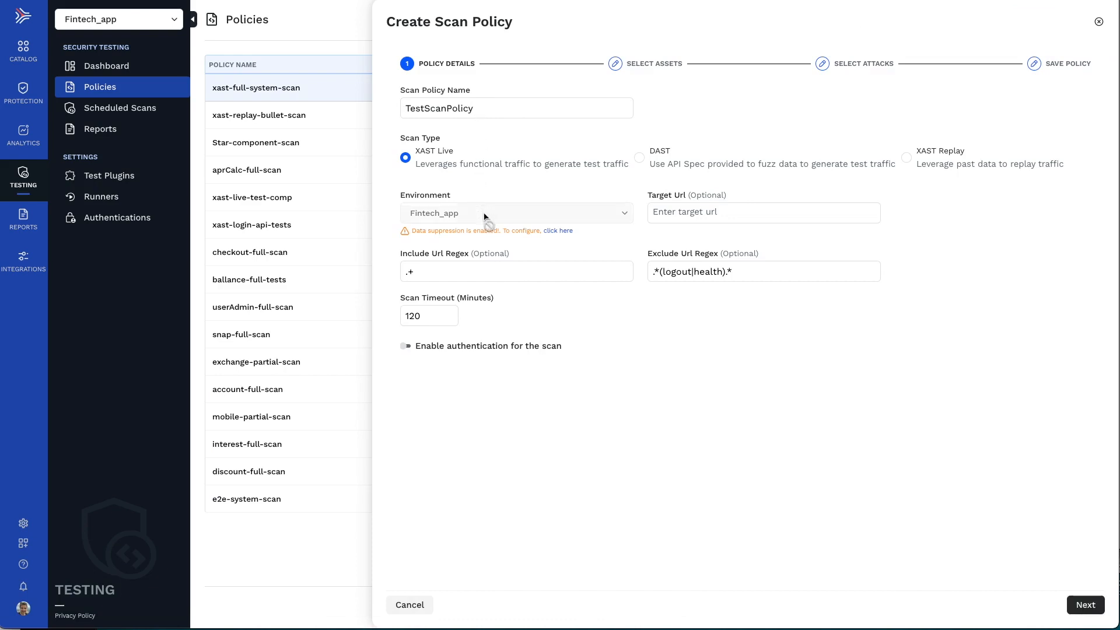
mouse_move(621, 177)
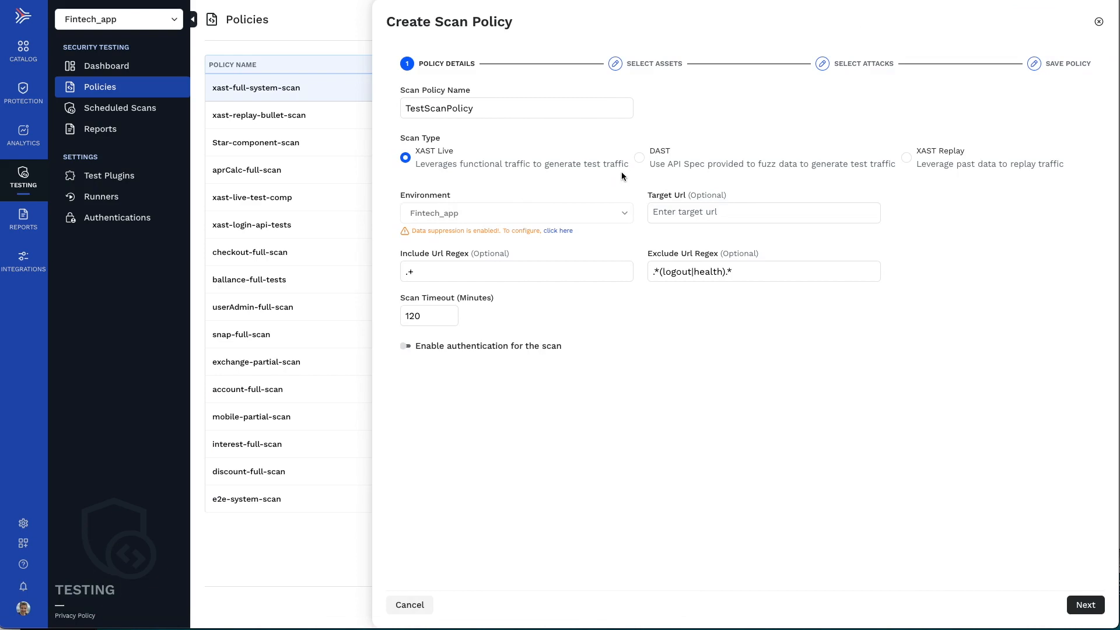
mouse_move(967, 537)
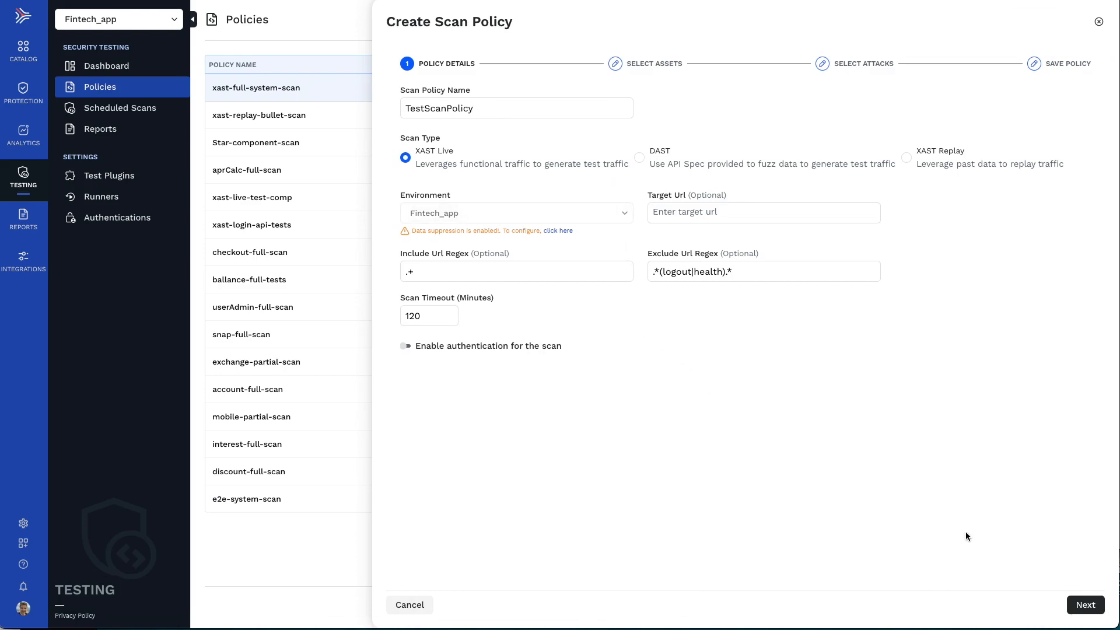
click(1085, 605)
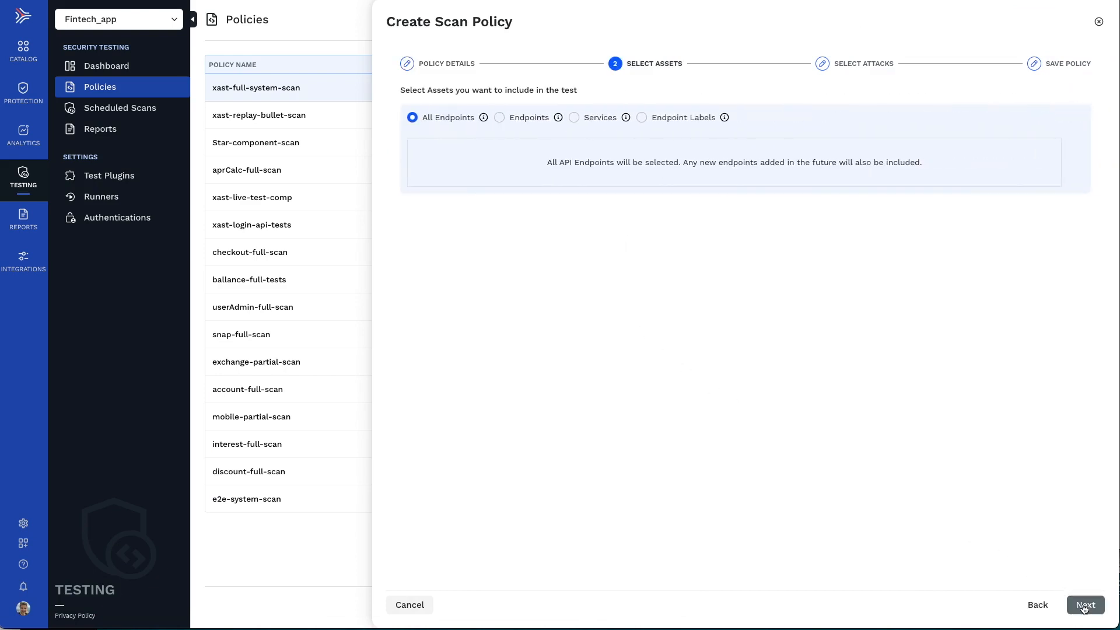
click(1085, 604)
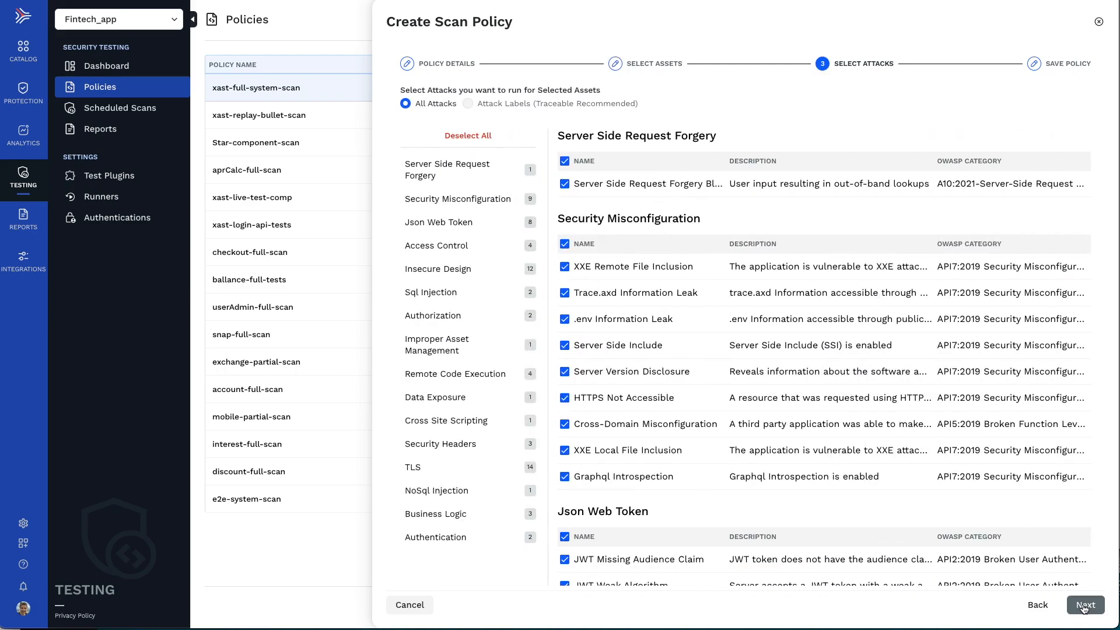
click(1086, 605)
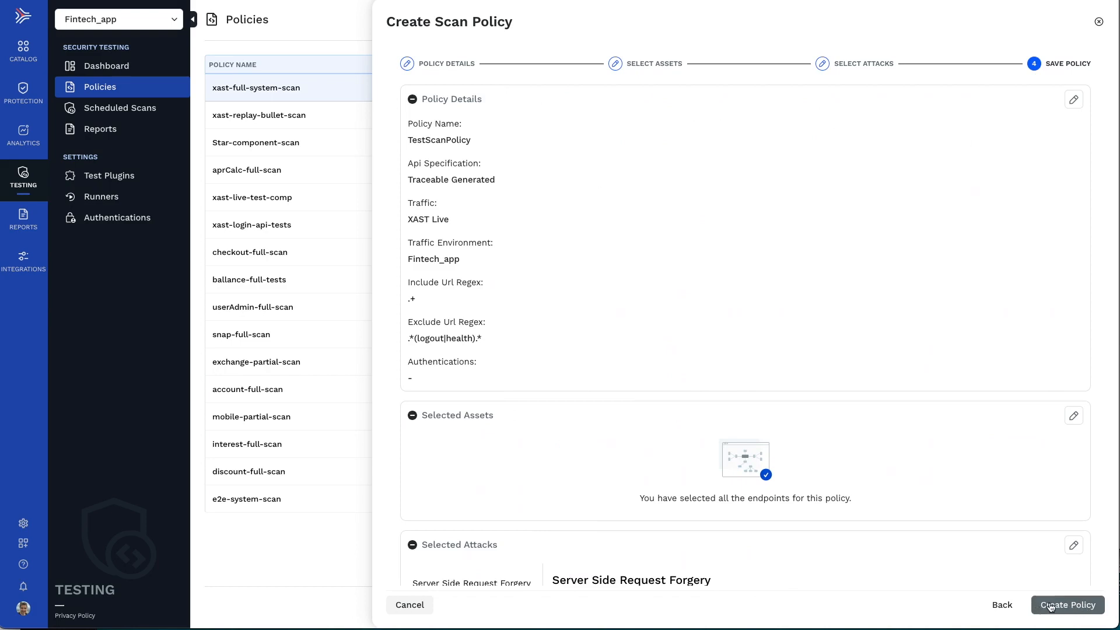
mouse_move(1067, 605)
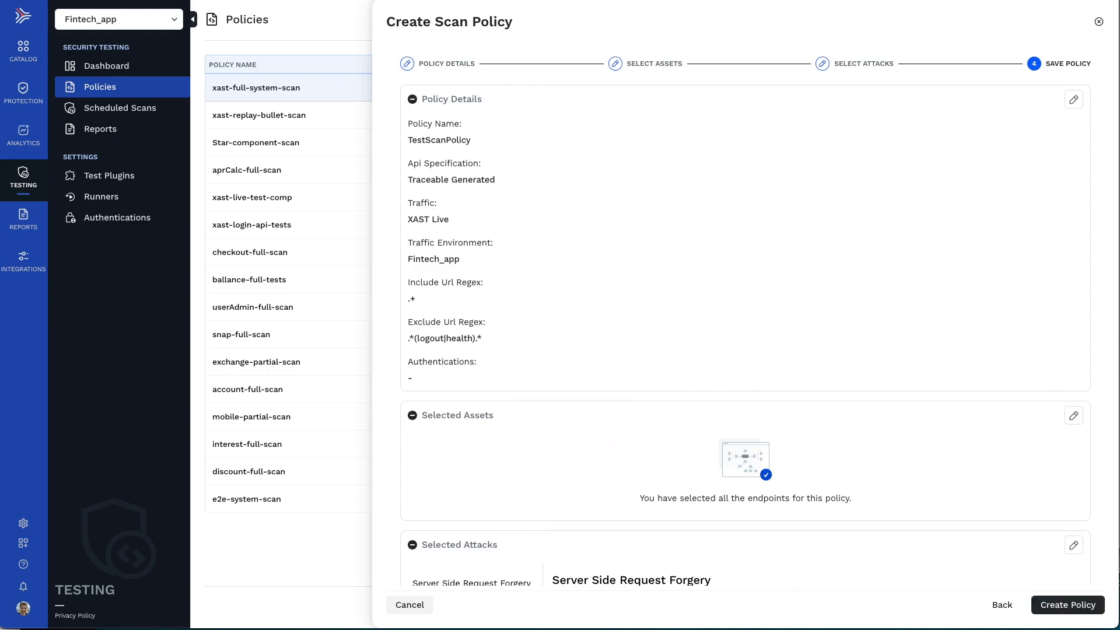
click(106, 65)
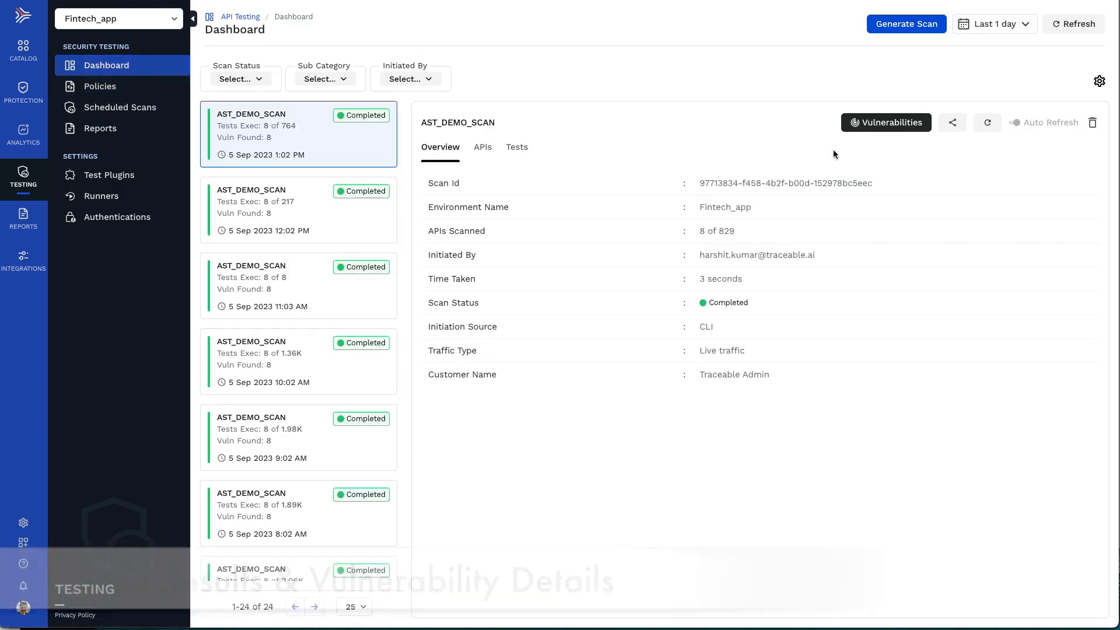
Open the AST_DEMO_SCAN results and the Java Log4Shell vulnerability row.
click(886, 121)
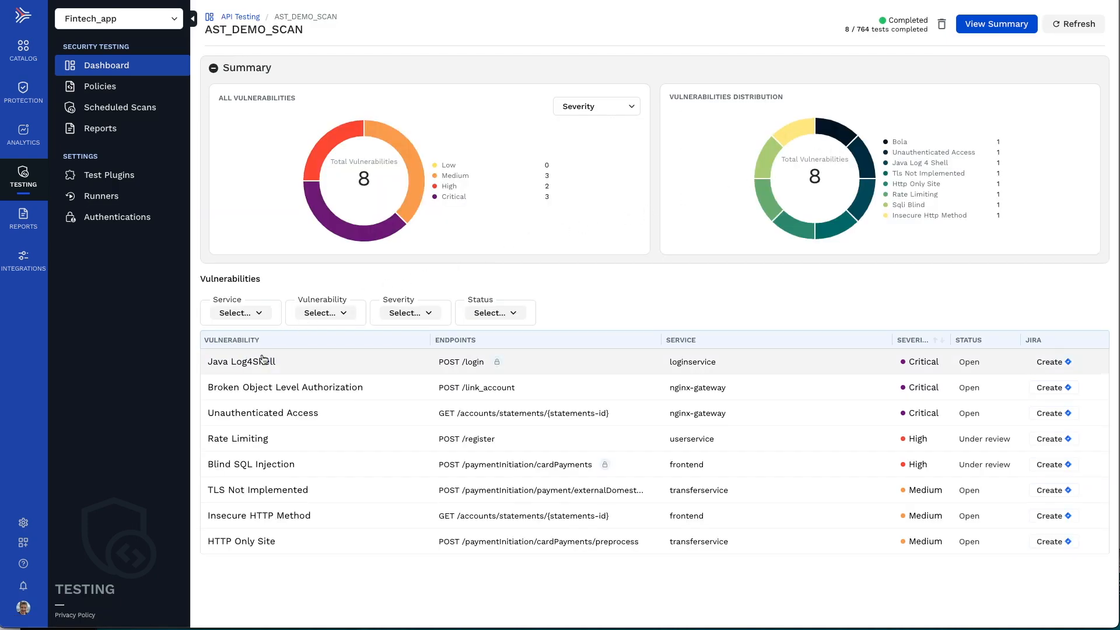
click(242, 362)
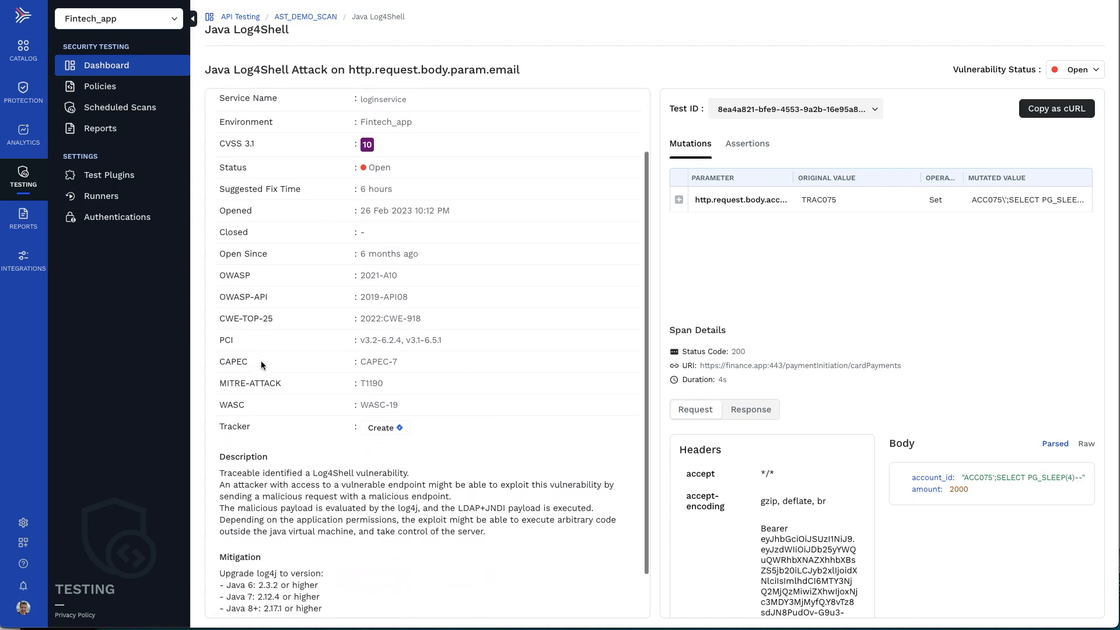
Review the Log4Shell test's failed duration assertion and the attack response.
scroll(down, 3)
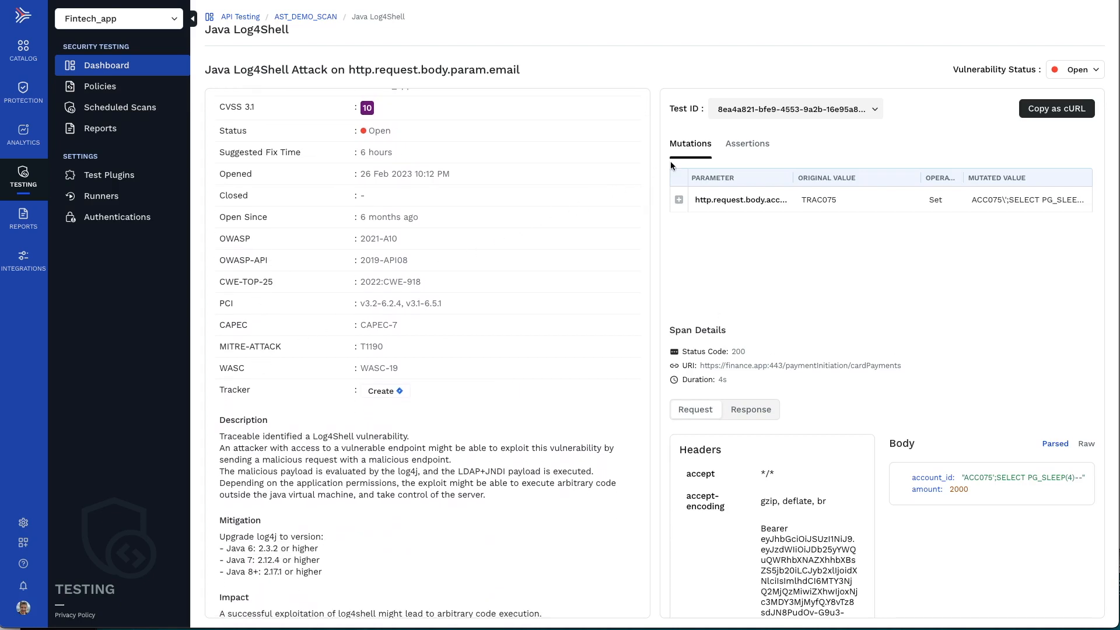
click(747, 143)
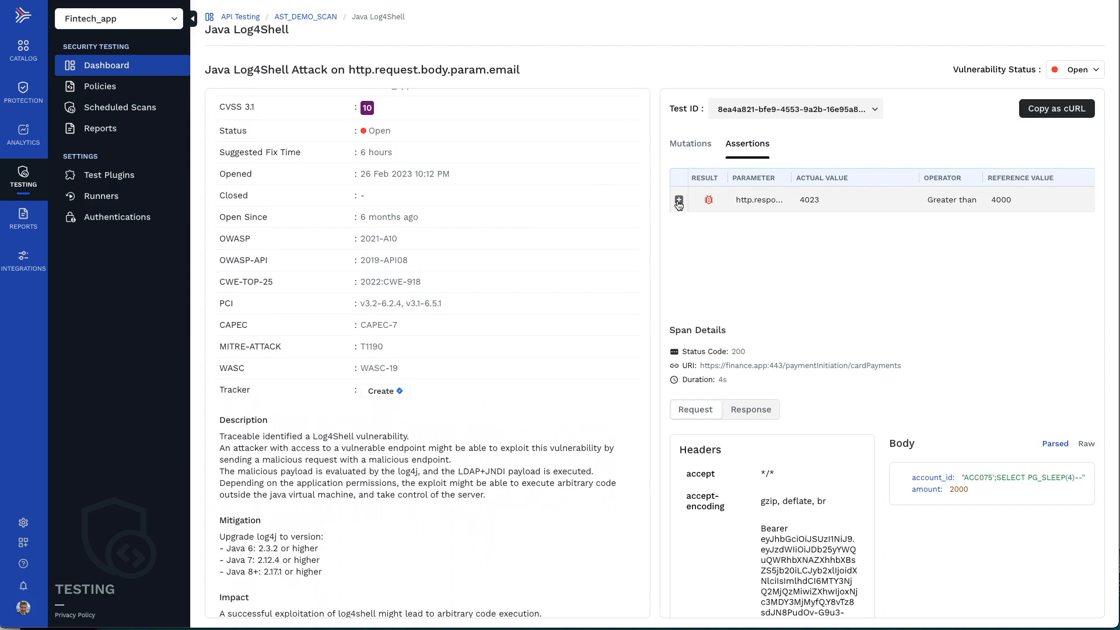
click(678, 200)
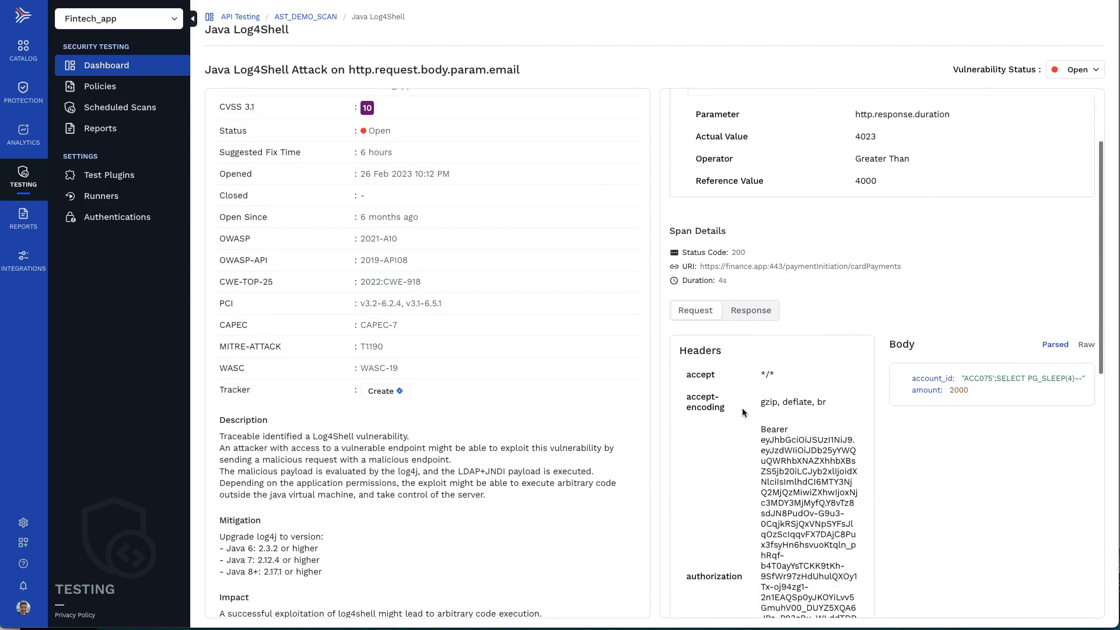
click(750, 310)
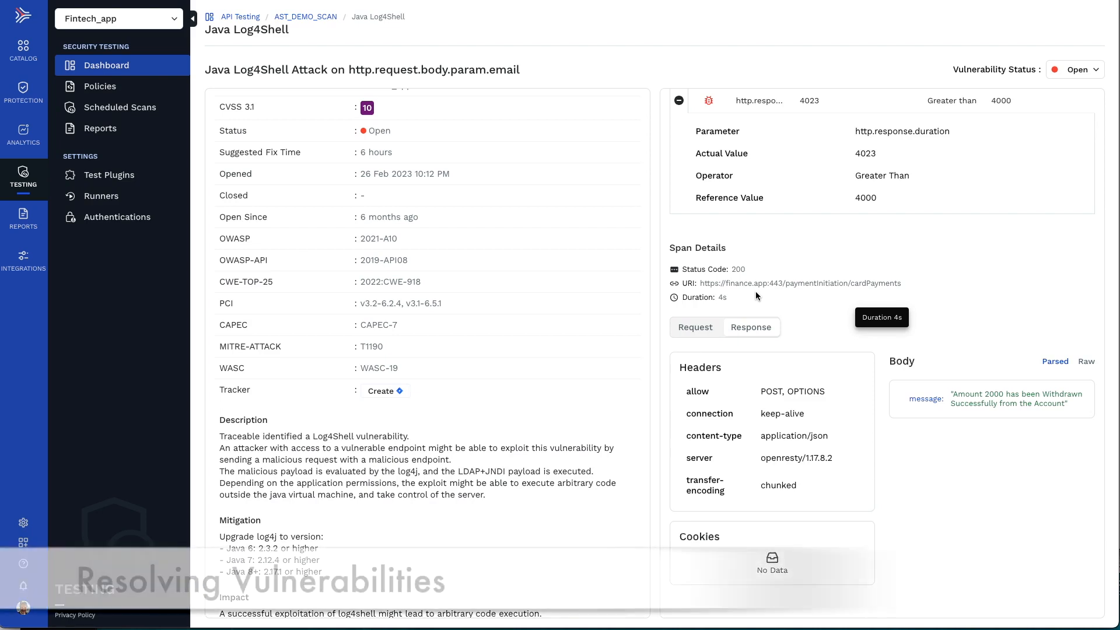
Check the vulnerability statuses and start a Jira issue for this vulnerability.
click(1075, 69)
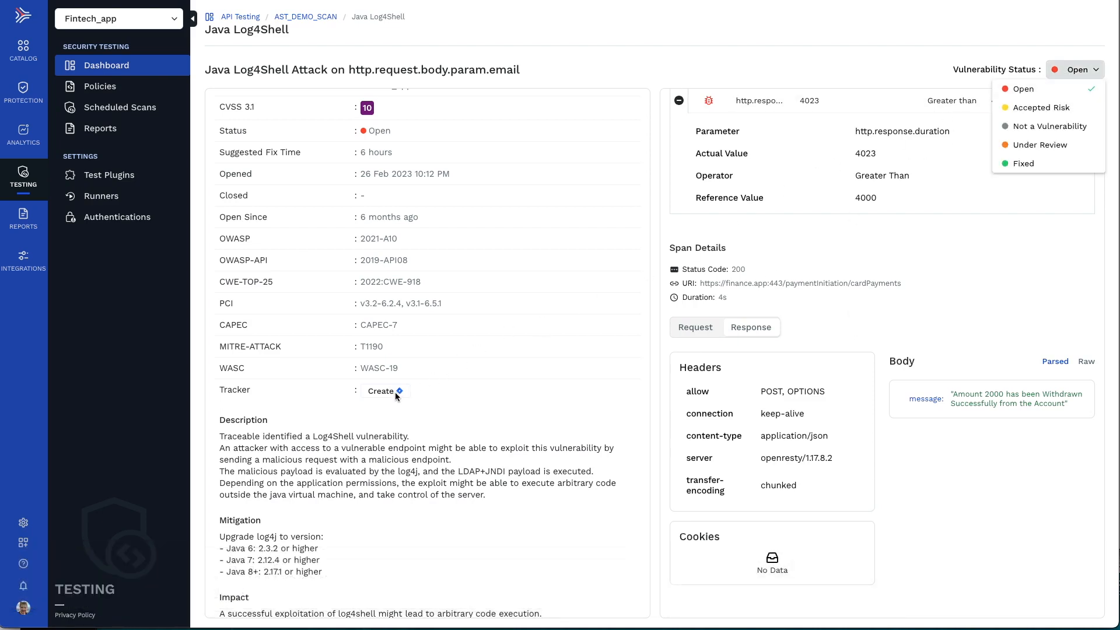
click(381, 391)
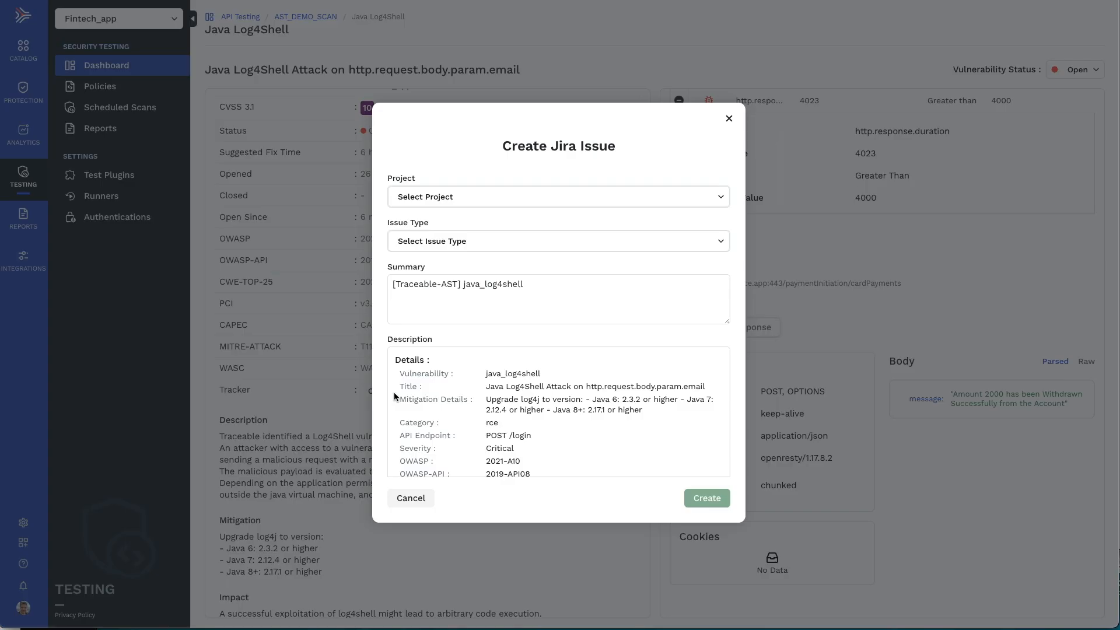
scroll(down, 3)
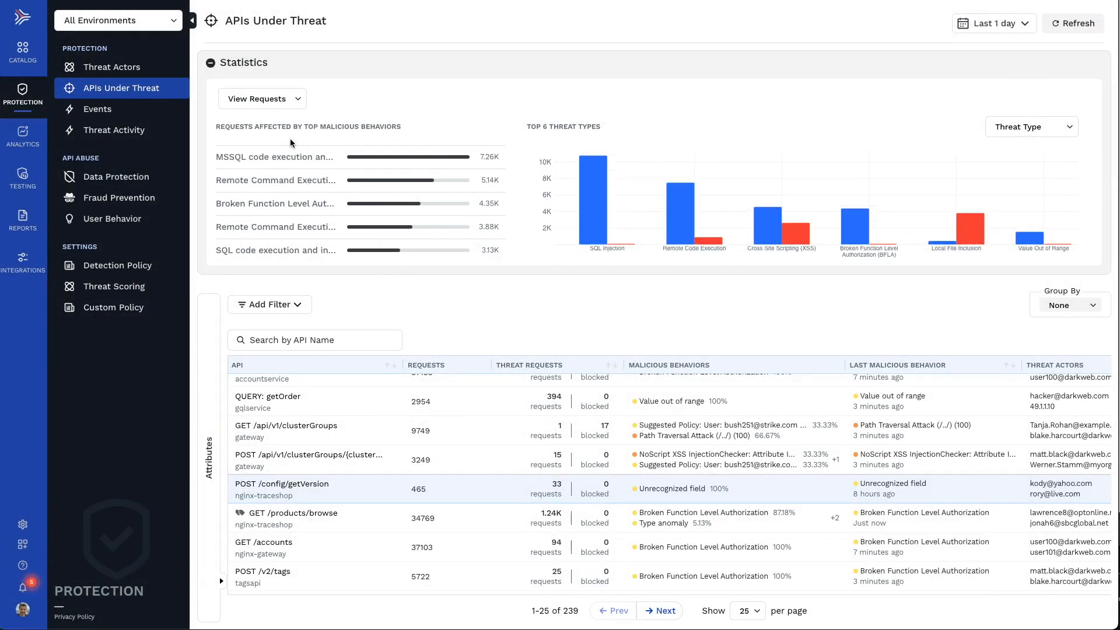
Open Threat Activity, expand its summary, and preview the NoScript XSS attribute injection threat.
scroll(down, 3)
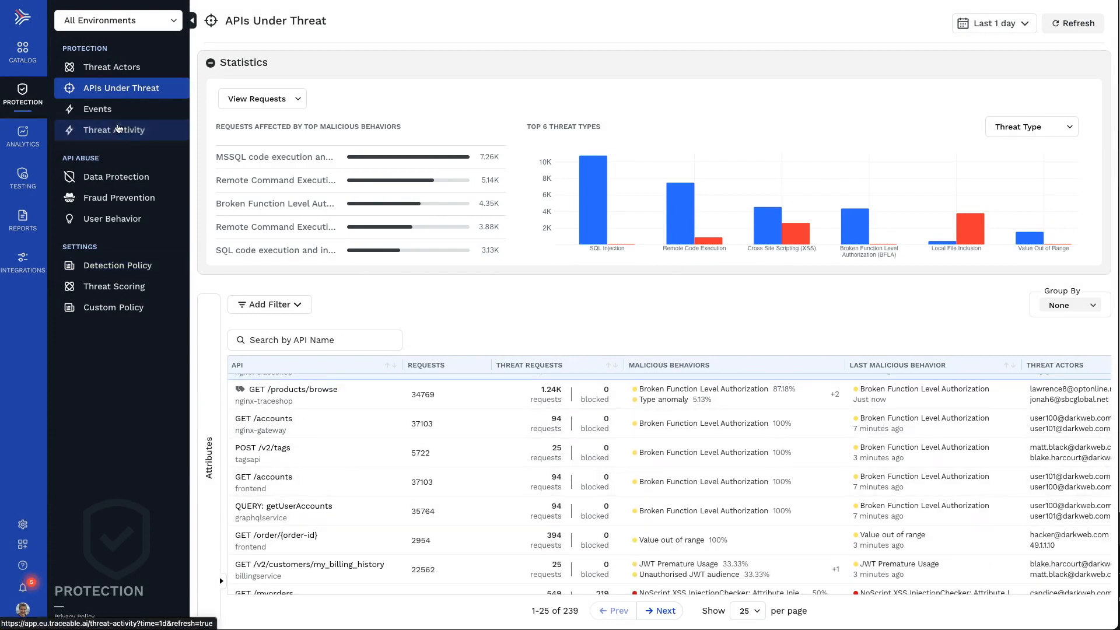
click(114, 130)
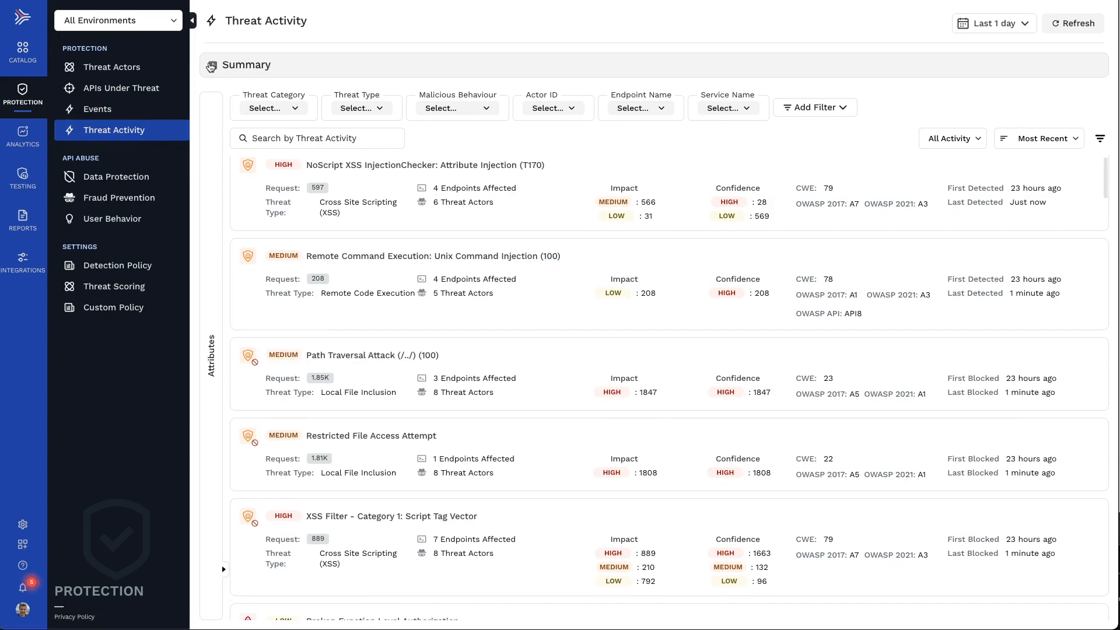
click(211, 64)
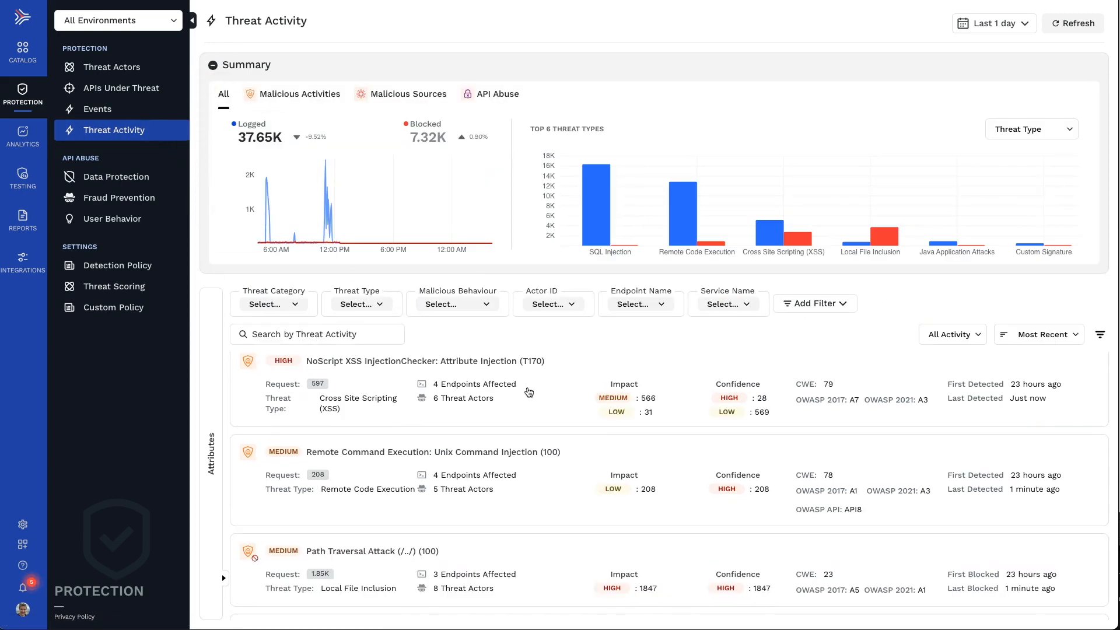
click(423, 361)
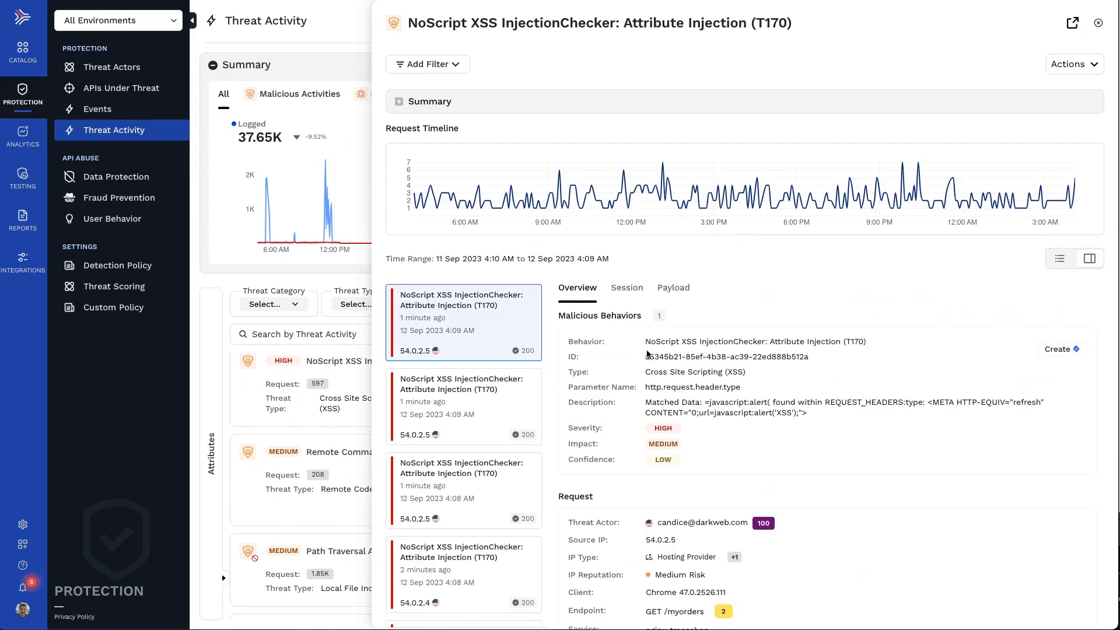
click(1098, 22)
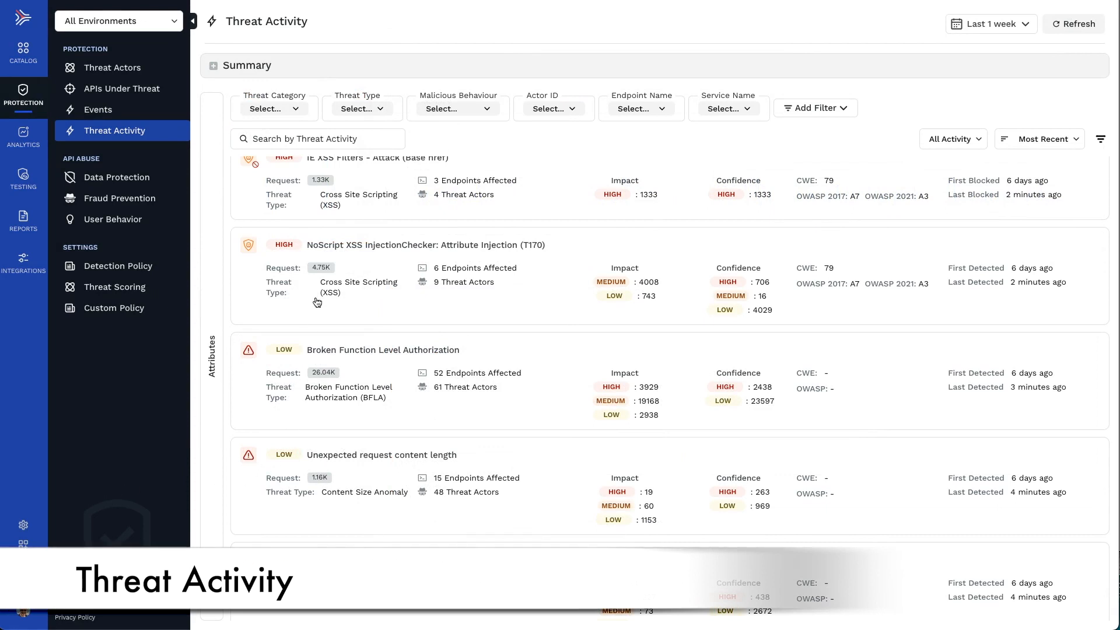
Re-expand the summary charts and open the threat attribute filters.
click(213, 65)
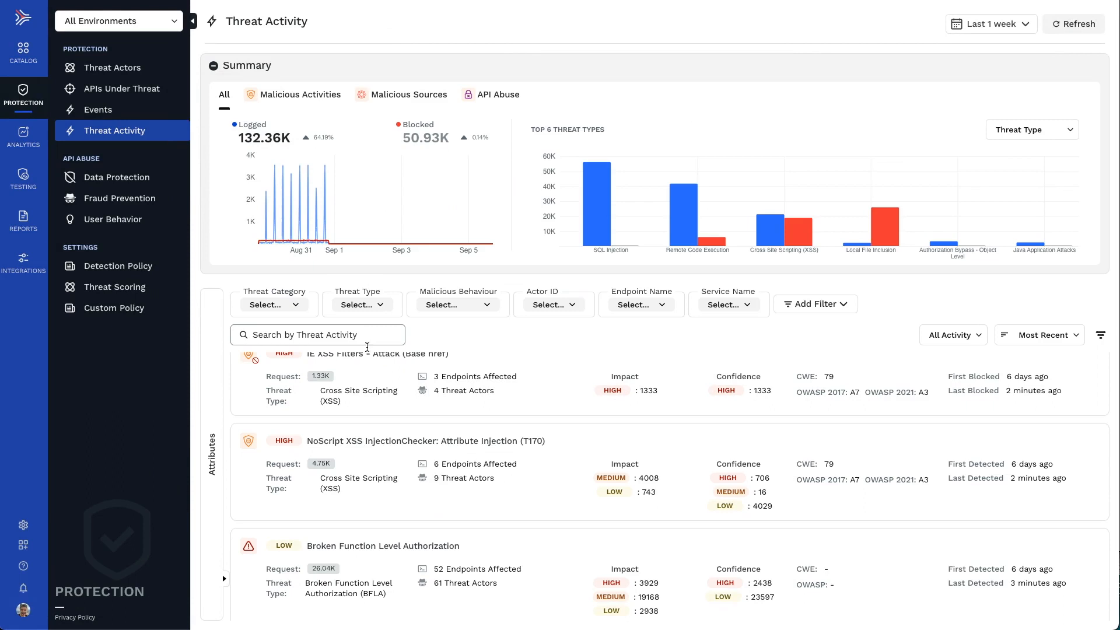
scroll(down, 3)
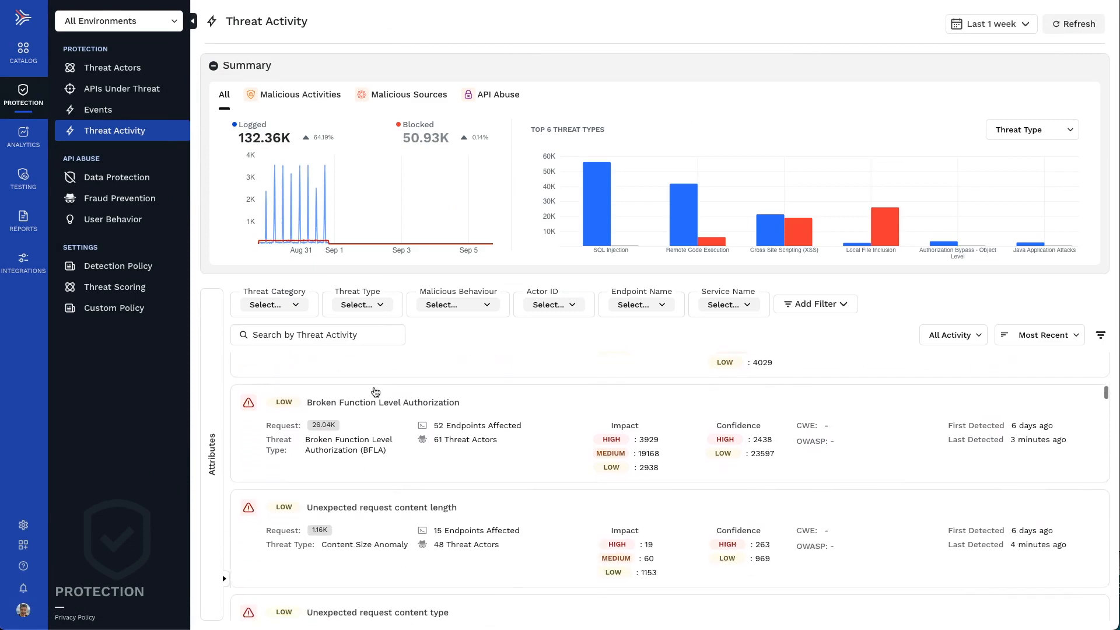
scroll(down, 3)
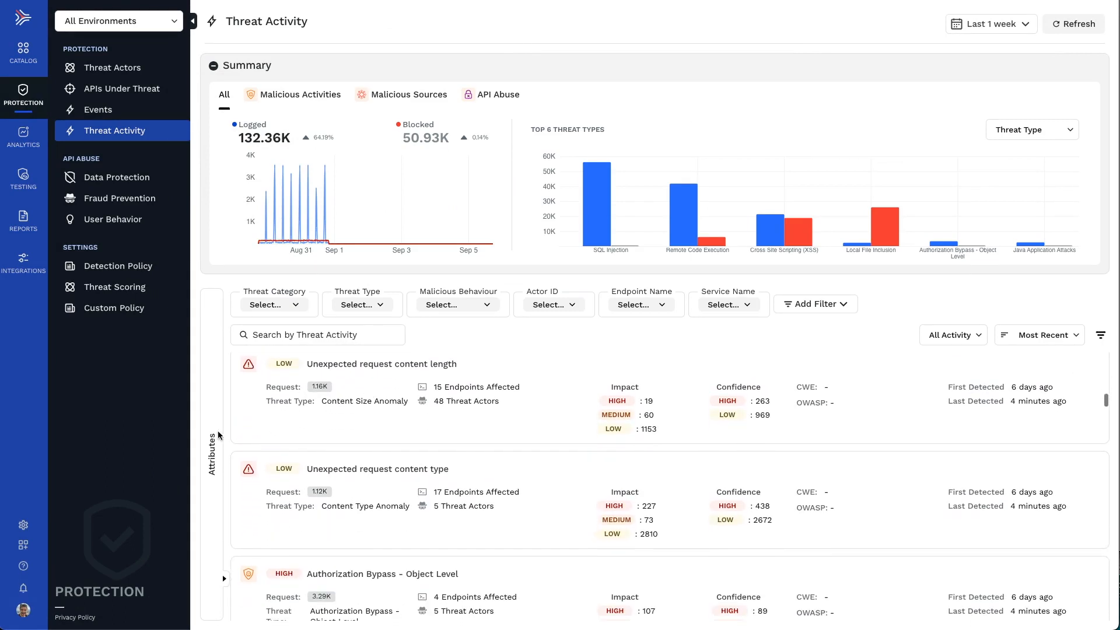
click(215, 450)
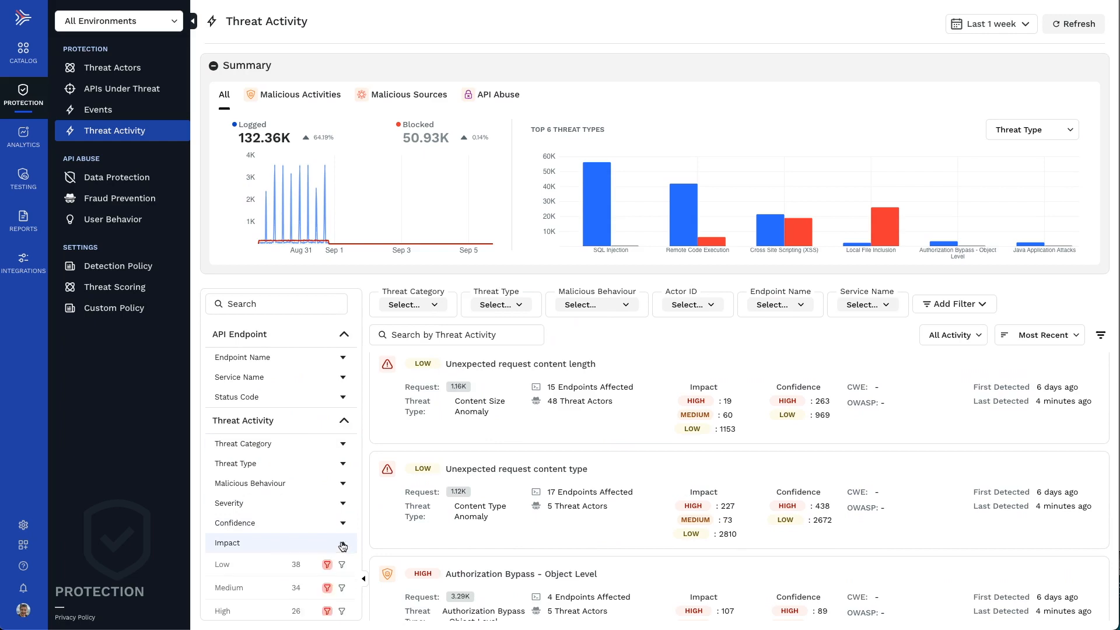
Filter threats to High impact, choose confidence levels, and open the Log4j JNDI Exploitation threat.
click(342, 611)
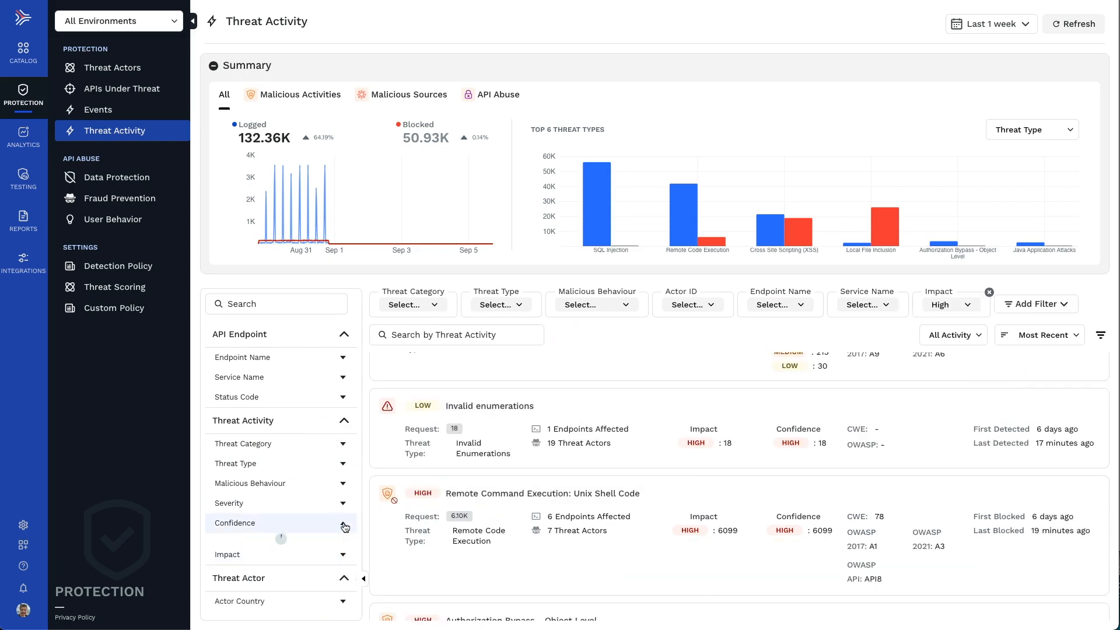
click(234, 522)
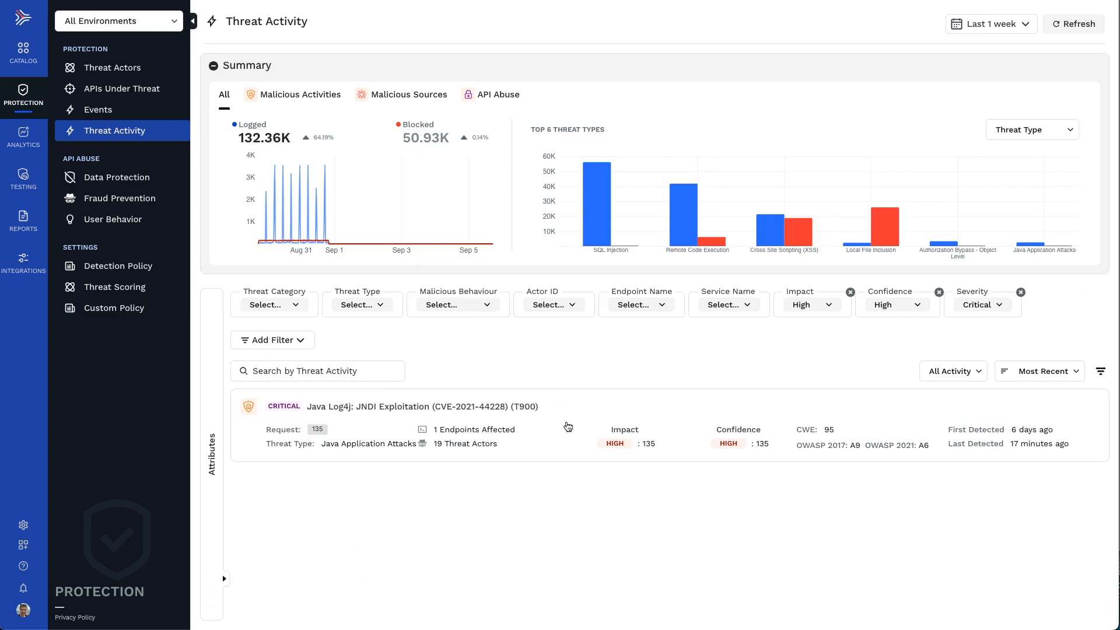
mouse_move(586, 409)
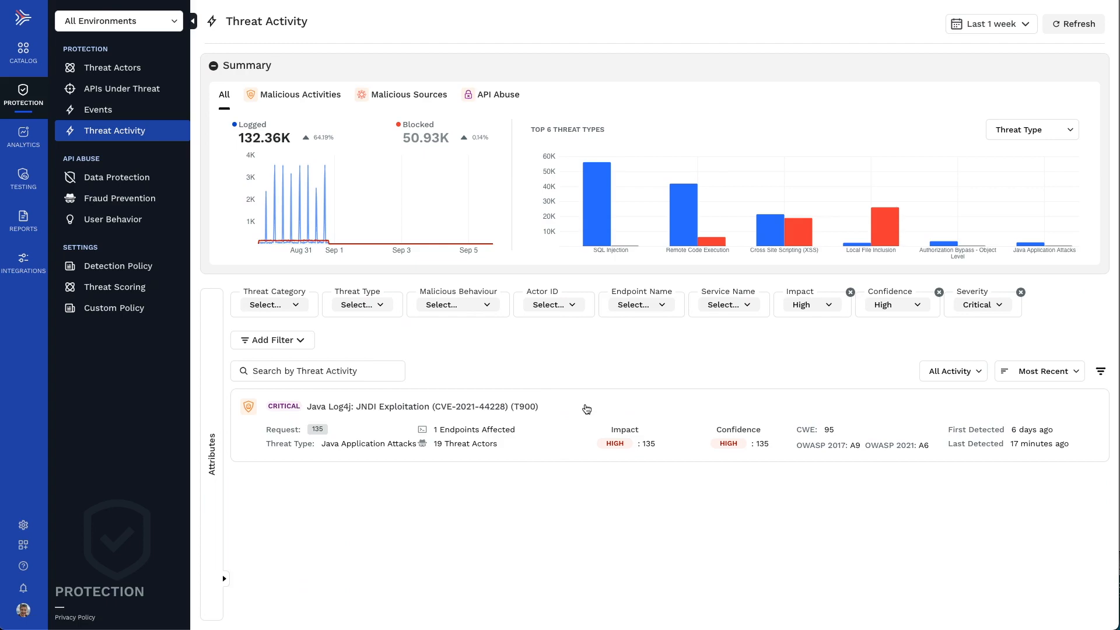
click(420, 406)
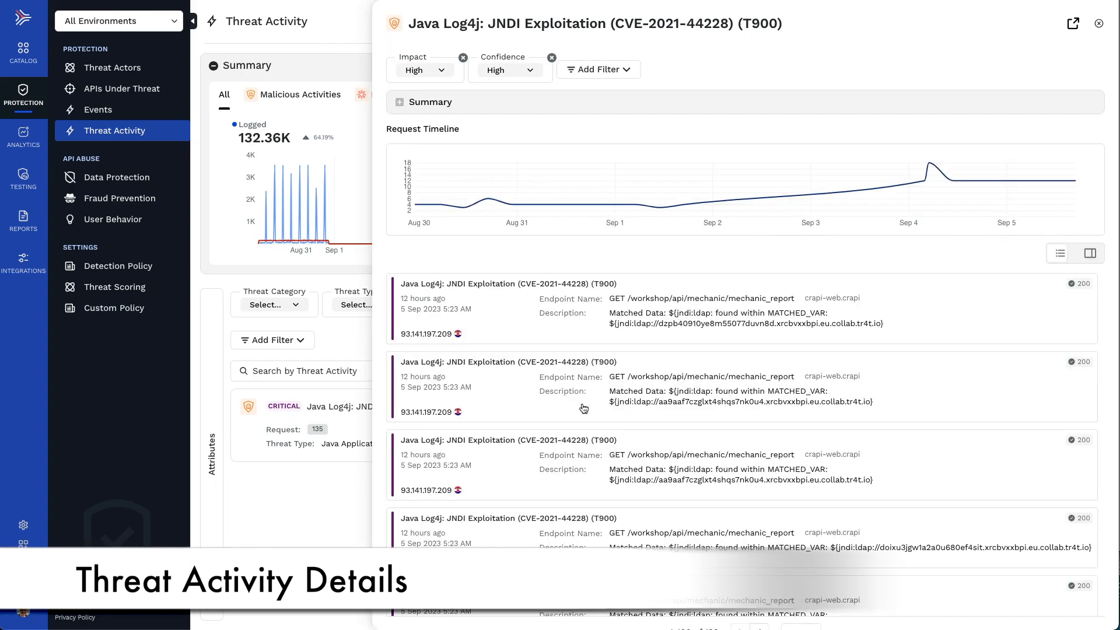
scroll(down, 3)
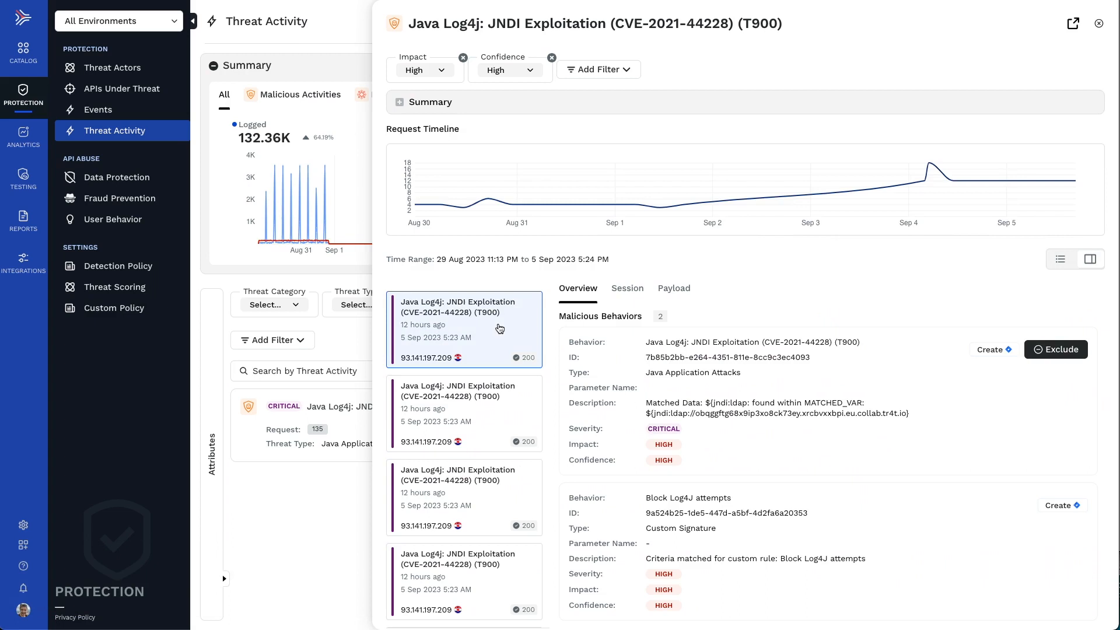
mouse_move(576, 392)
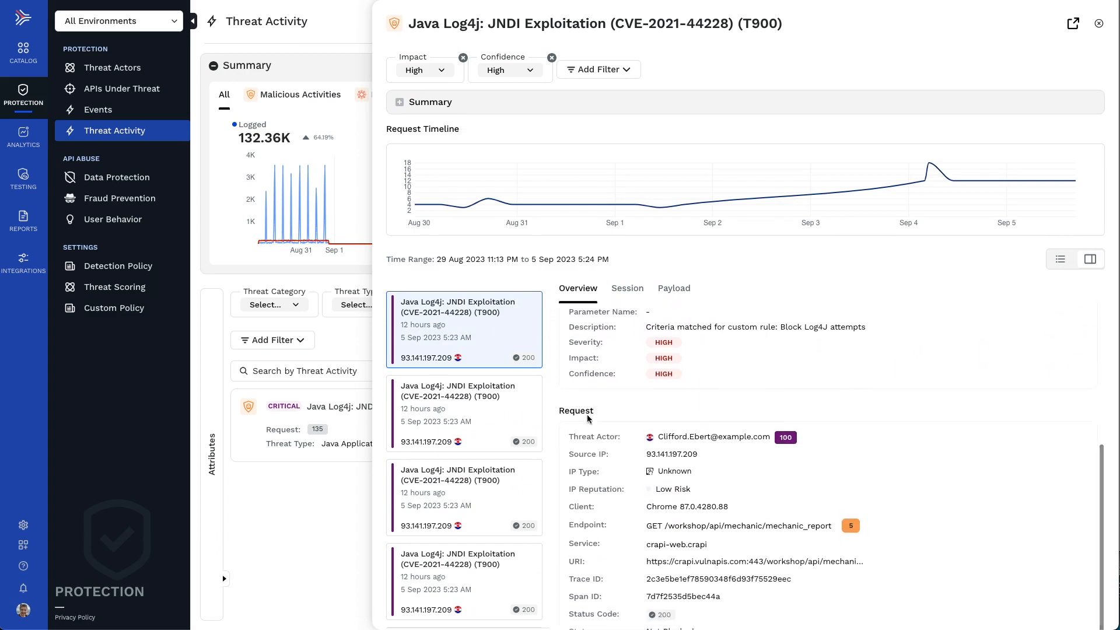
click(673, 289)
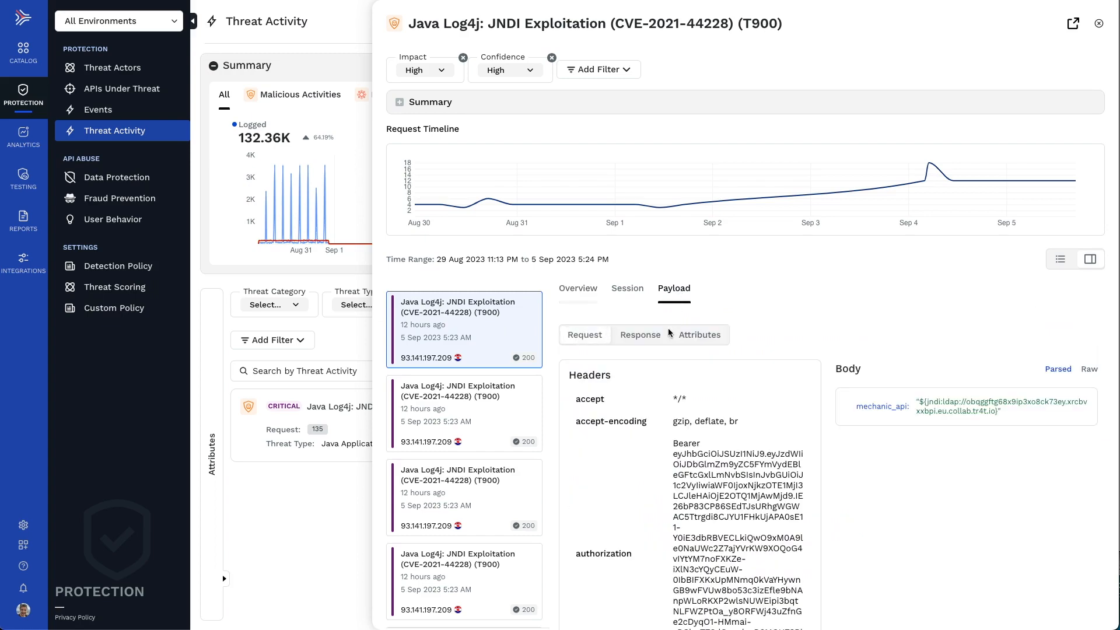
click(640, 334)
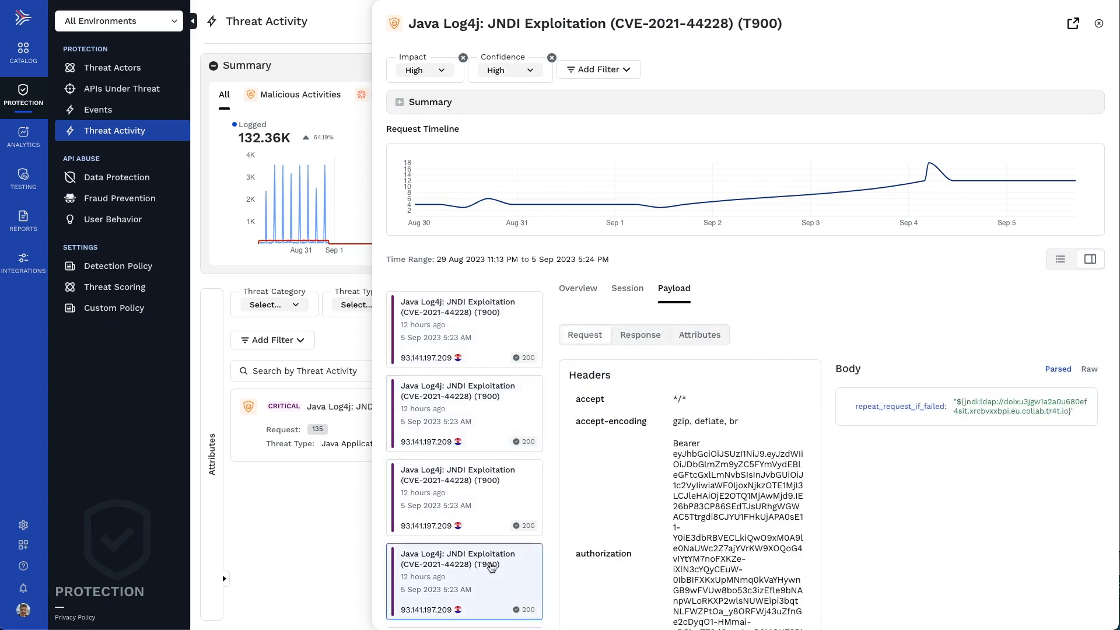
click(399, 102)
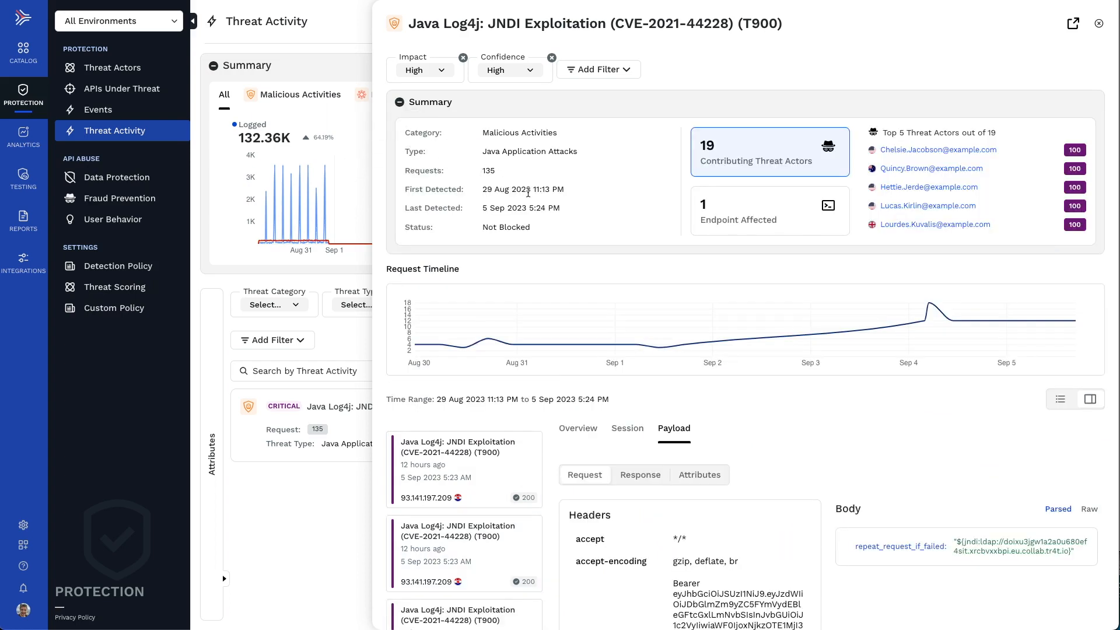
mouse_move(823, 163)
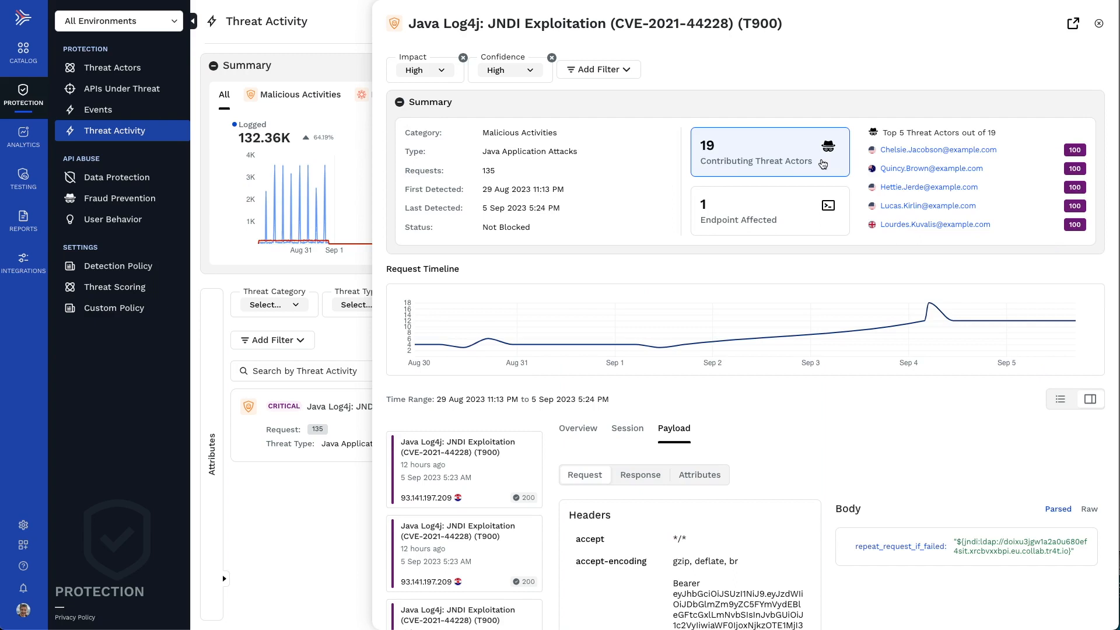
mouse_move(904, 198)
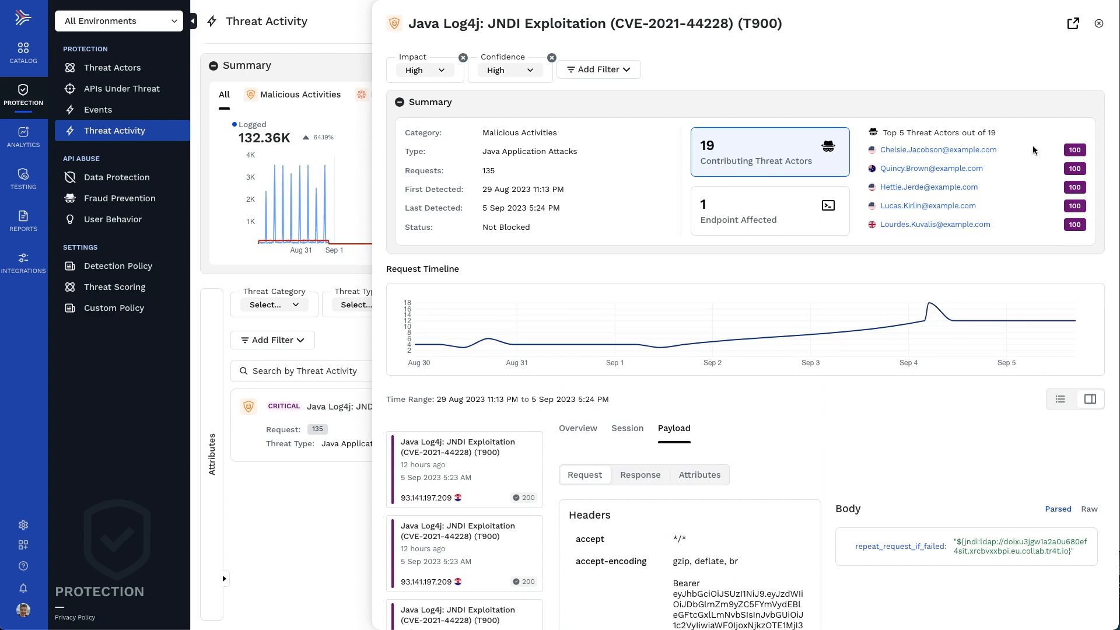
click(938, 150)
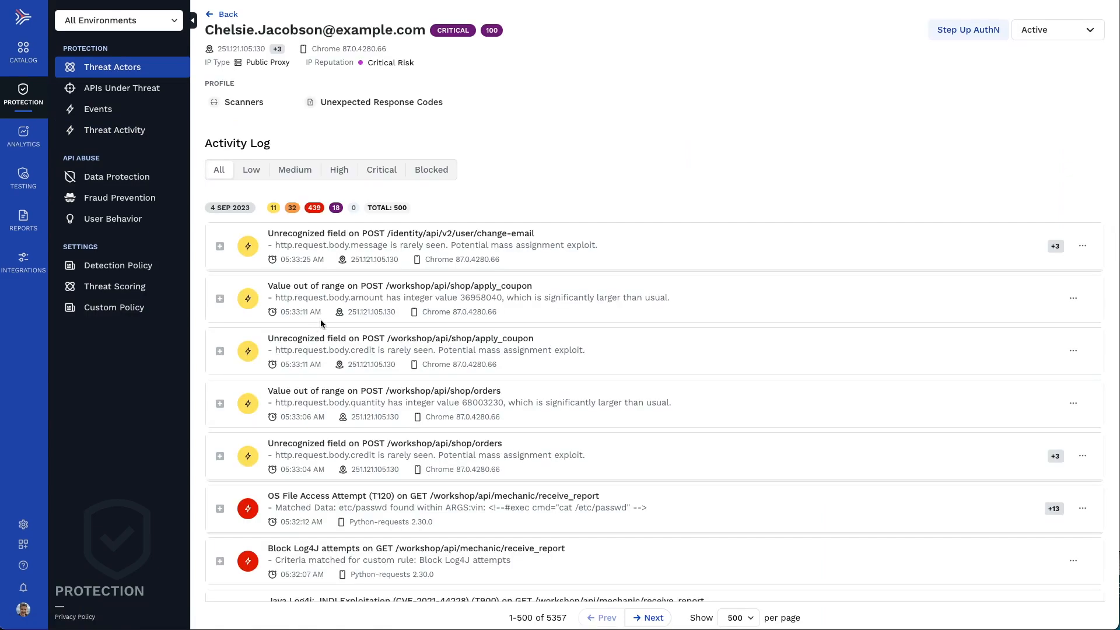
scroll(down, 3)
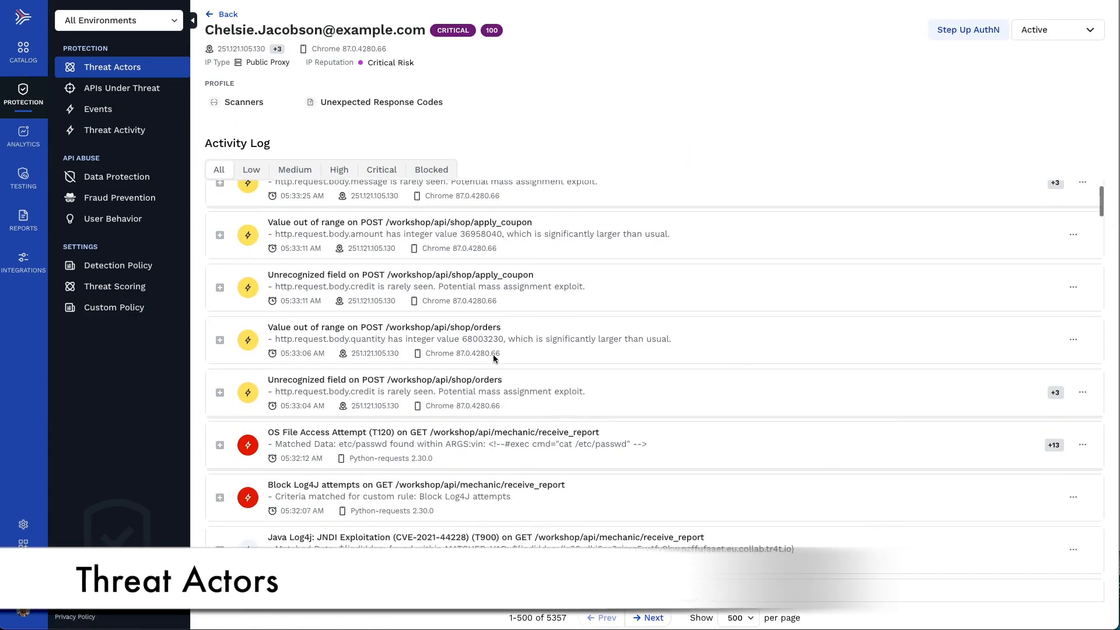
scroll(down, 3)
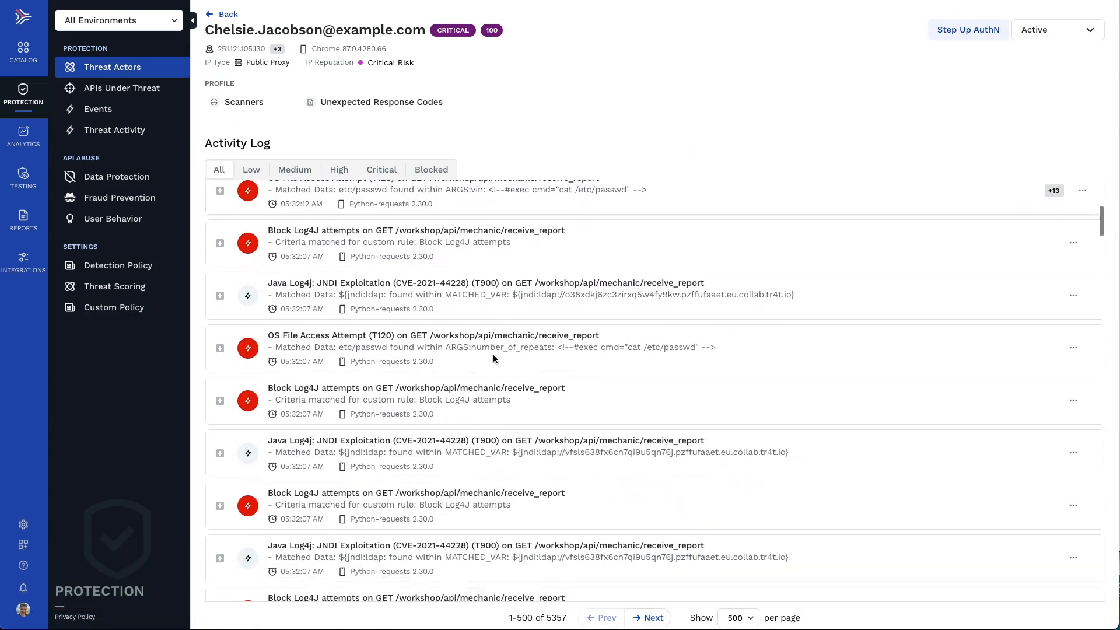
scroll(down, 3)
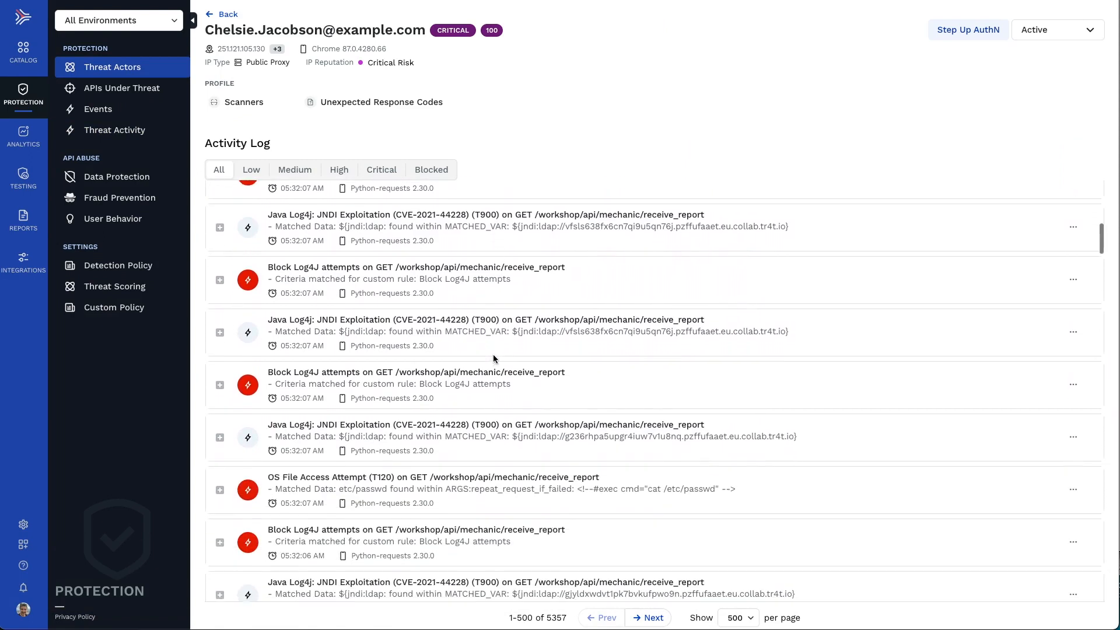
scroll(down, 3)
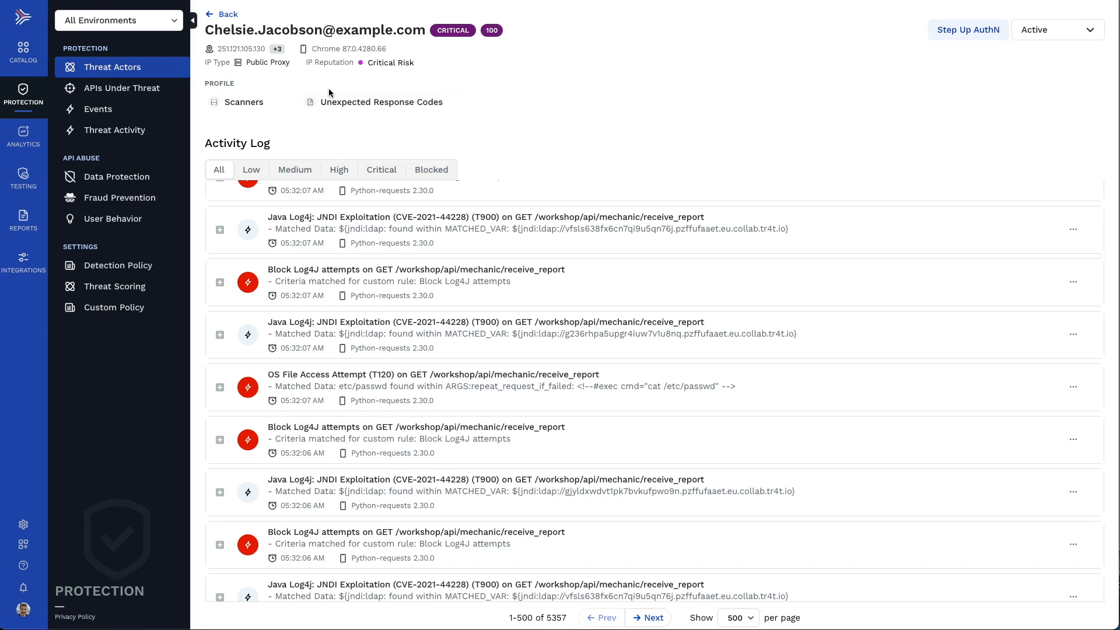
mouse_move(452, 44)
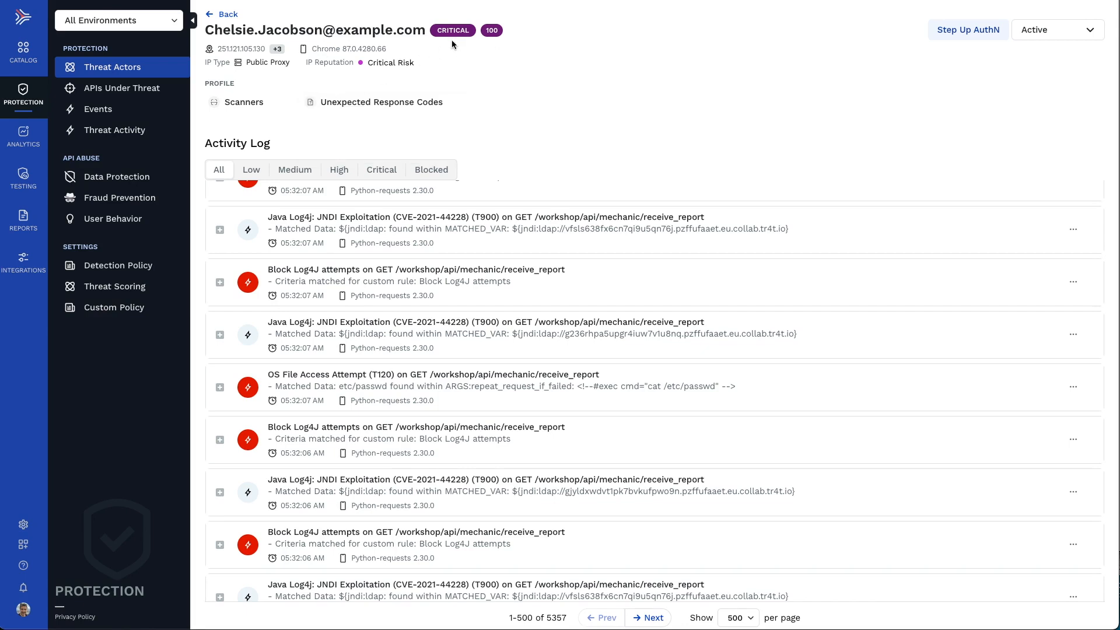
mouse_move(385, 72)
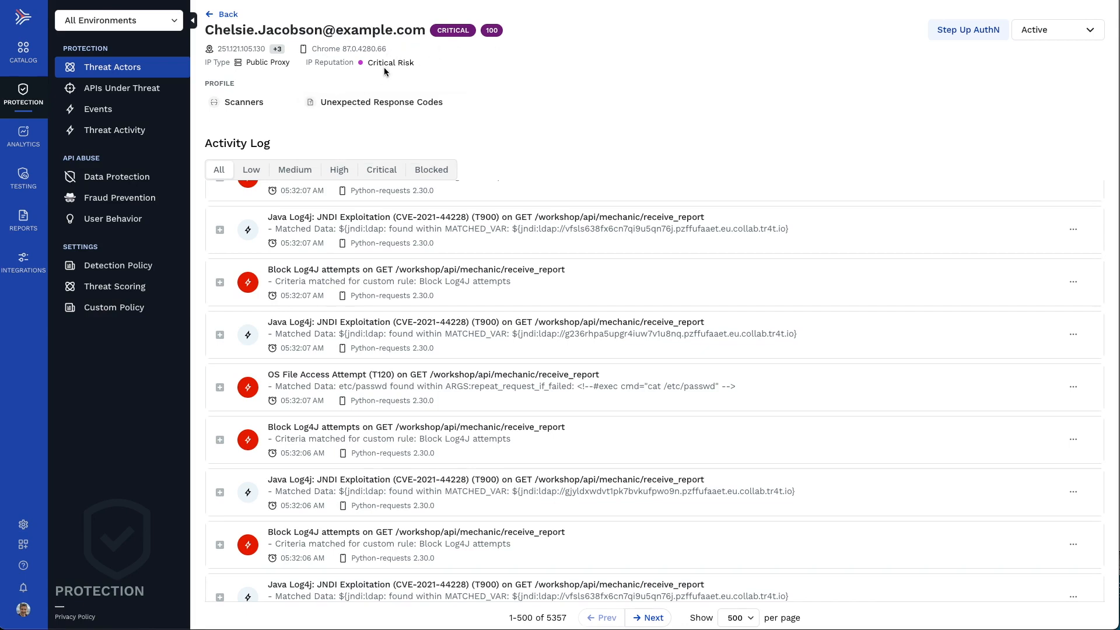
mouse_move(277, 48)
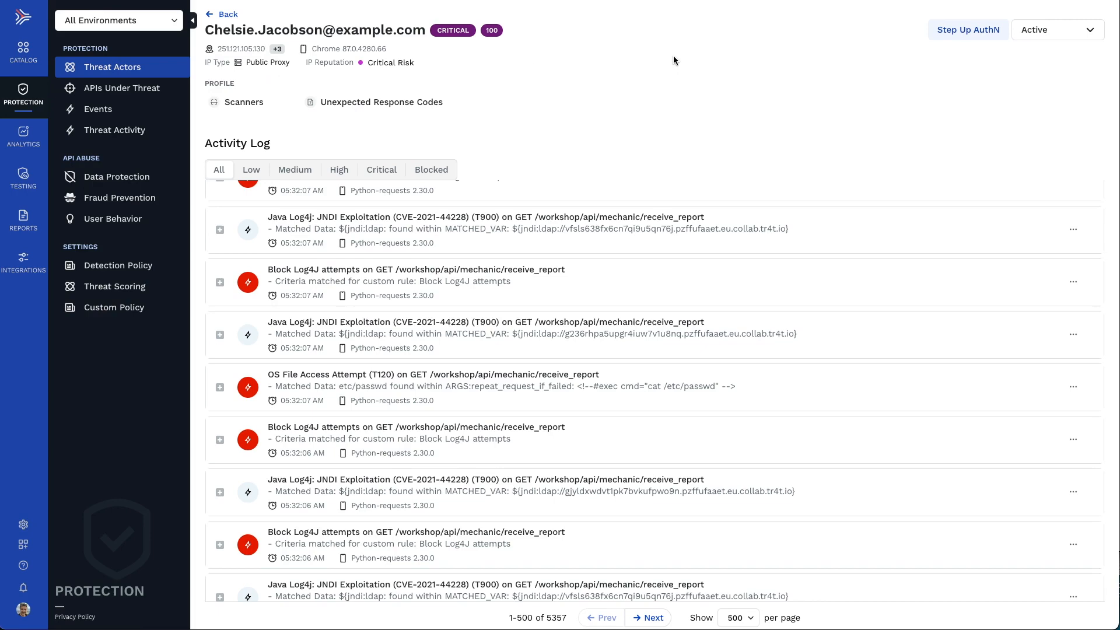
click(1057, 30)
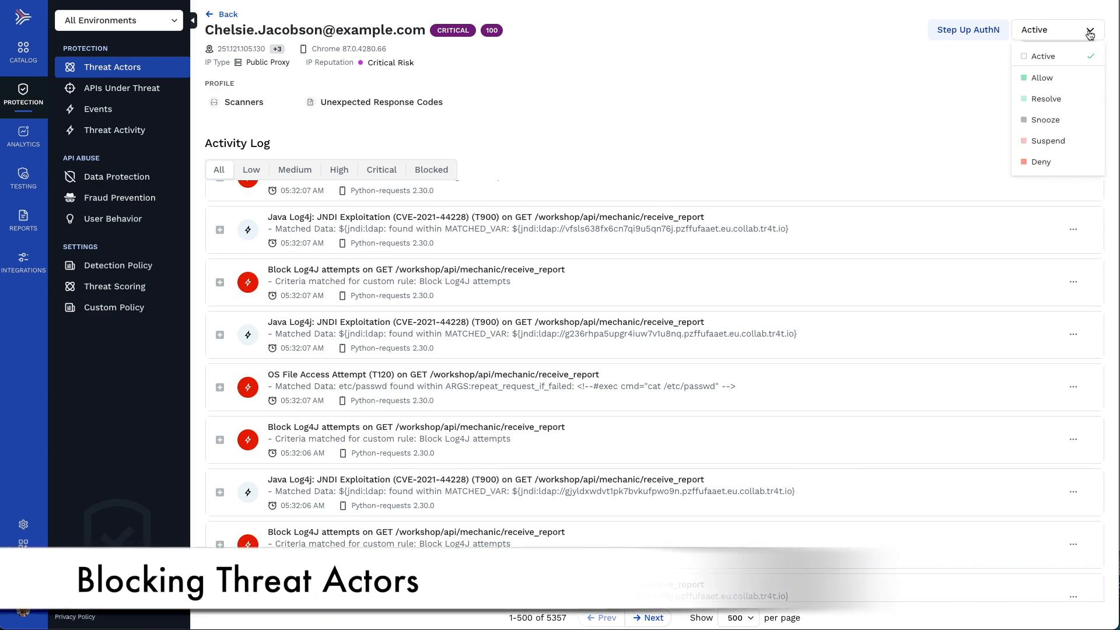
click(1042, 161)
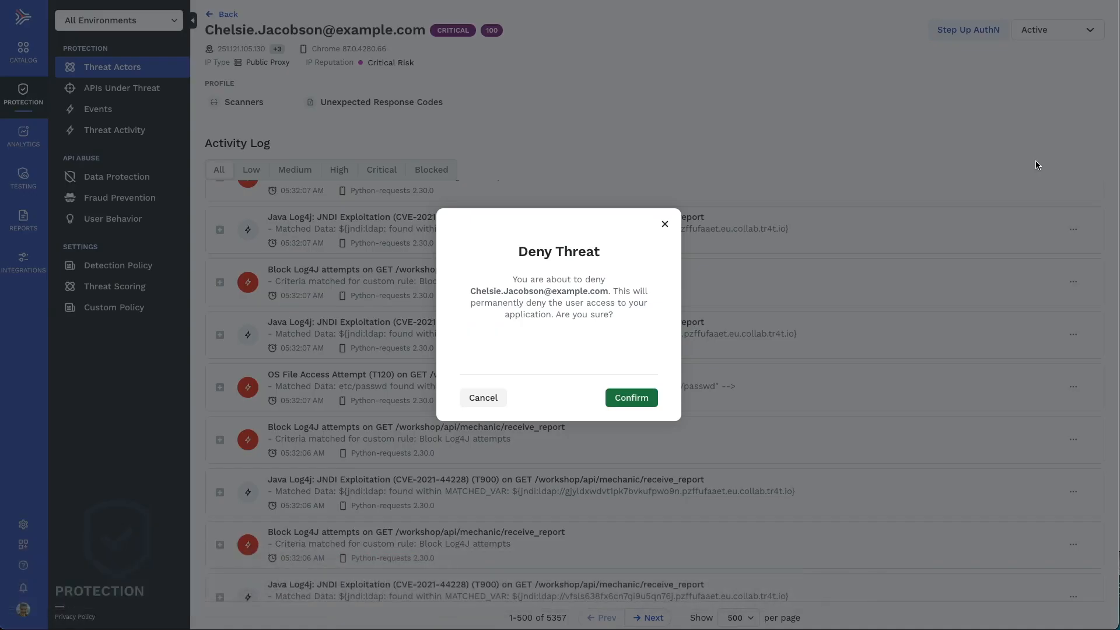
click(630, 398)
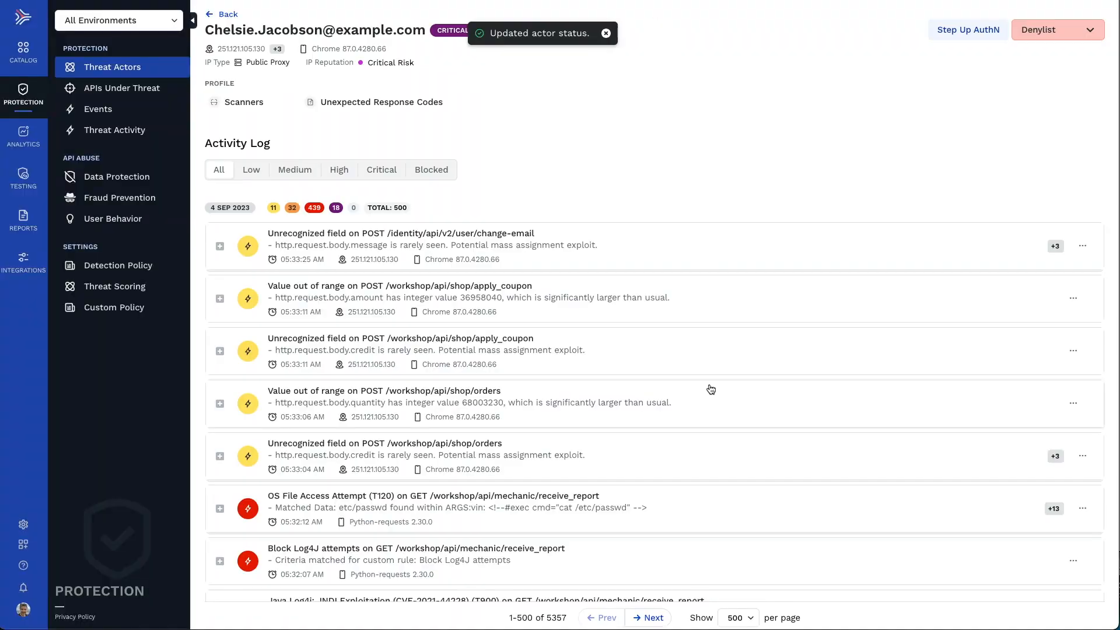
mouse_move(1044, 47)
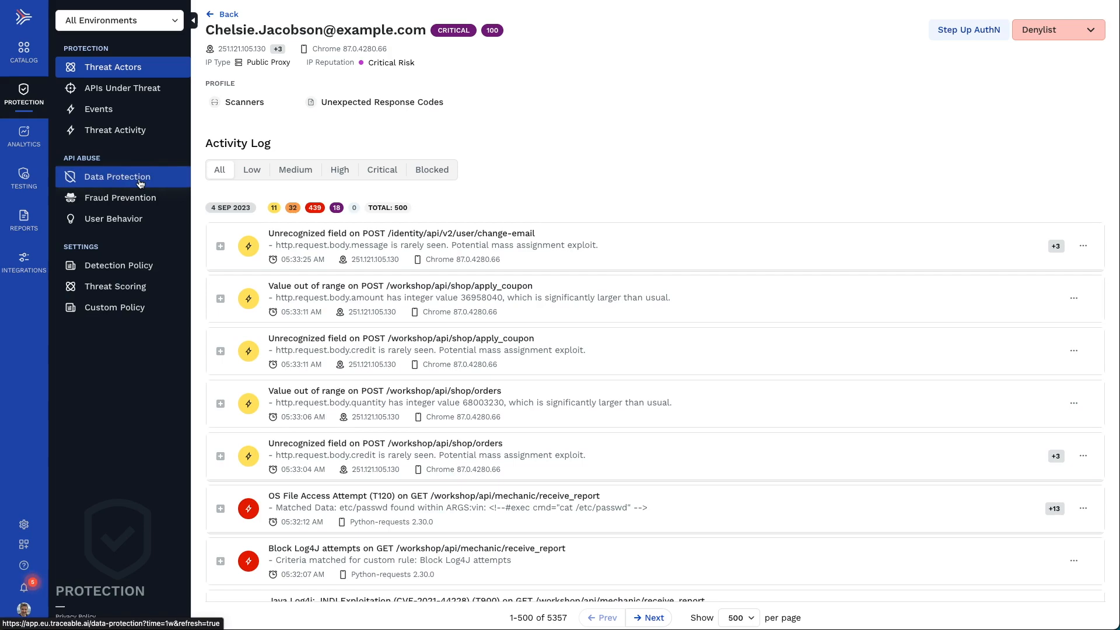
click(117, 176)
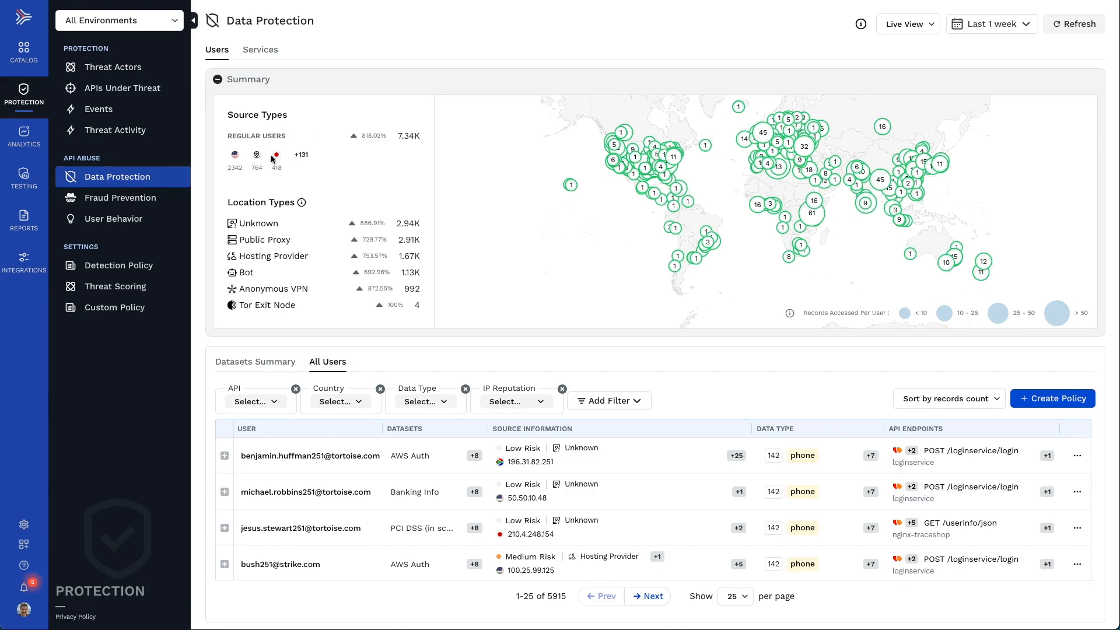
mouse_move(263, 238)
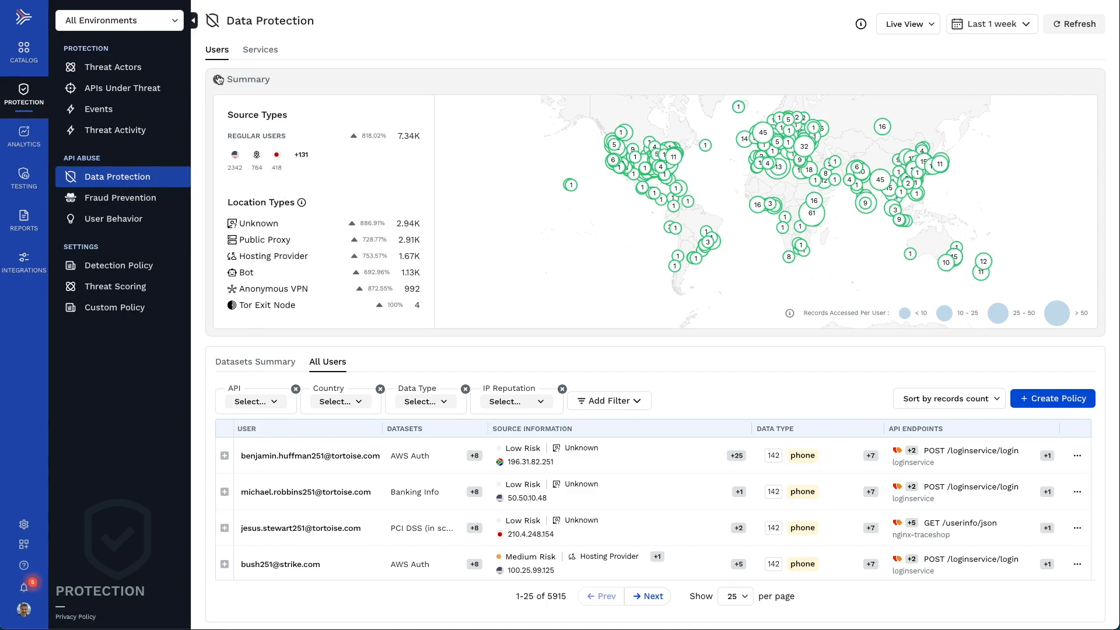
click(218, 79)
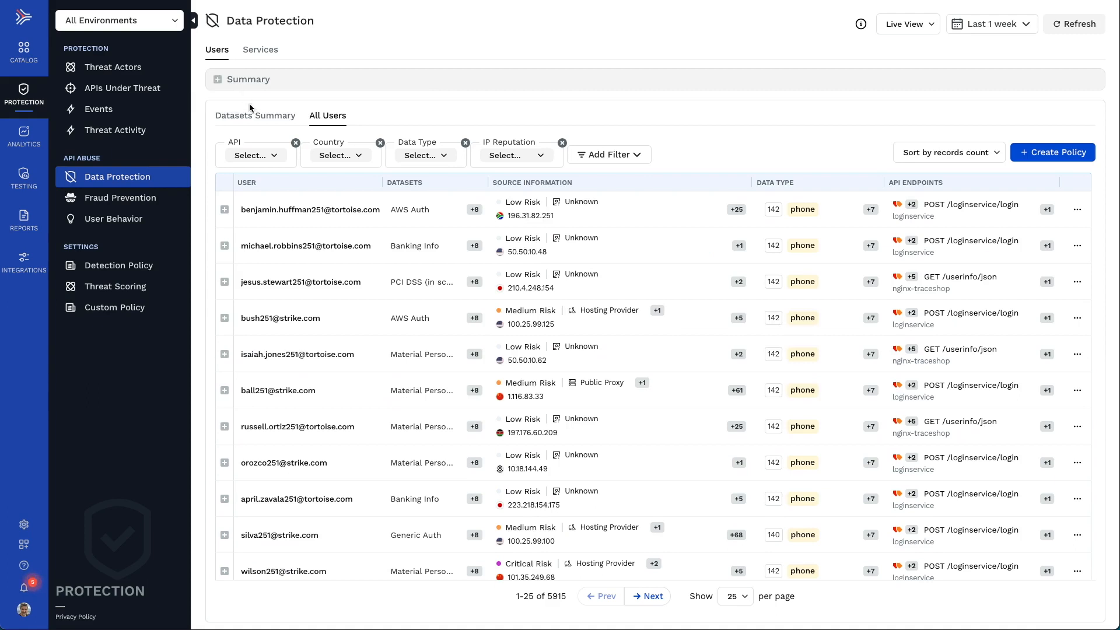
click(255, 114)
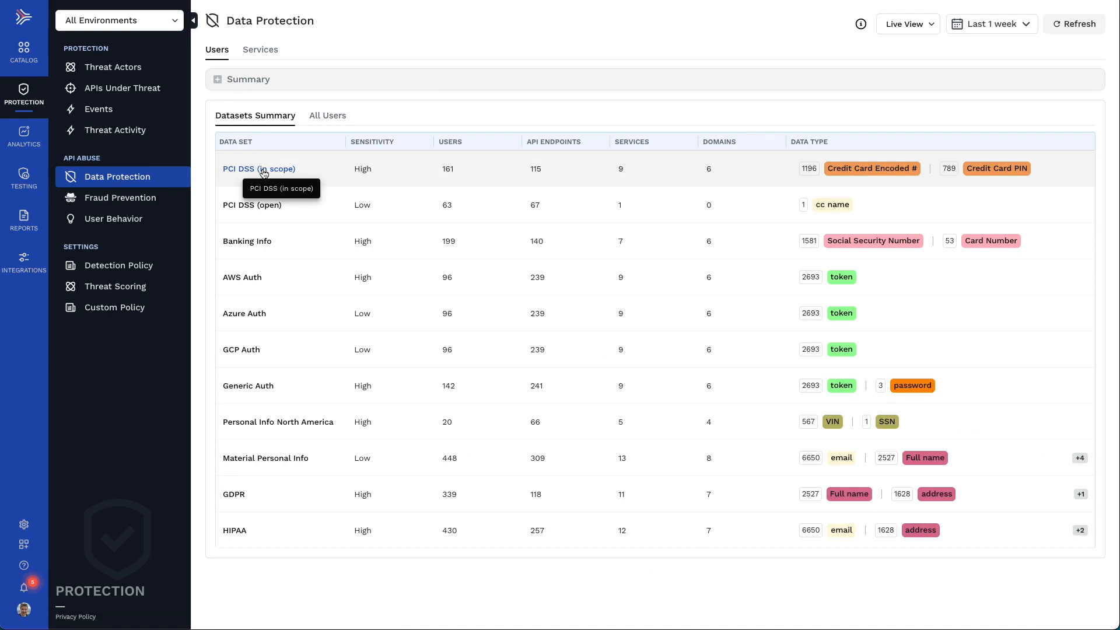
mouse_move(254, 264)
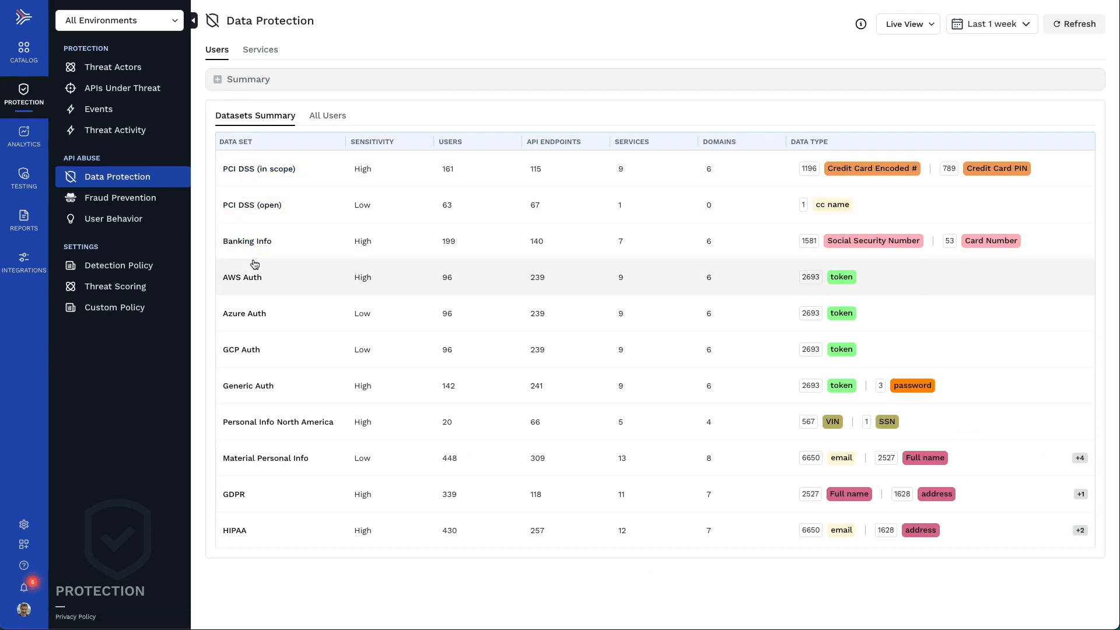
mouse_move(233, 494)
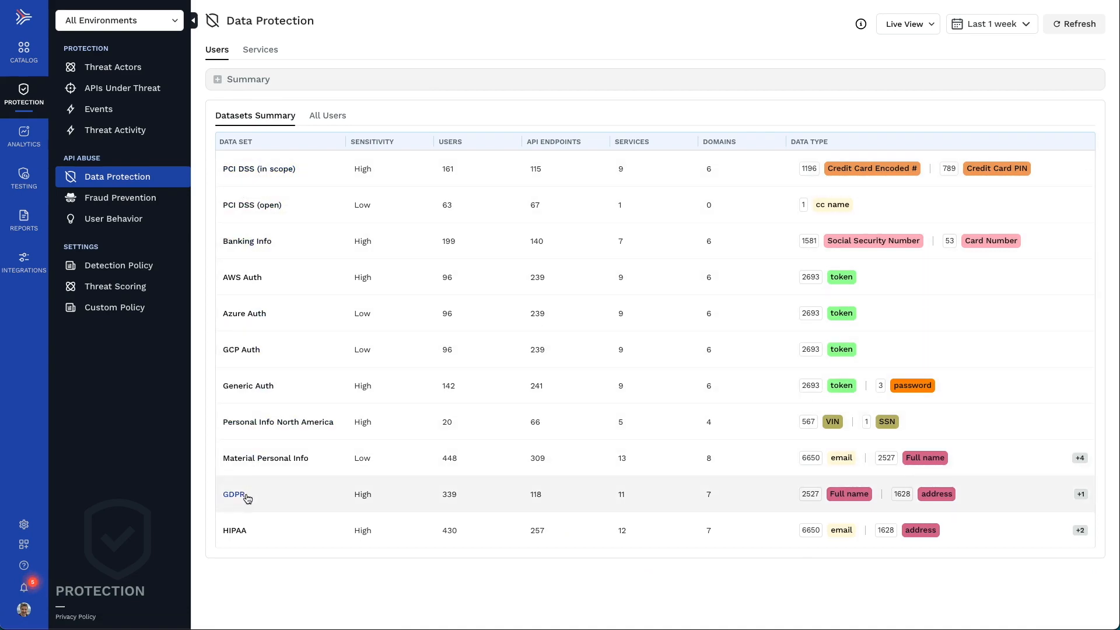
mouse_move(234, 531)
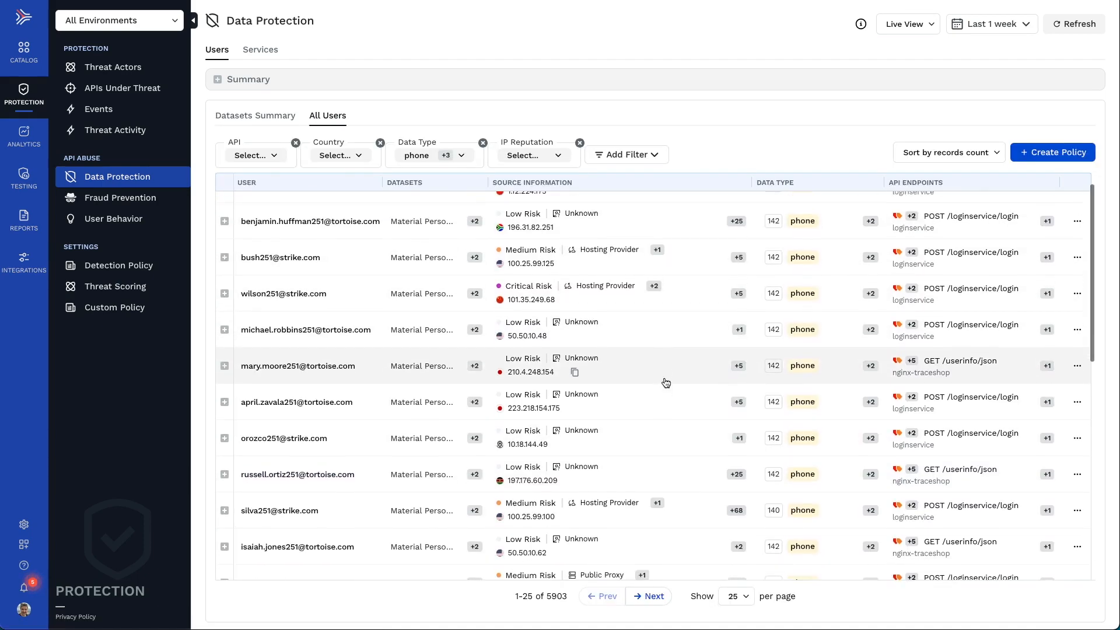
scroll(down, 3)
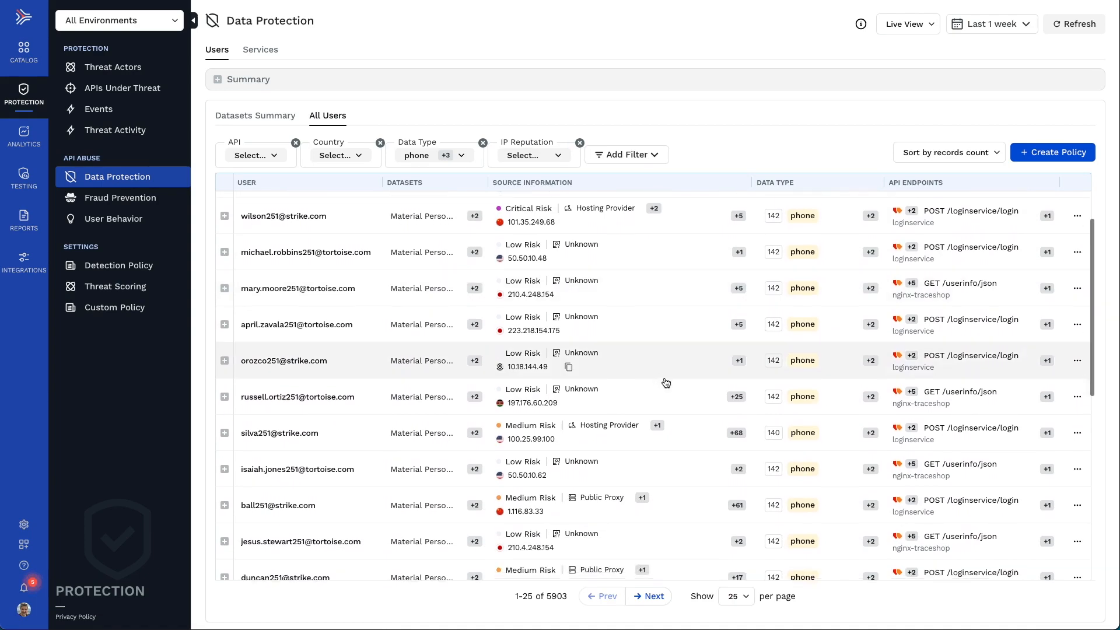
scroll(down, 3)
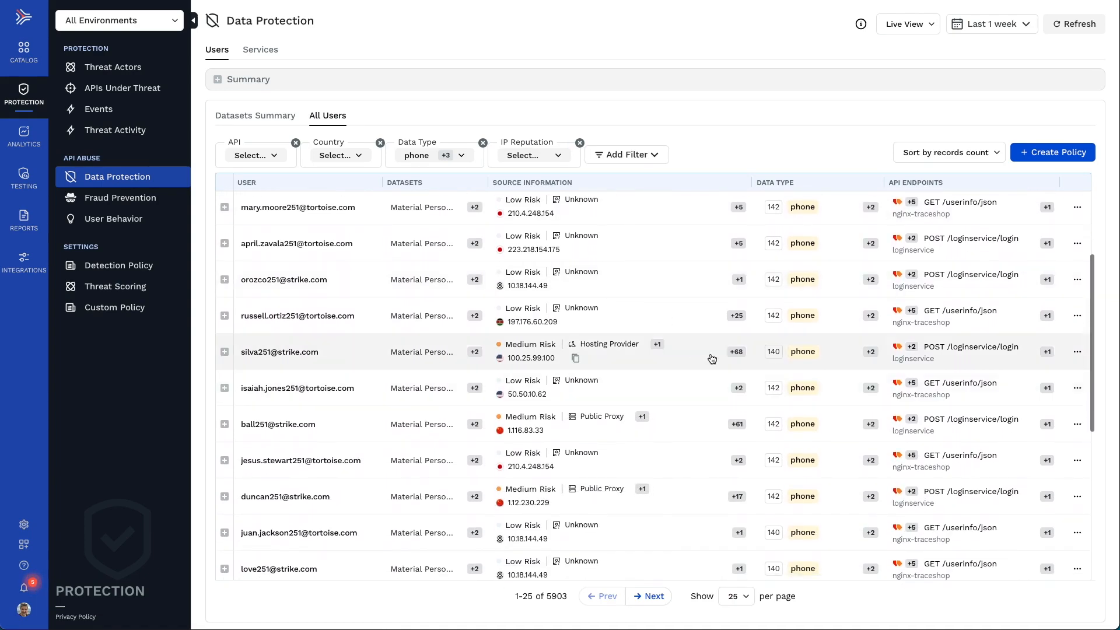
click(735, 351)
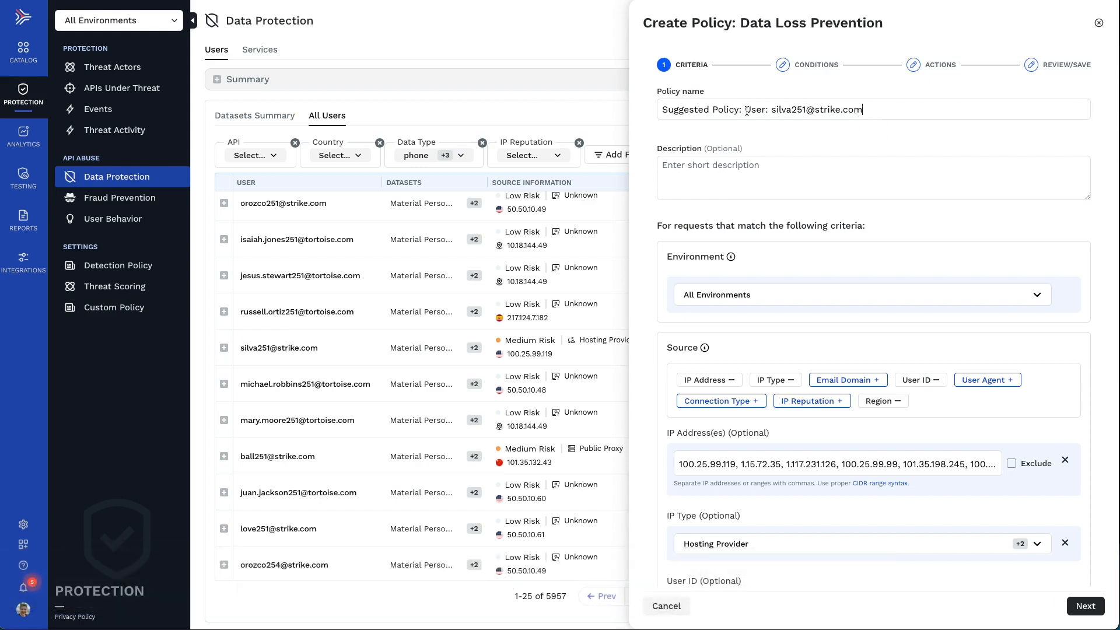
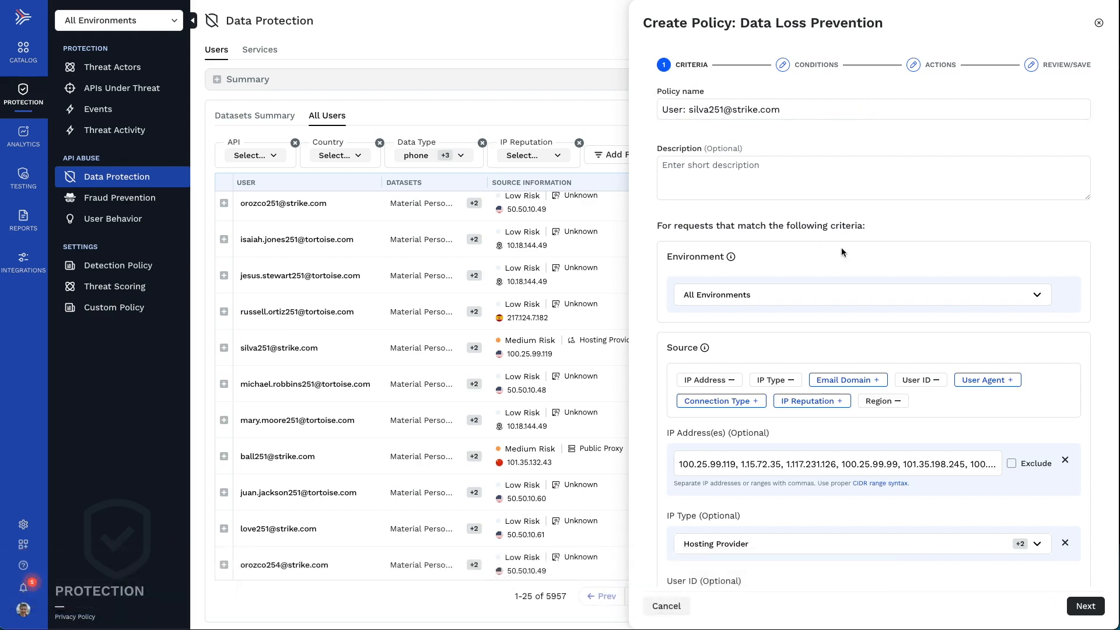
scroll(down, 3)
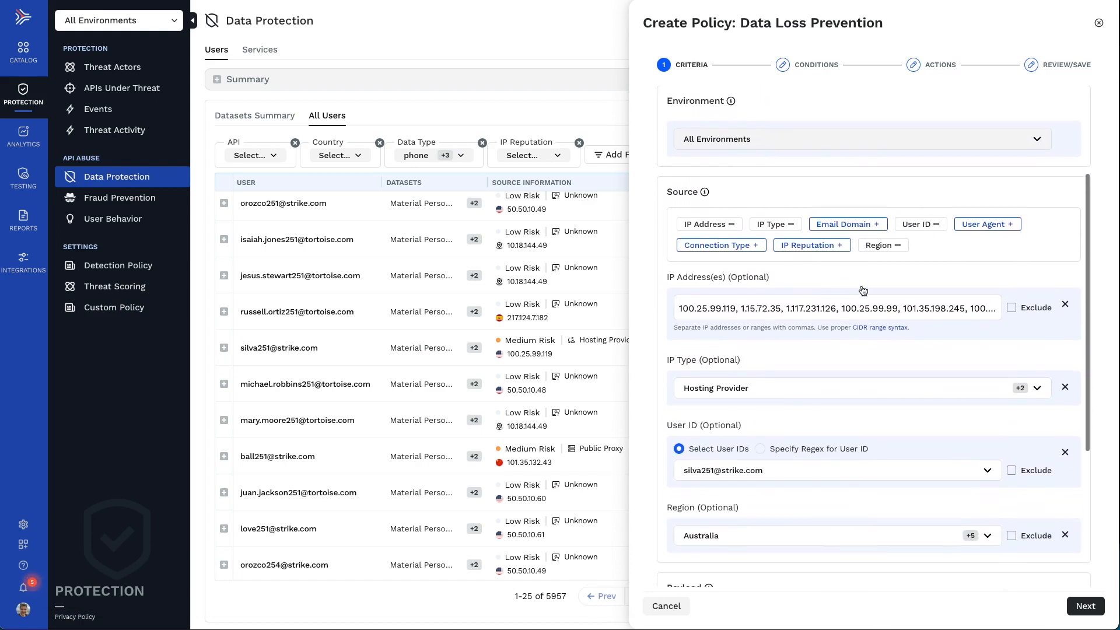
scroll(down, 3)
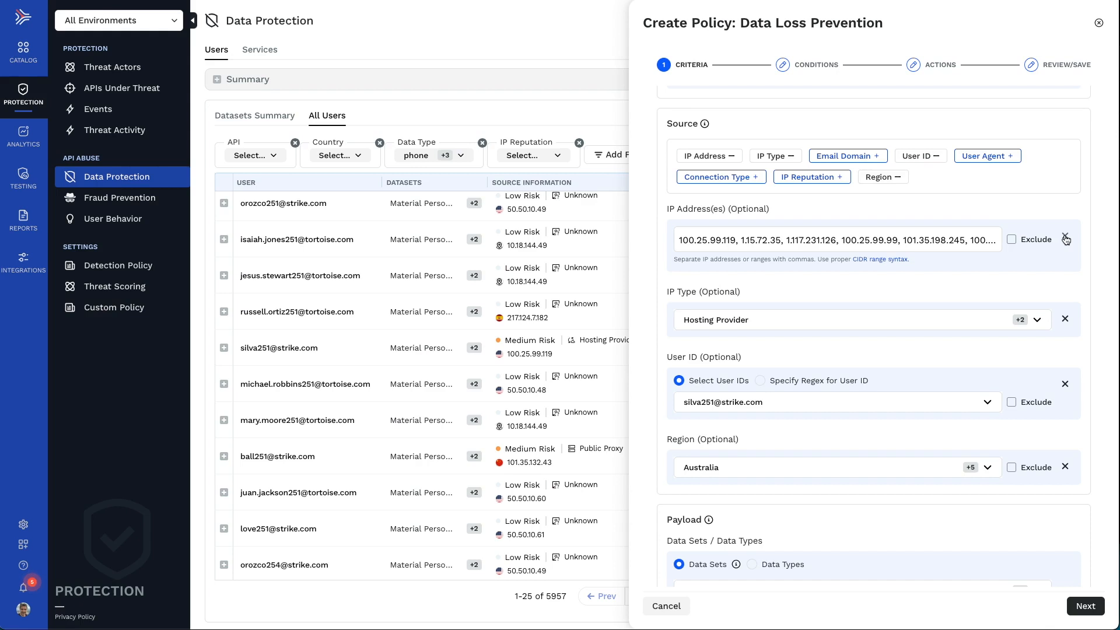
click(709, 156)
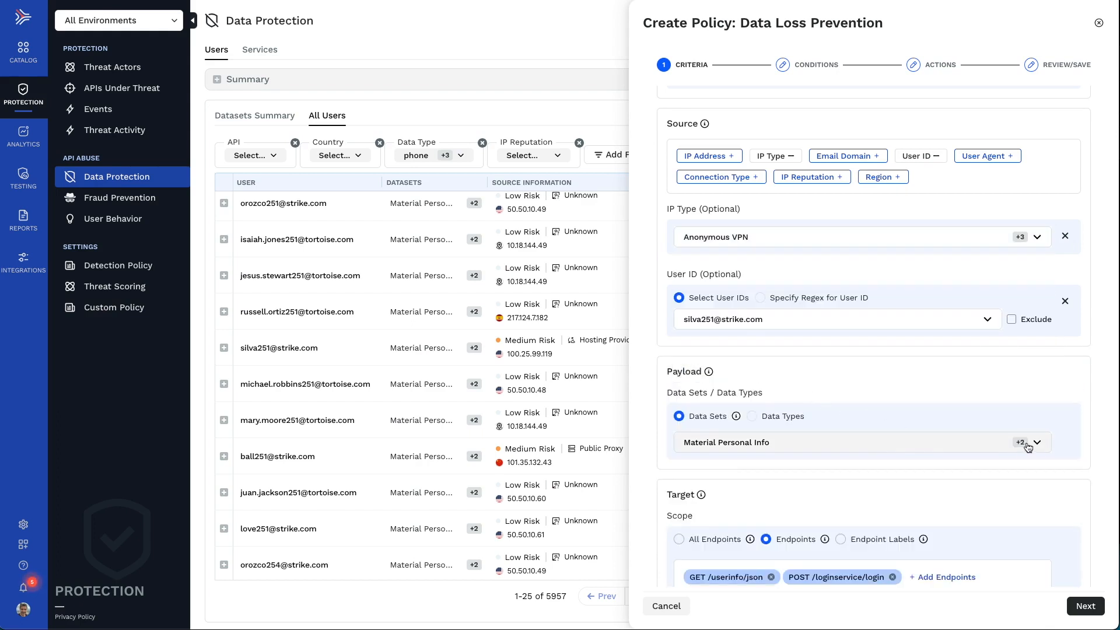
click(1031, 442)
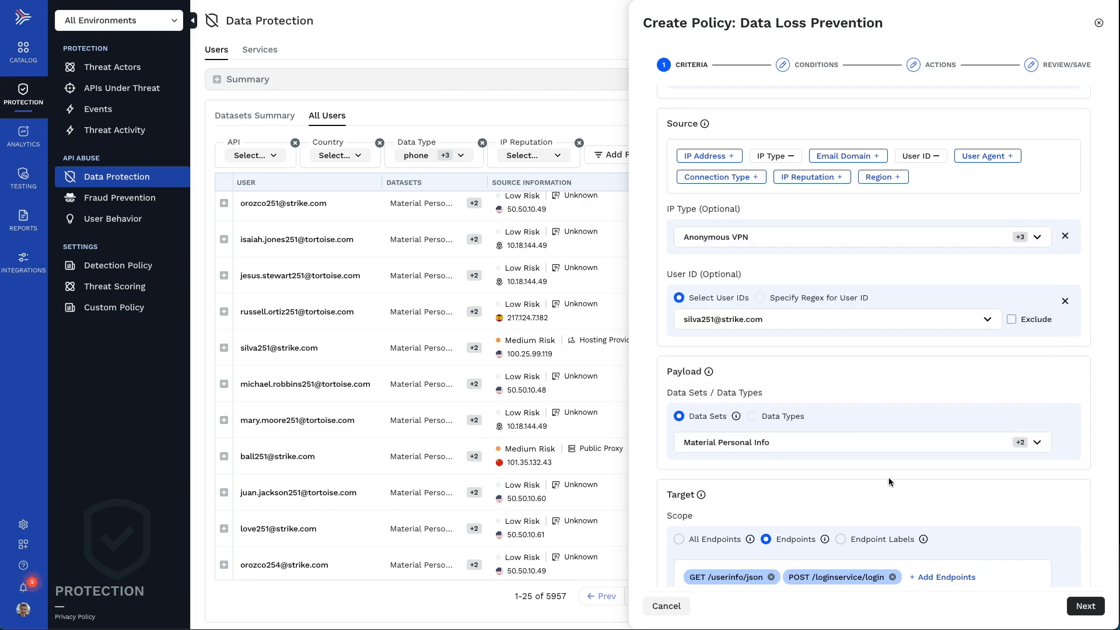
Set event severity to High with indefinite blocking and submit the policy.
click(1085, 605)
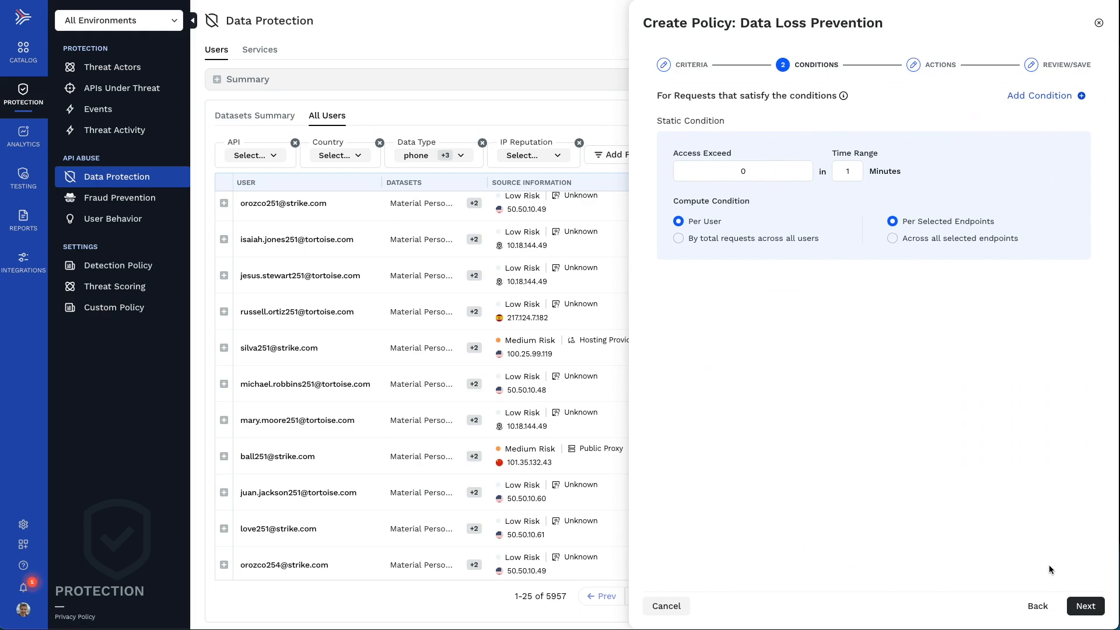
click(1085, 606)
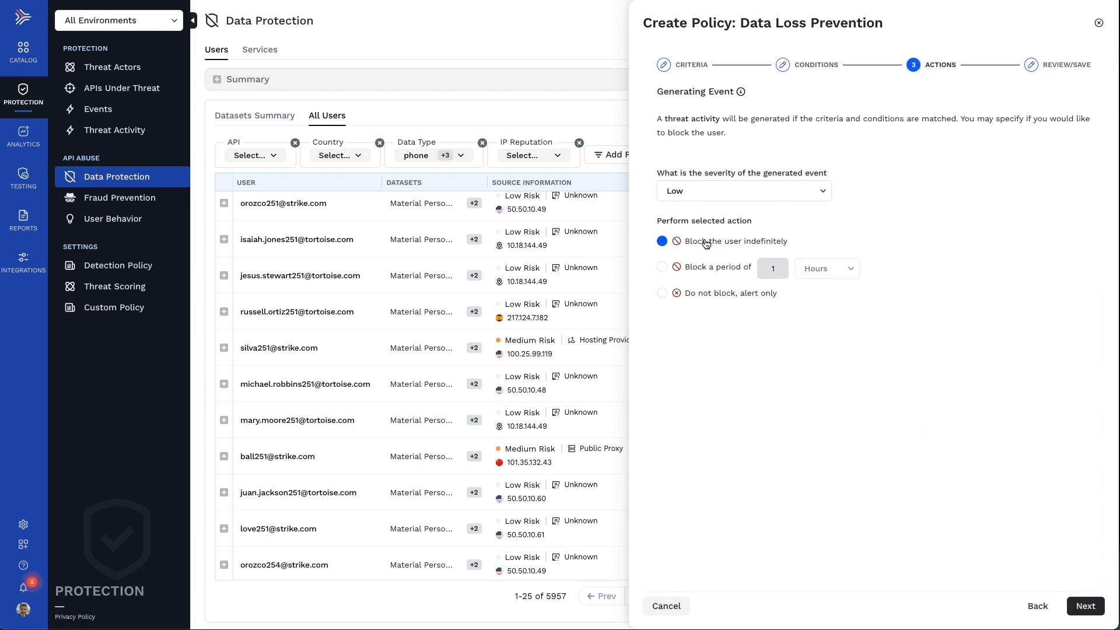
click(742, 191)
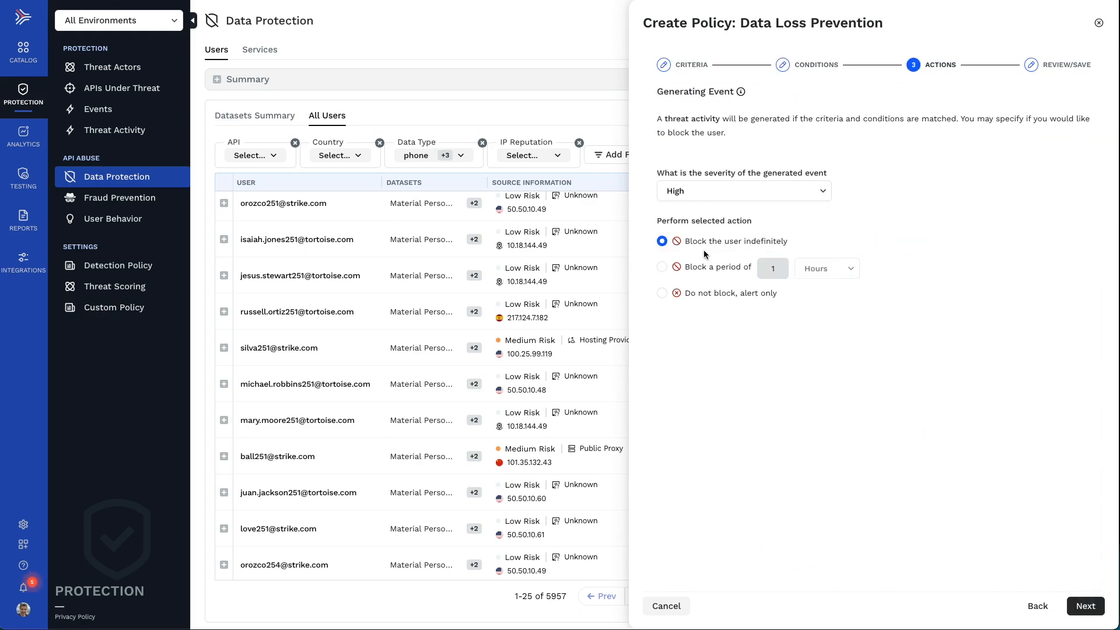
click(1086, 606)
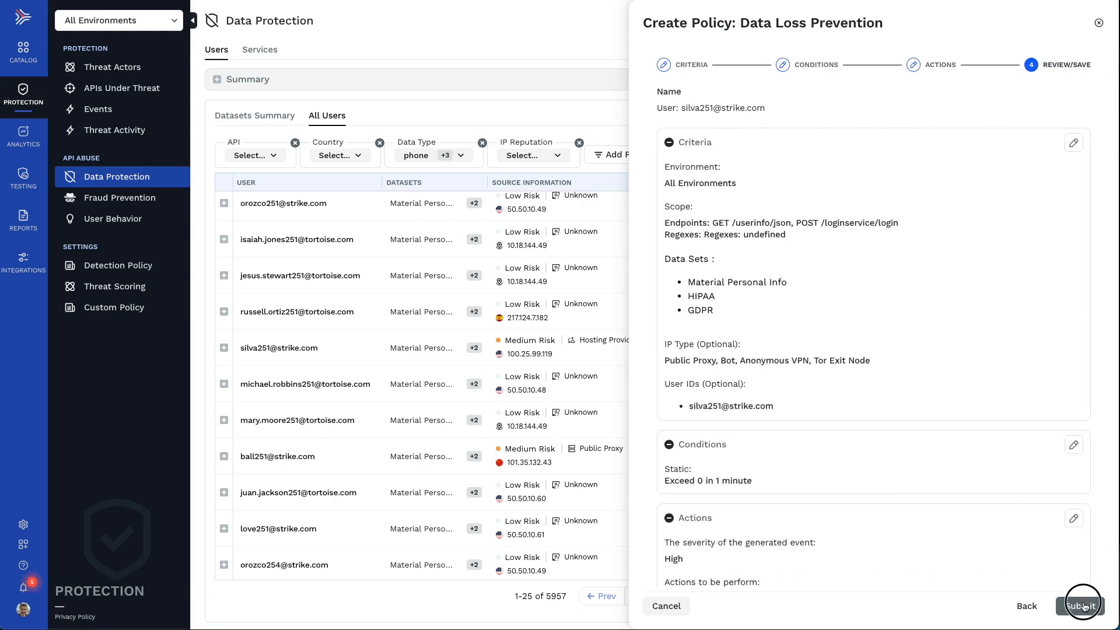
click(1082, 606)
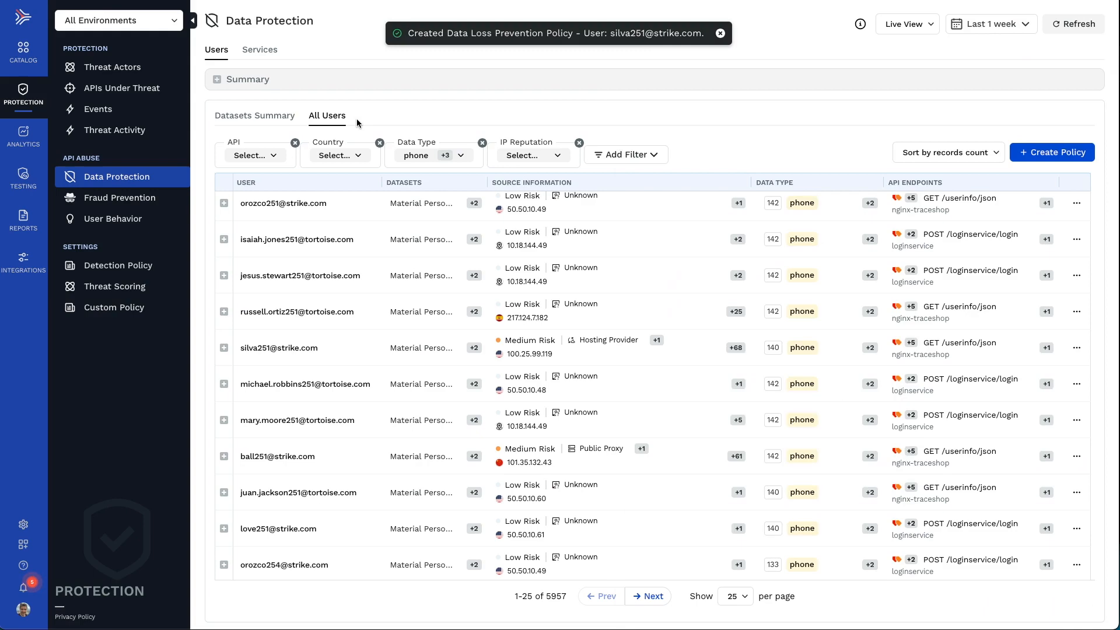
List the Data Loss Prevention custom policies, then open Fraud Prevention for HighTechApp.
click(112, 308)
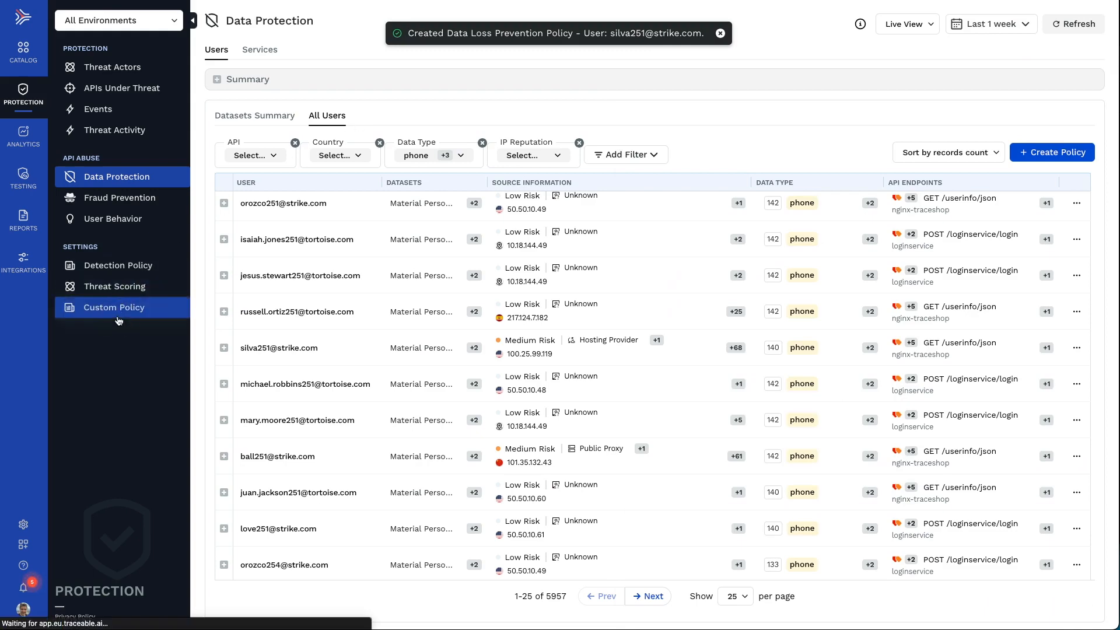
click(112, 307)
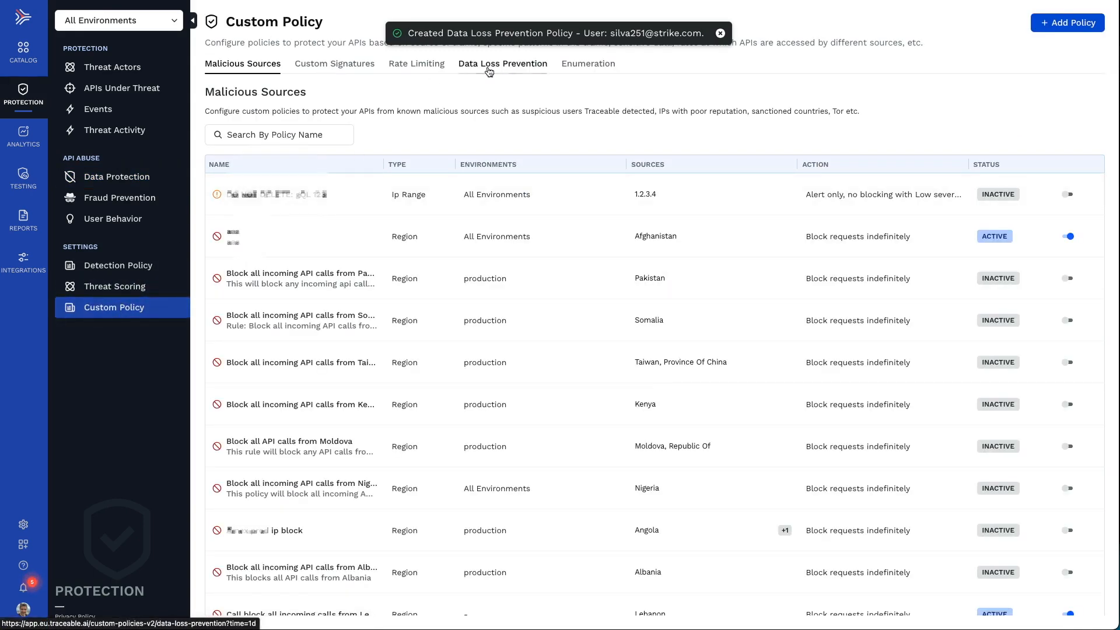
click(502, 64)
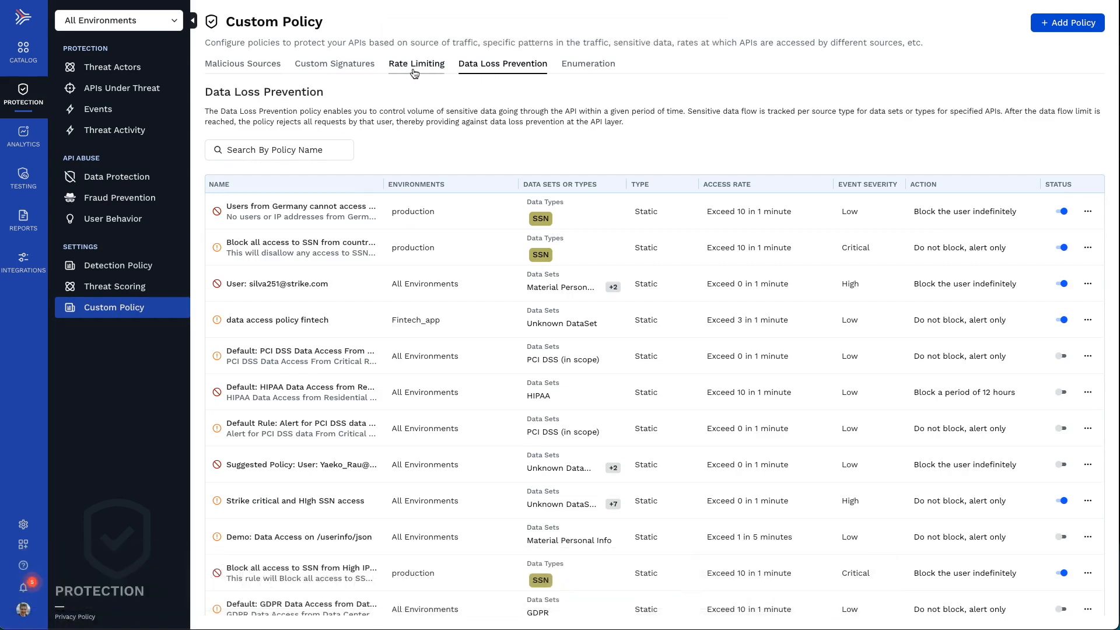
mouse_move(535, 77)
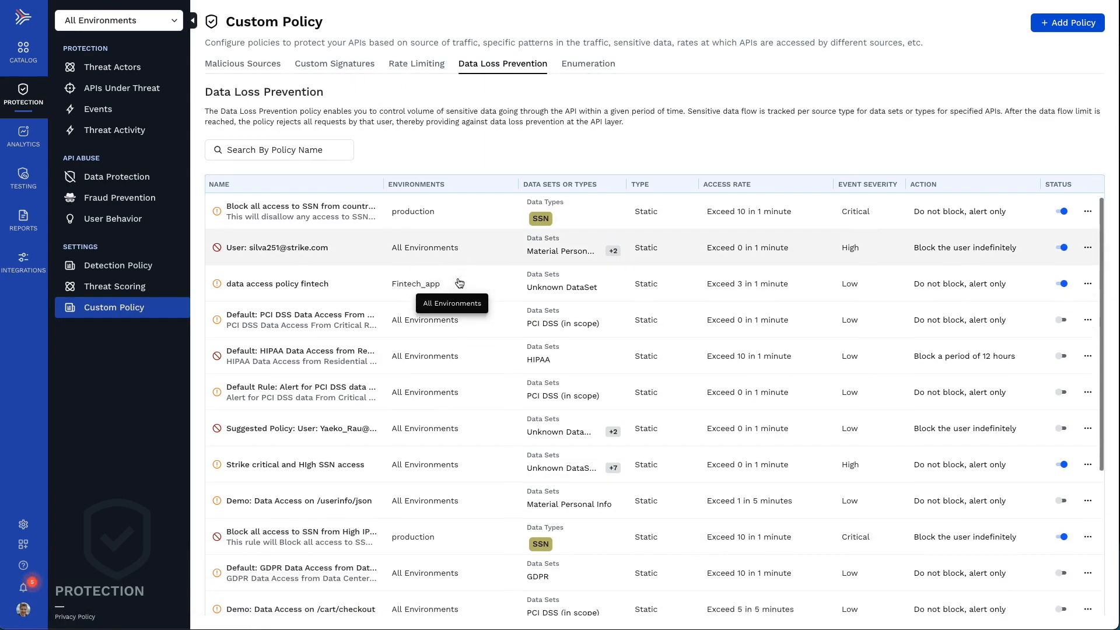
scroll(down, 3)
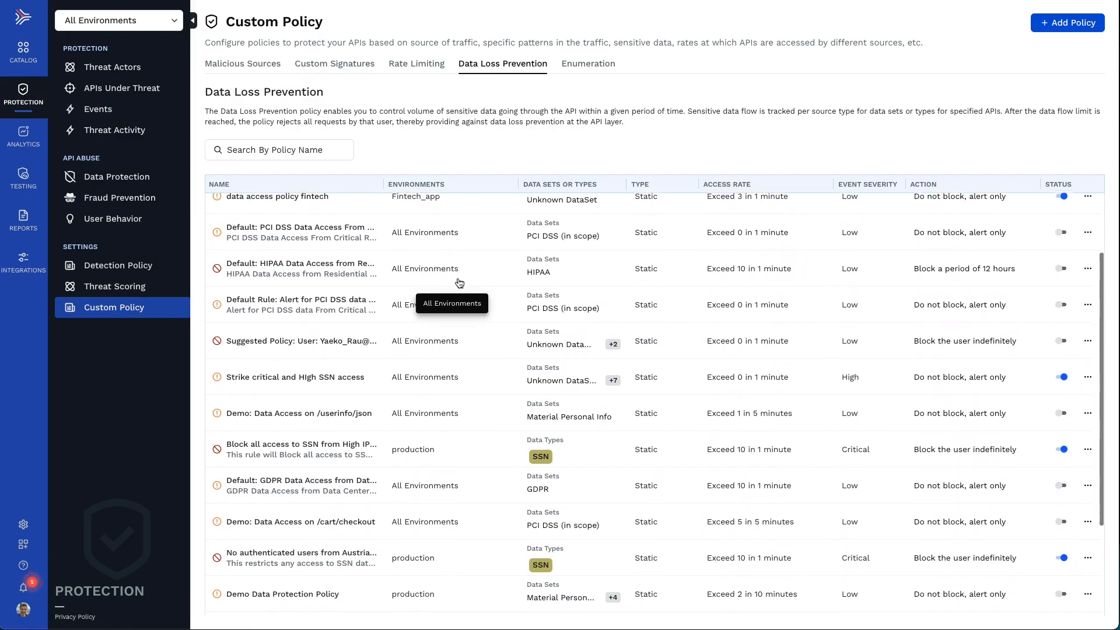
click(122, 197)
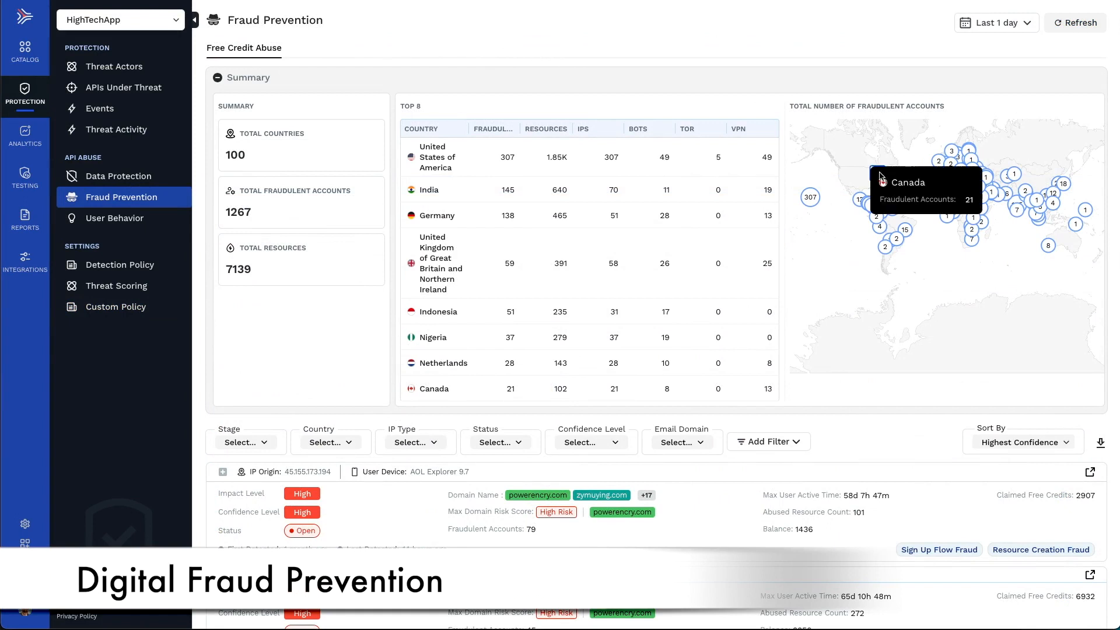
Select United States among top countries and collapse the fraud summary to show clusters.
click(475, 157)
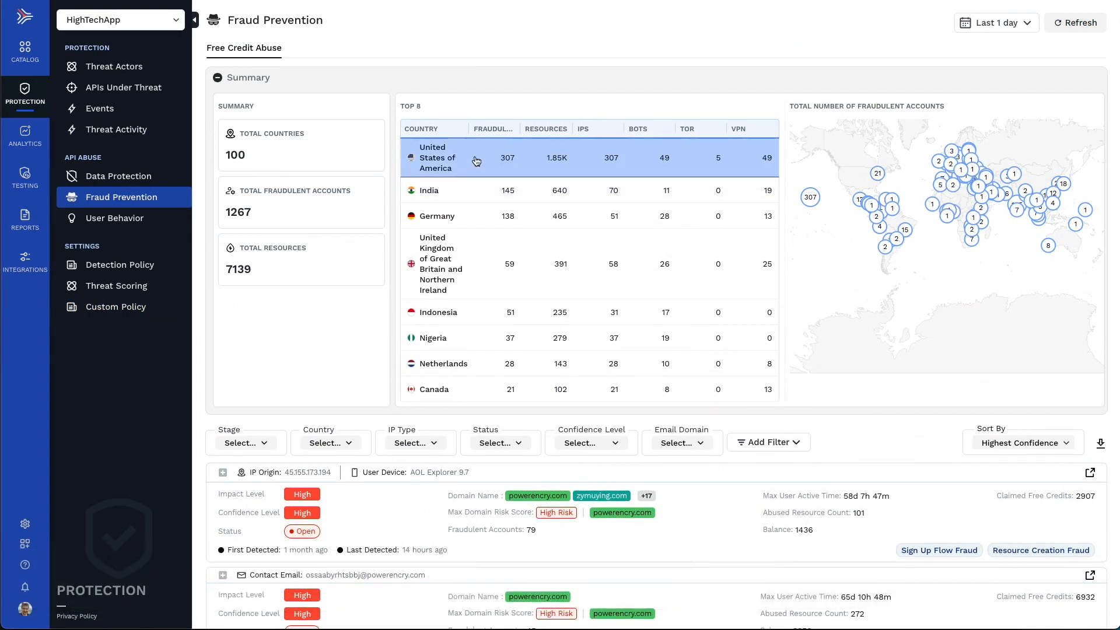
mouse_move(260, 216)
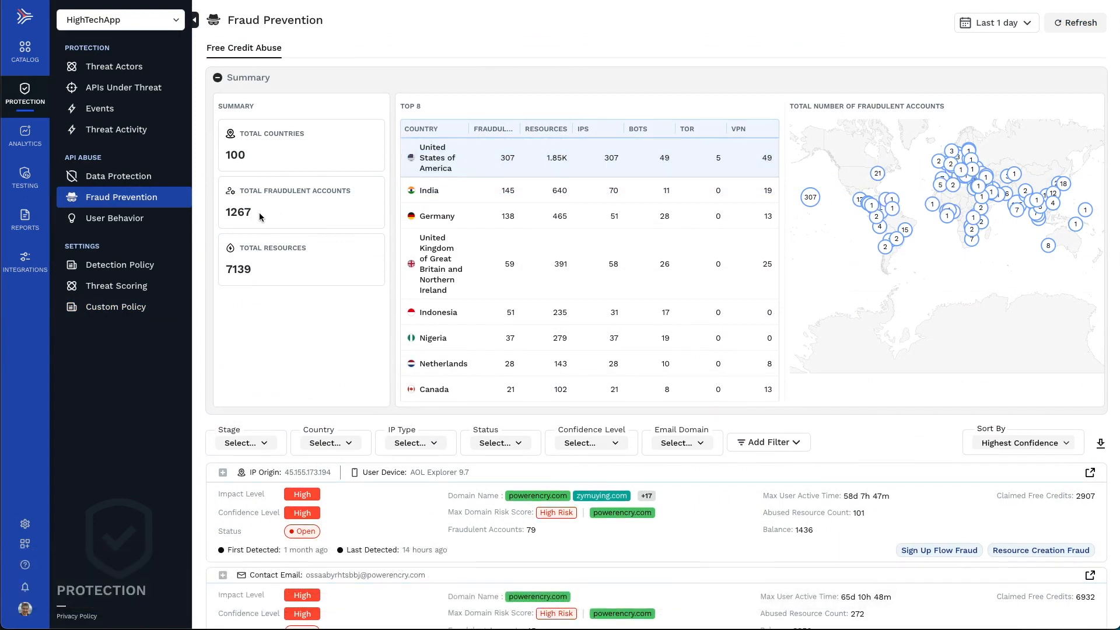
mouse_move(255, 278)
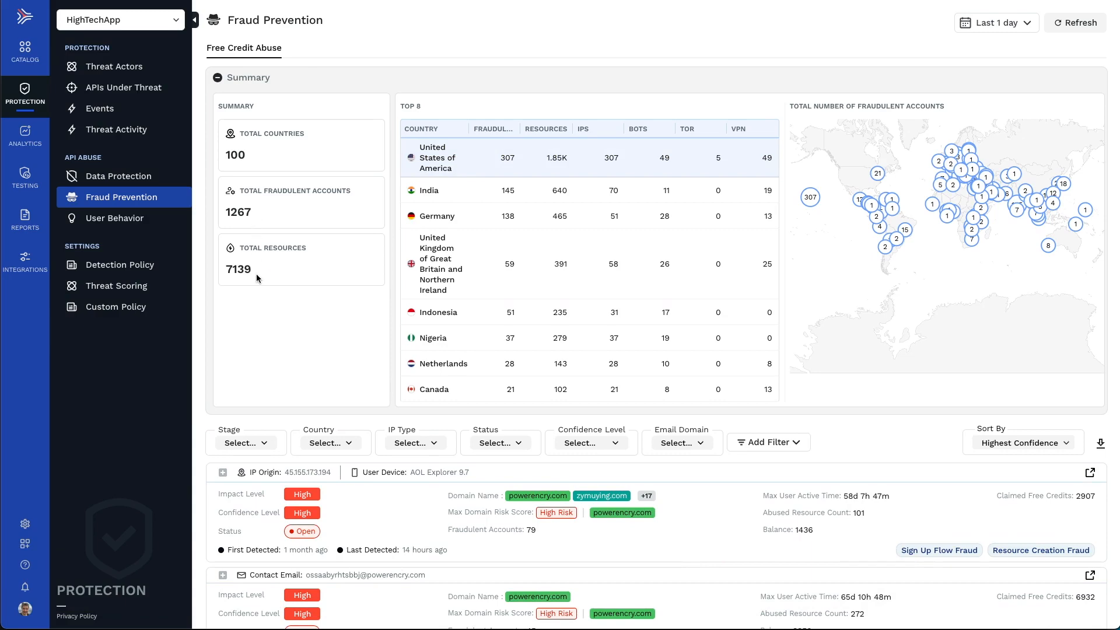
mouse_move(218, 77)
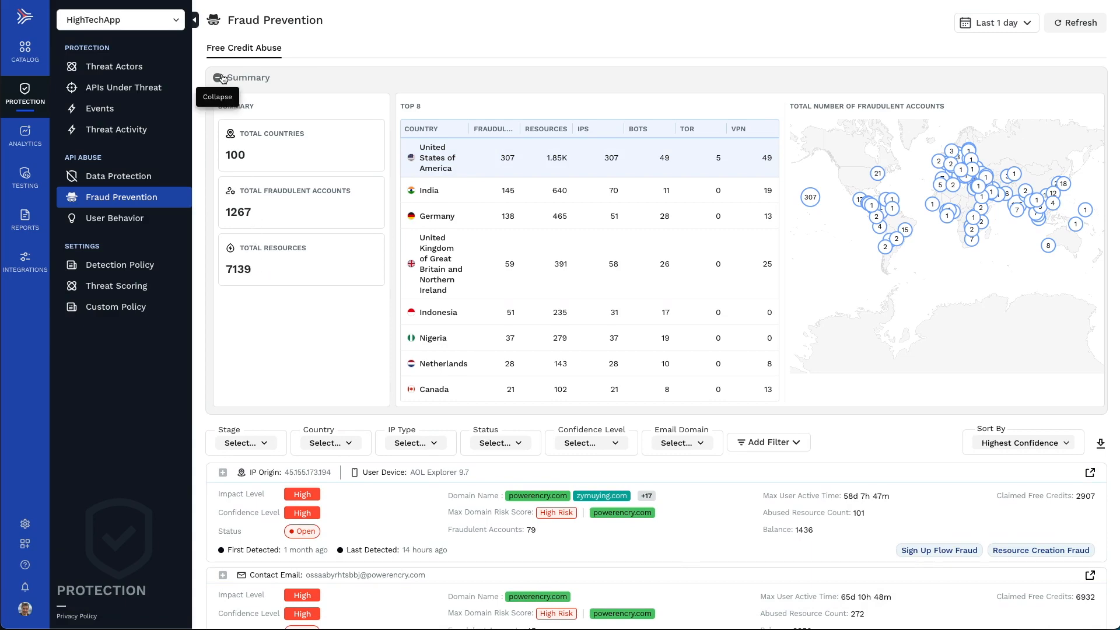
click(218, 77)
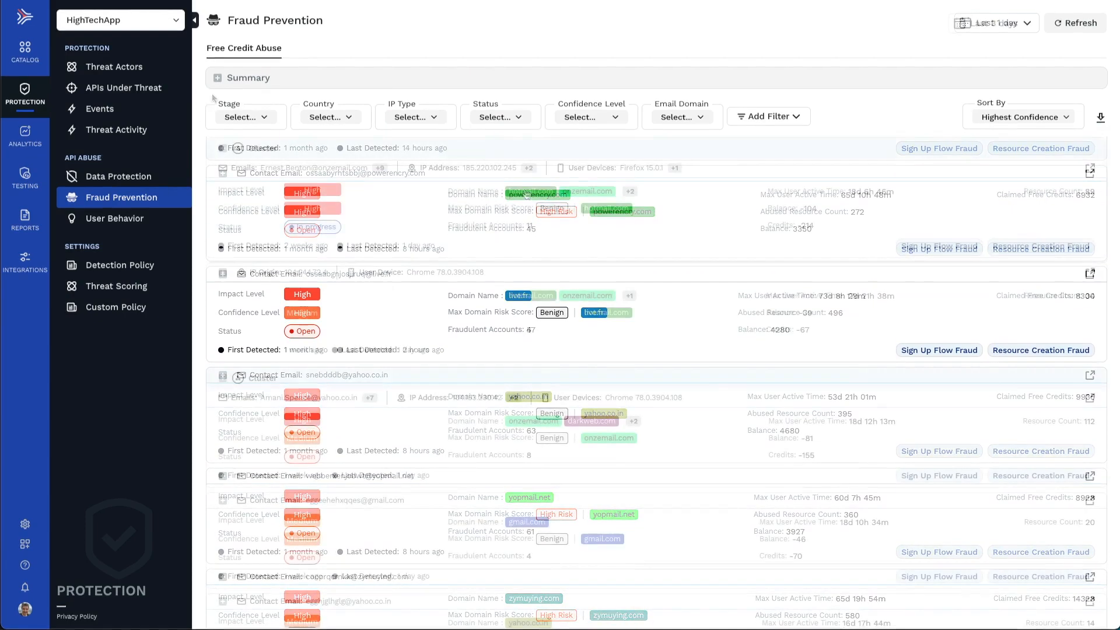
click(993, 23)
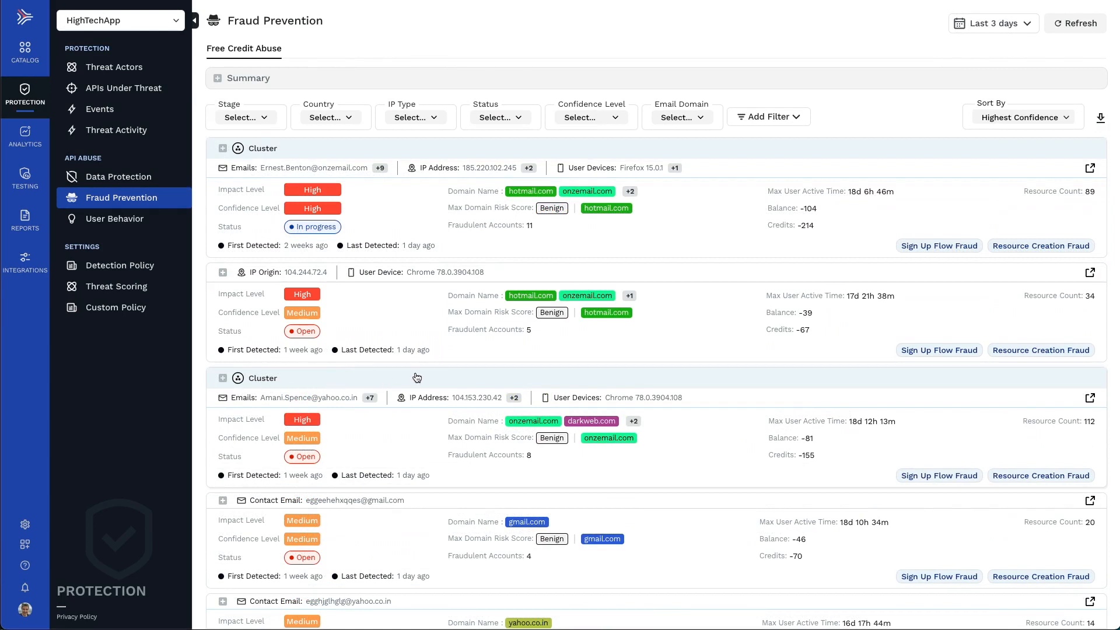
mouse_move(507, 386)
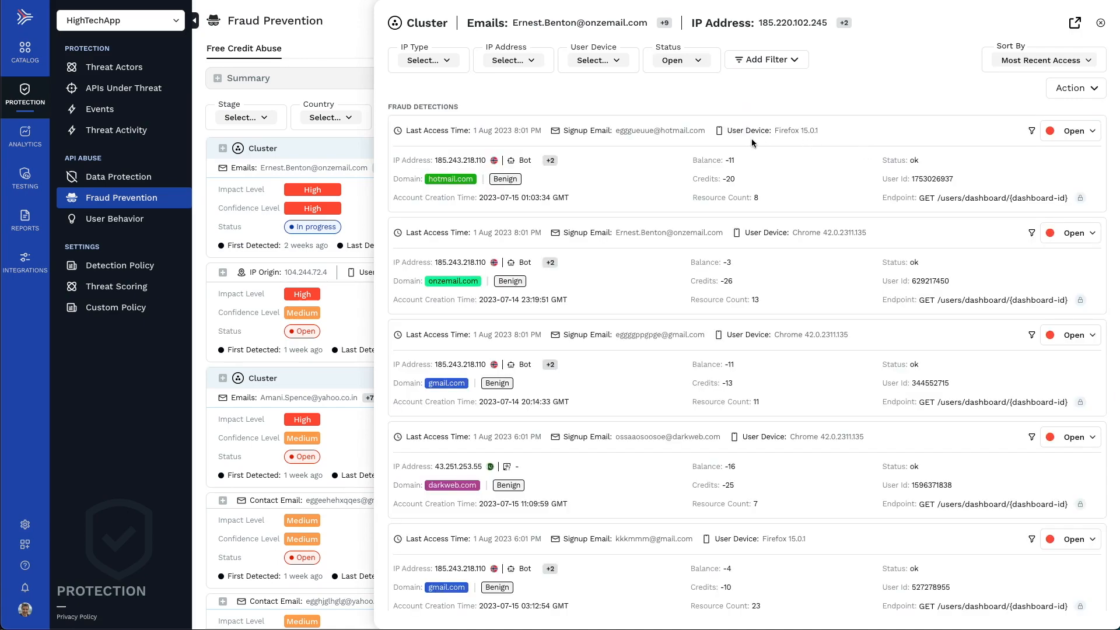
scroll(down, 3)
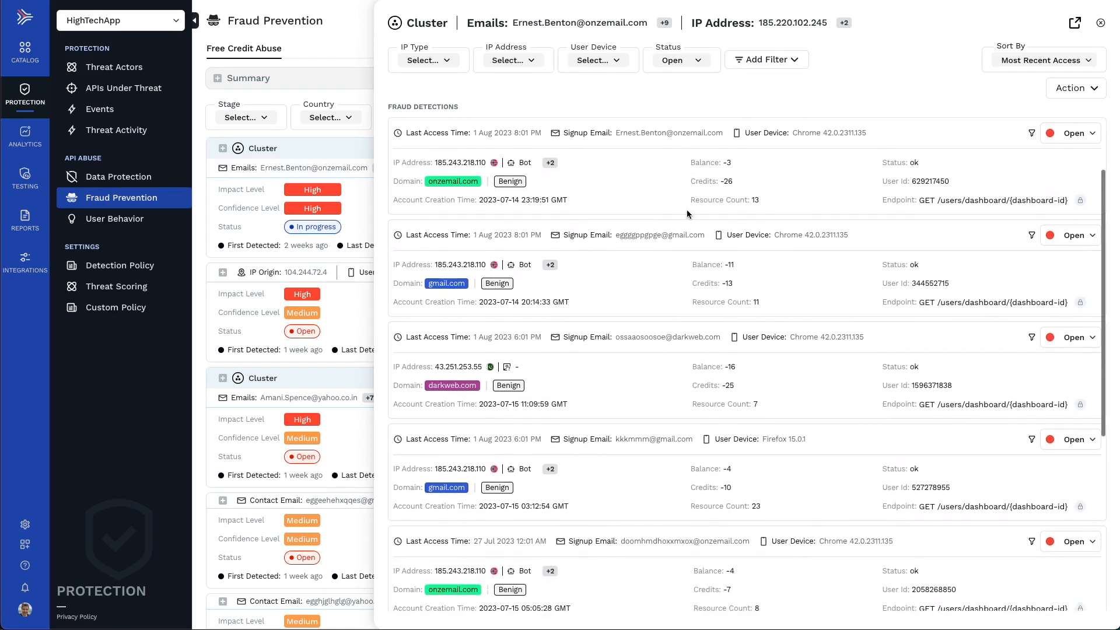
scroll(down, 3)
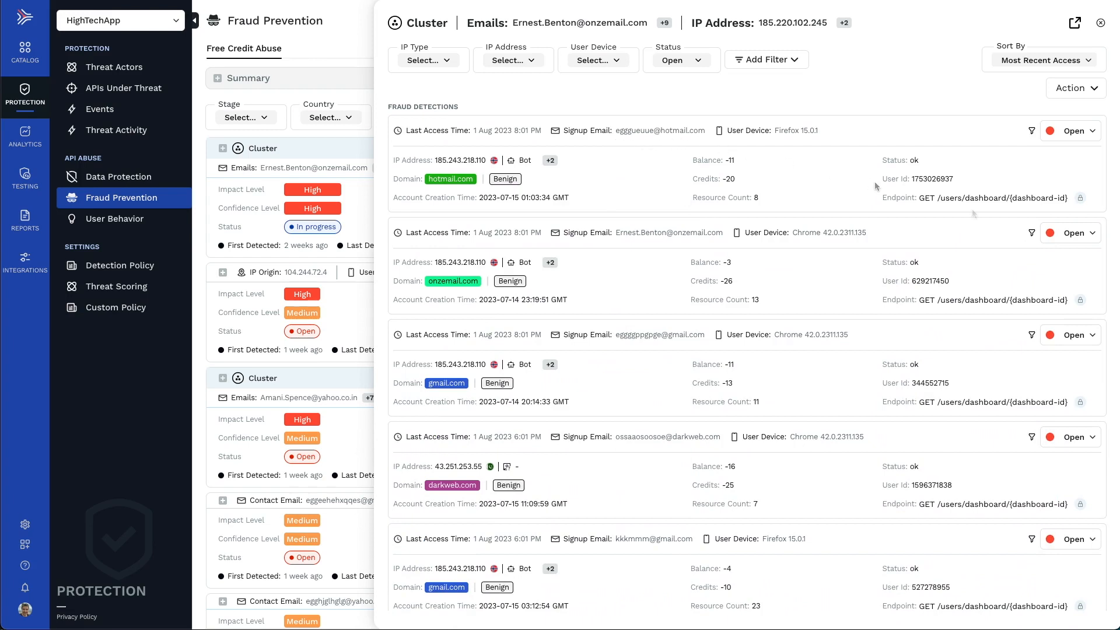
click(1075, 88)
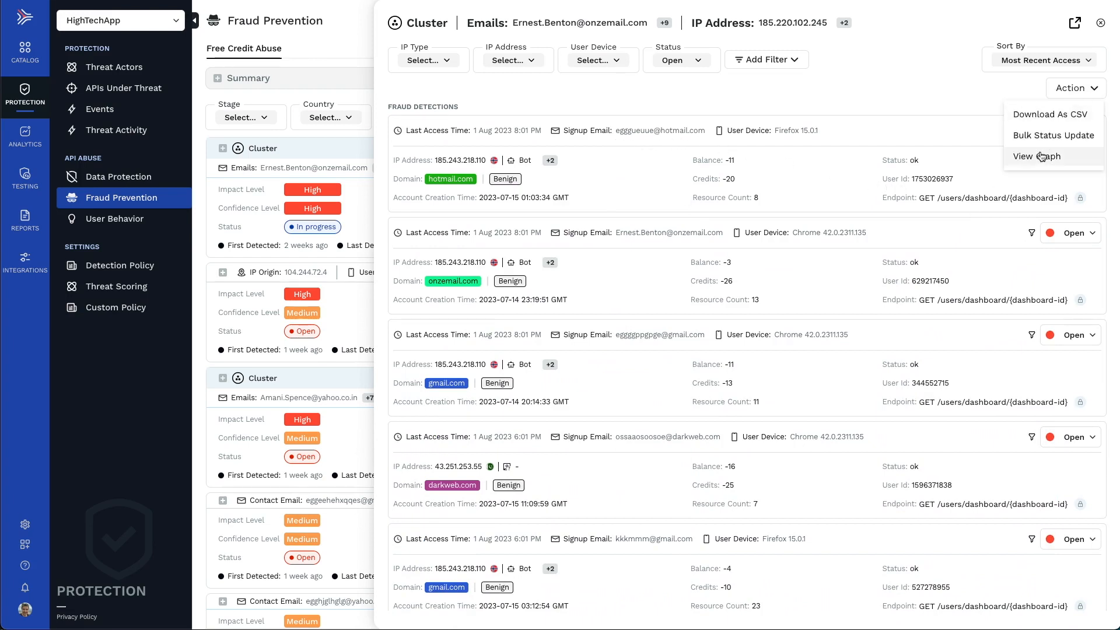
click(1038, 156)
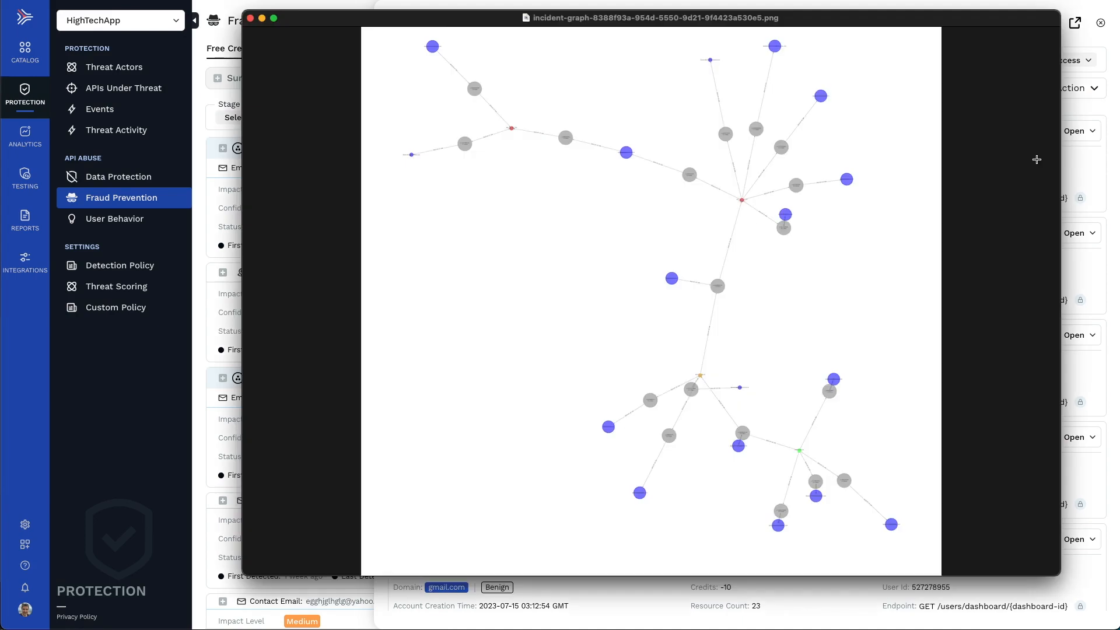
mouse_move(723, 224)
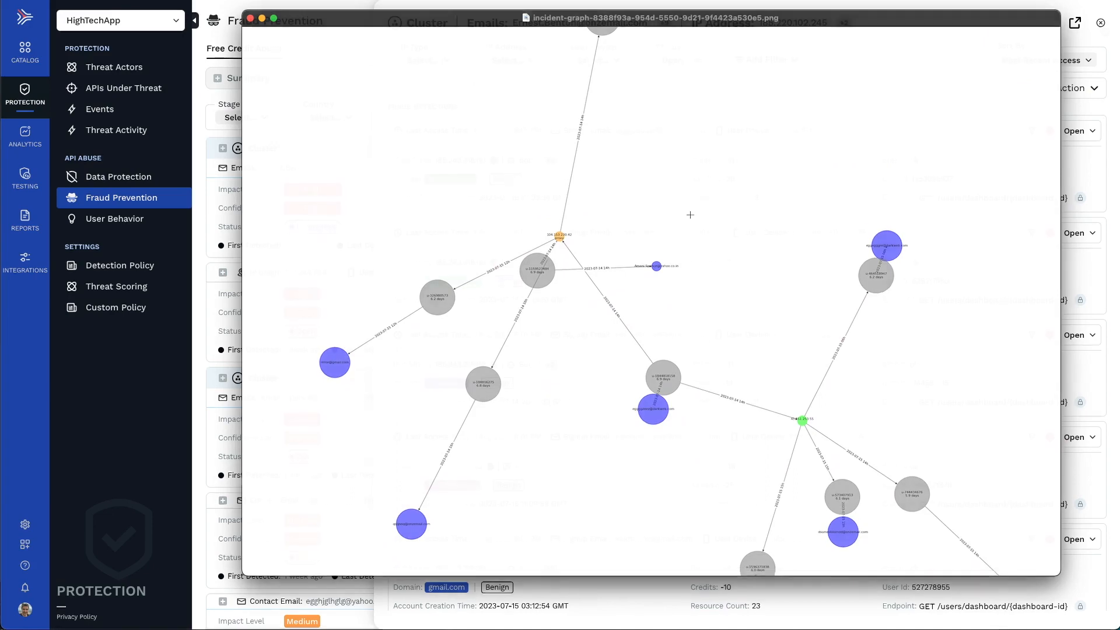
click(1100, 23)
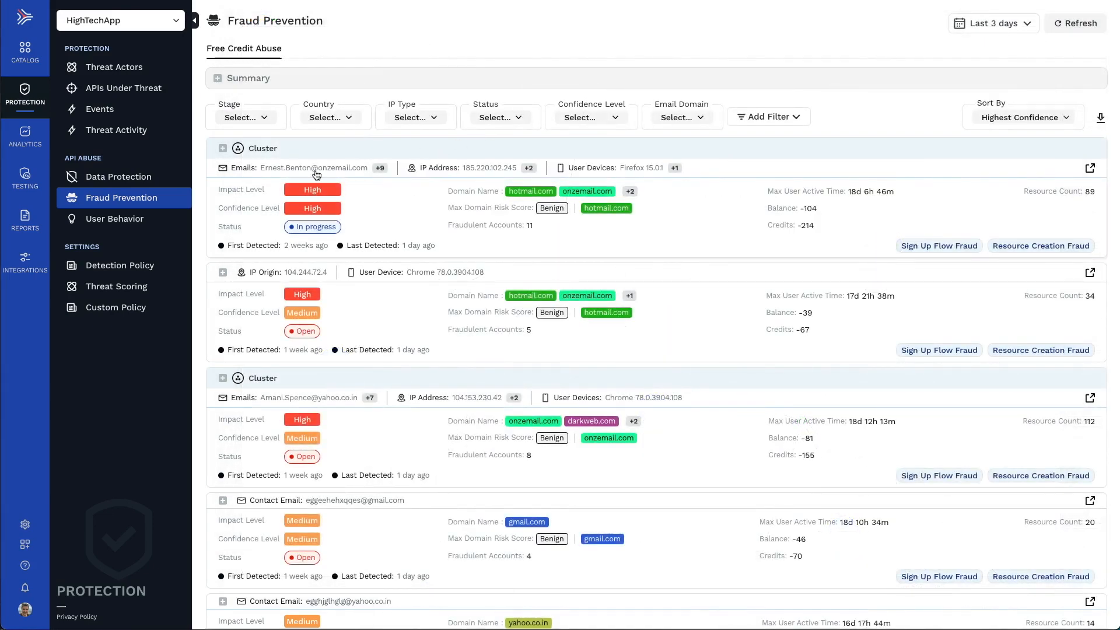
Expand the first cluster card to reveal its emails, IPs and devices, then open Traces.
click(223, 148)
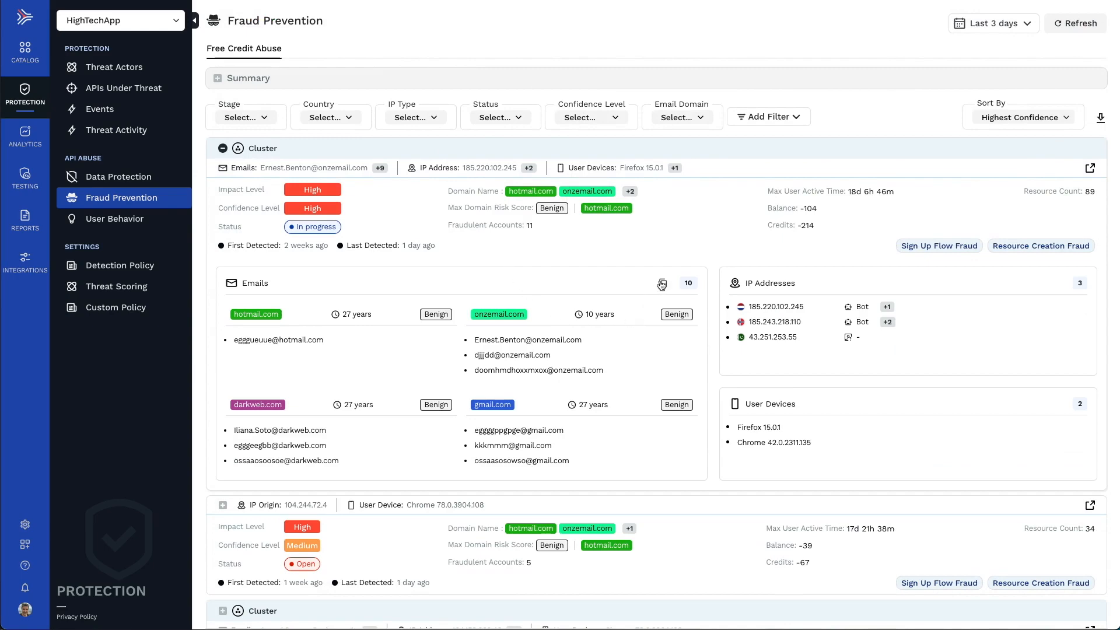
click(115, 308)
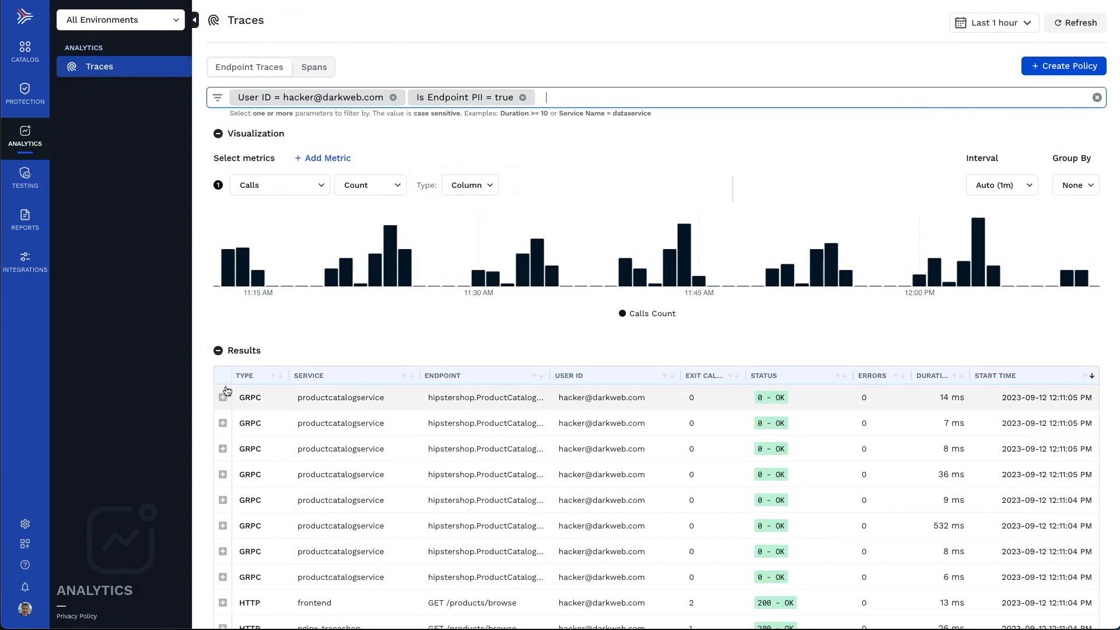
Leave the darkweb user's traces for Data Protection's All Users list.
click(216, 134)
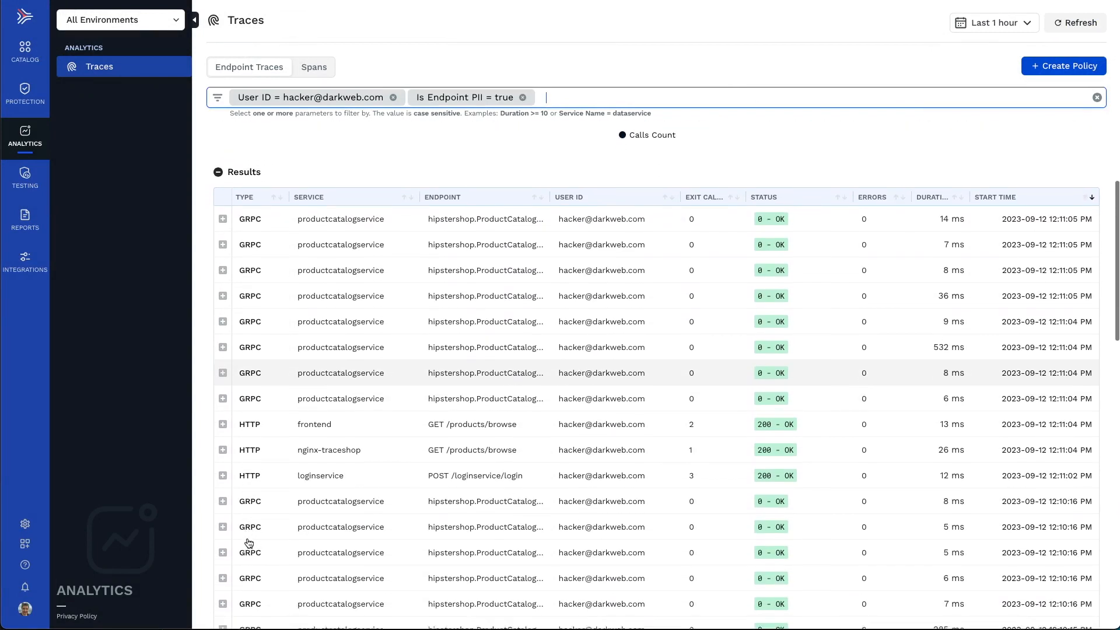
click(223, 449)
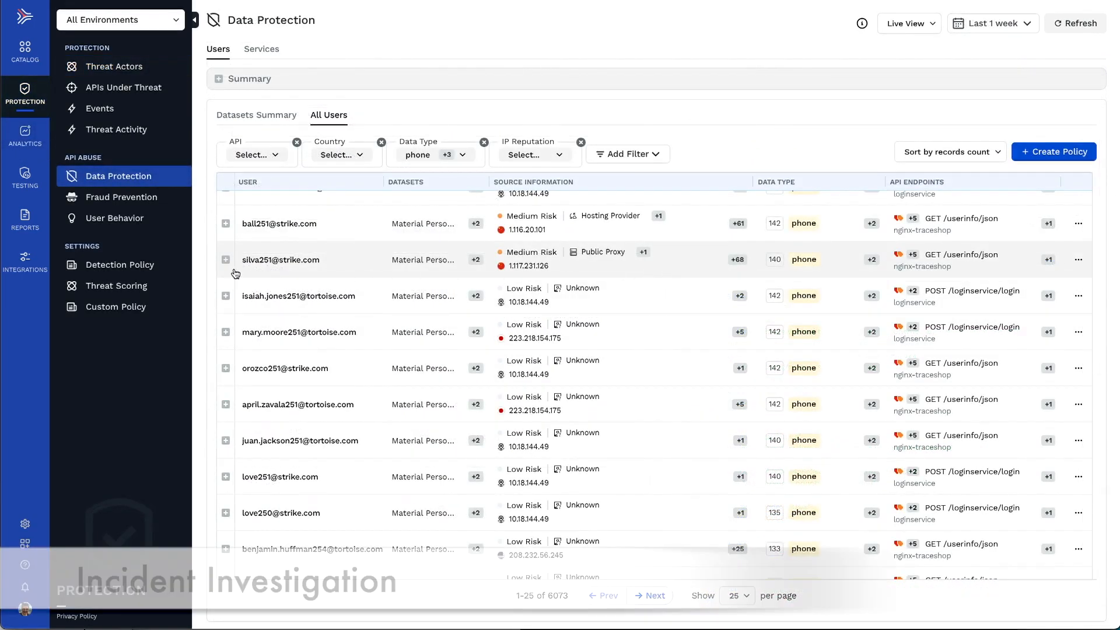
Open the public-proxy user's traces and add a Response Body CONTAINS 'email' filter.
click(226, 259)
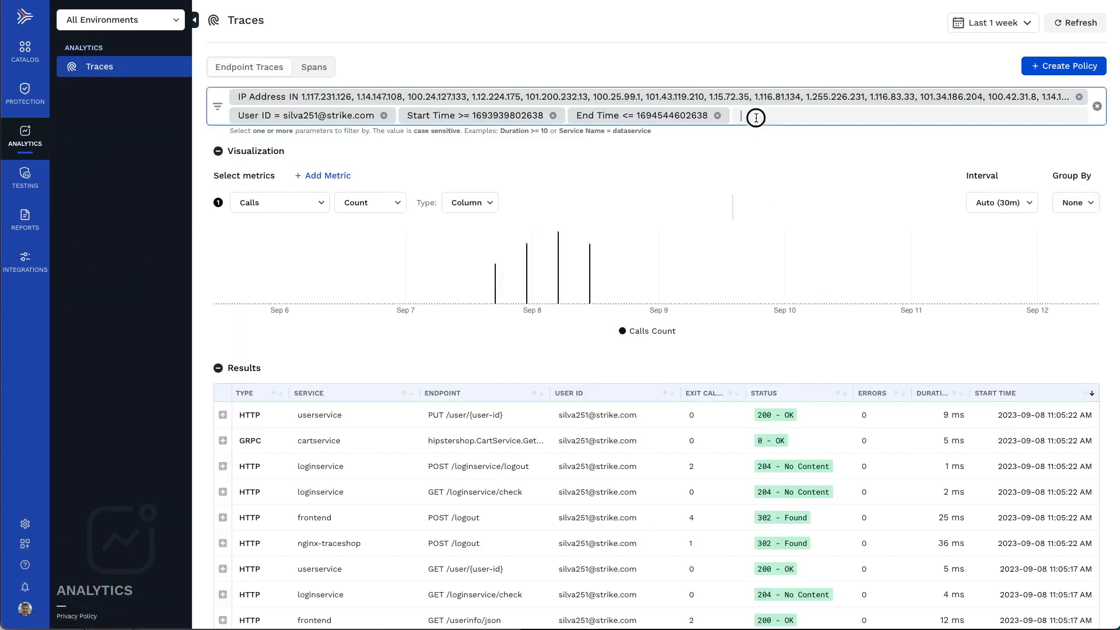
text(respon)
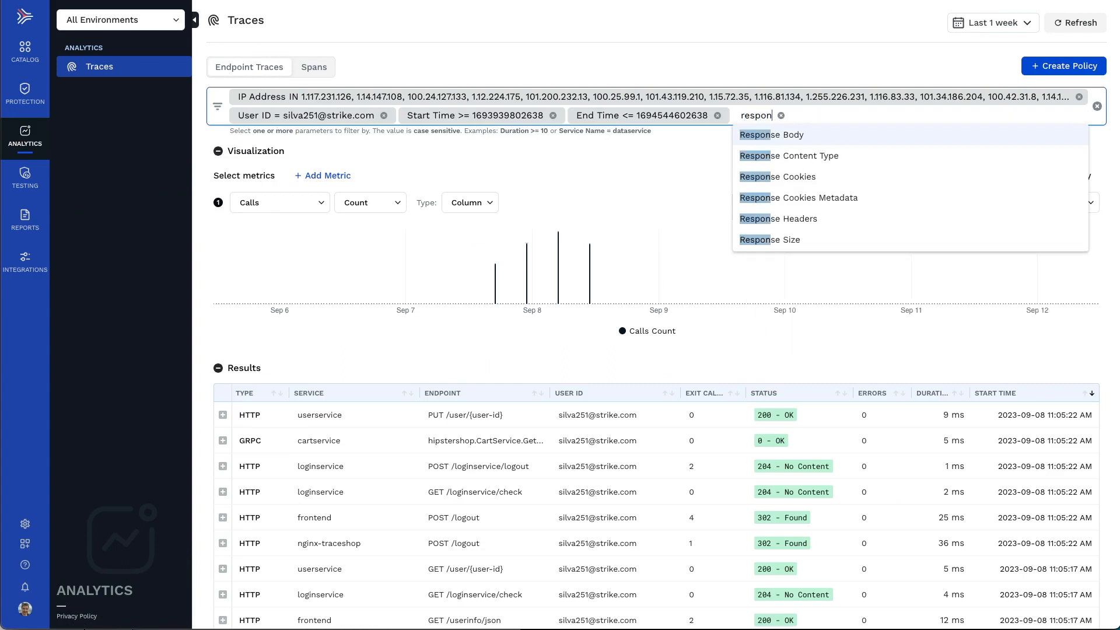
click(771, 134)
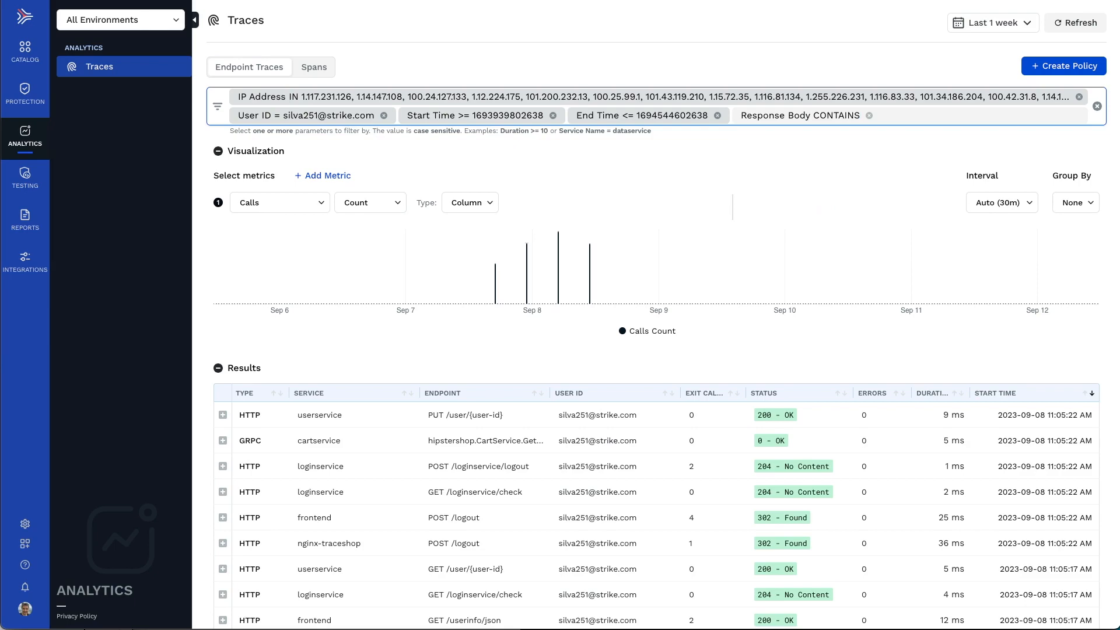
text(email)
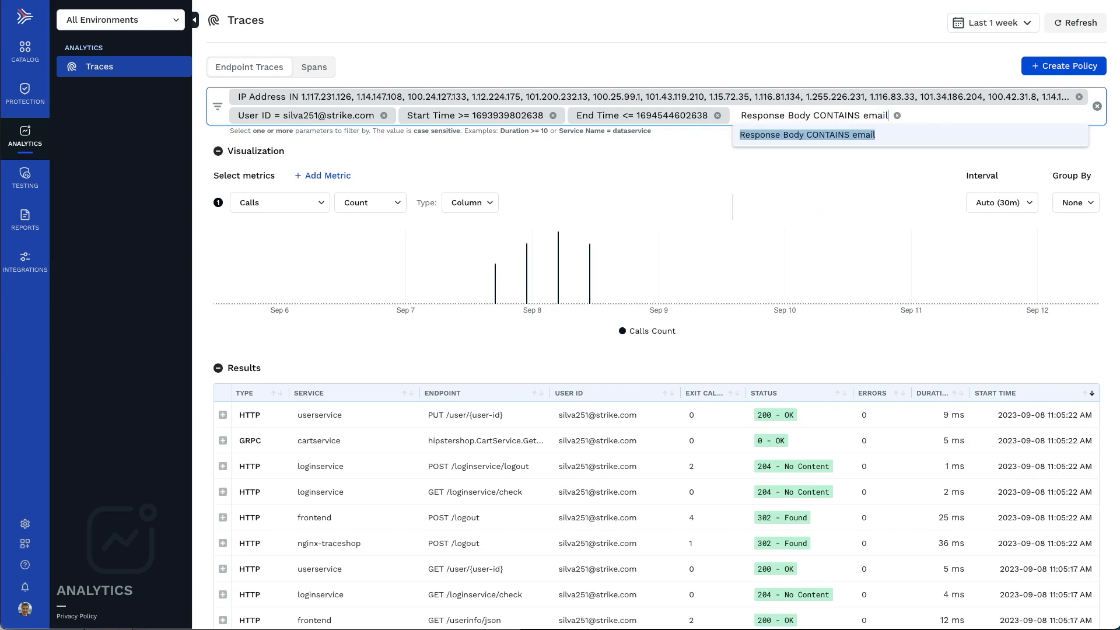
click(806, 134)
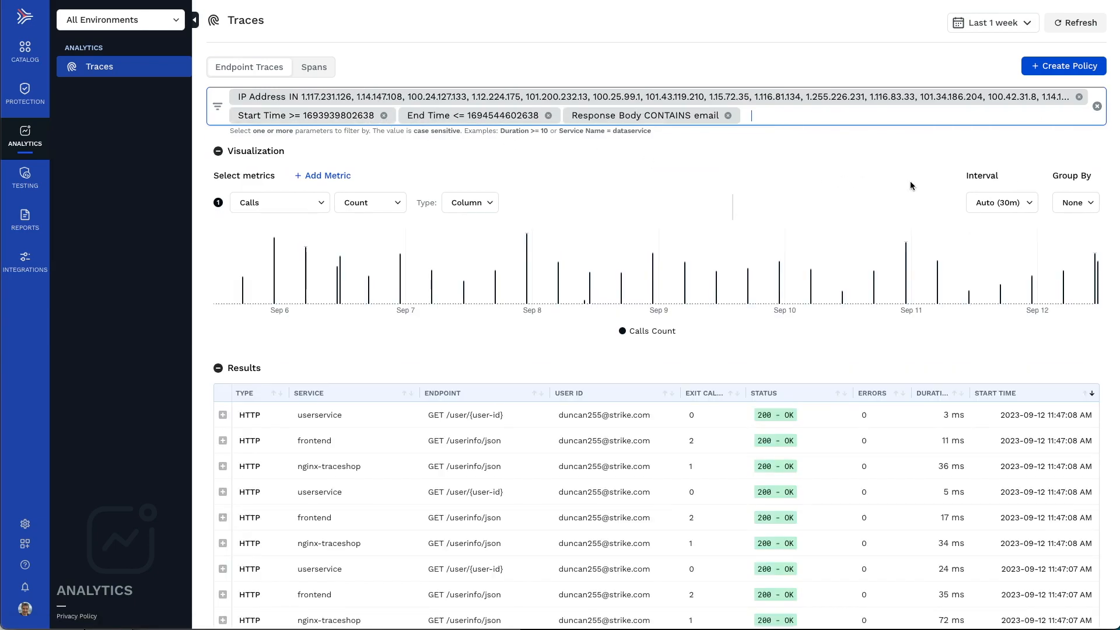
Group trace calls by User ID, filter to the first legend user, and inspect a userservice trace's response.
click(1074, 203)
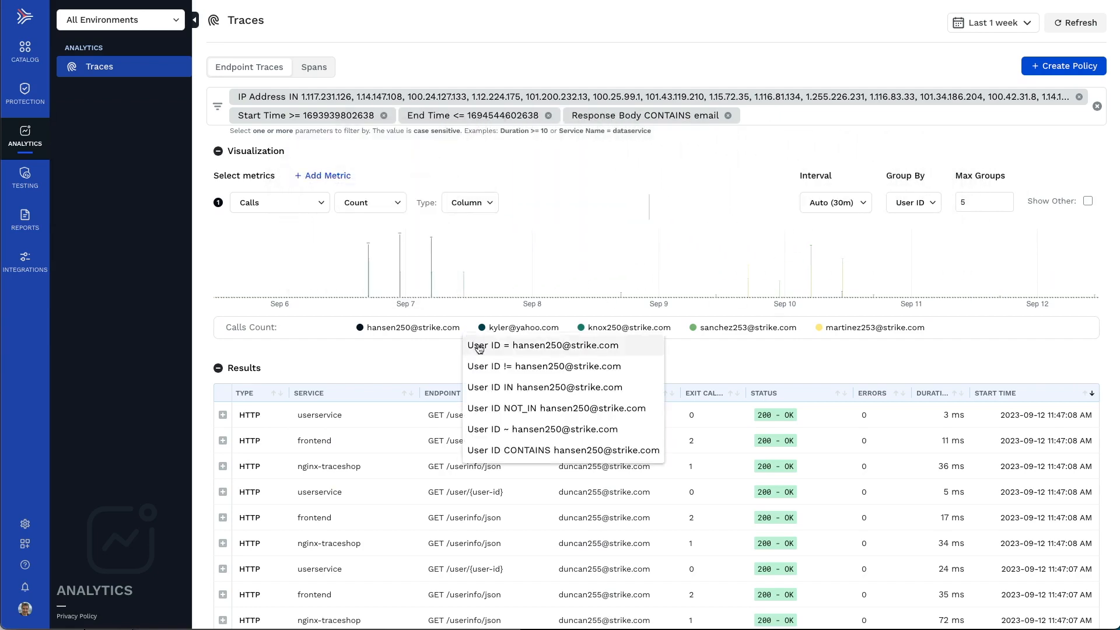
click(545, 345)
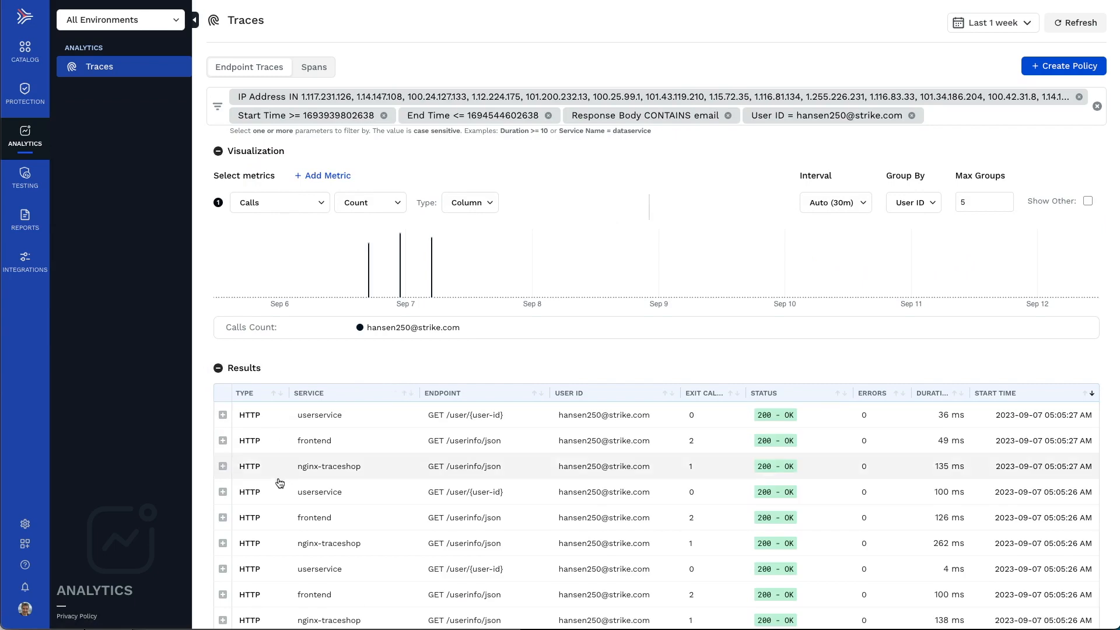
click(216, 151)
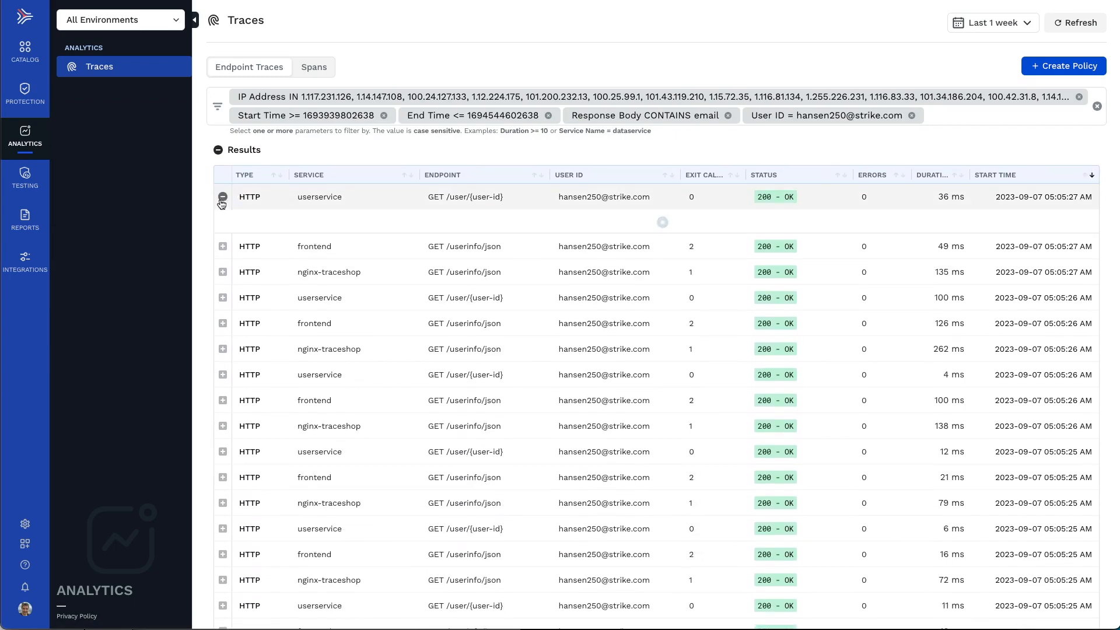
click(222, 196)
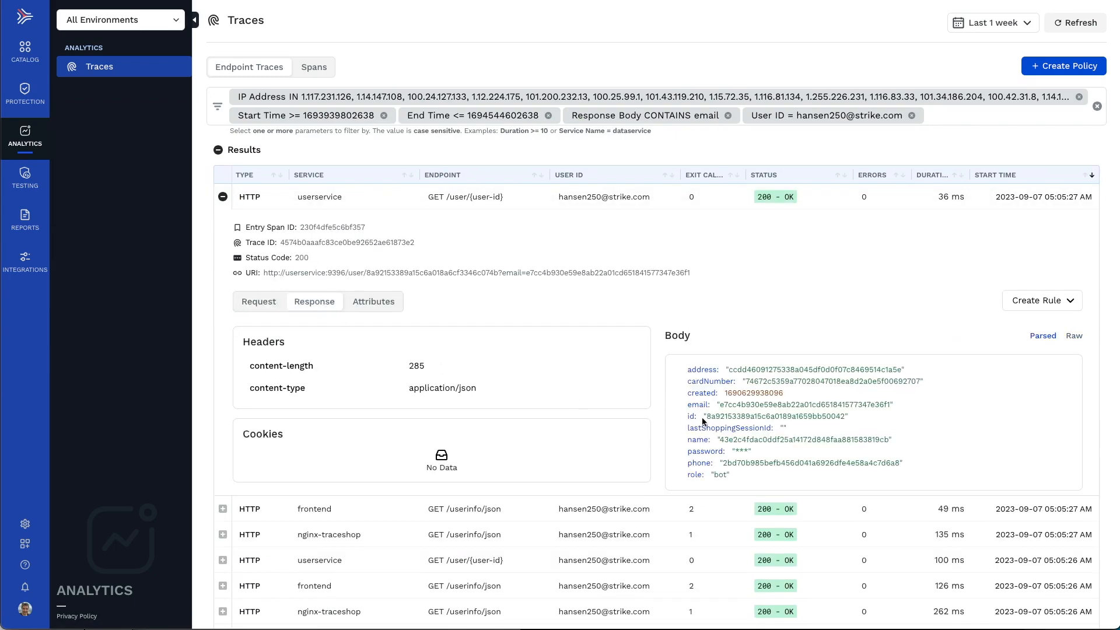
double_click(696, 404)
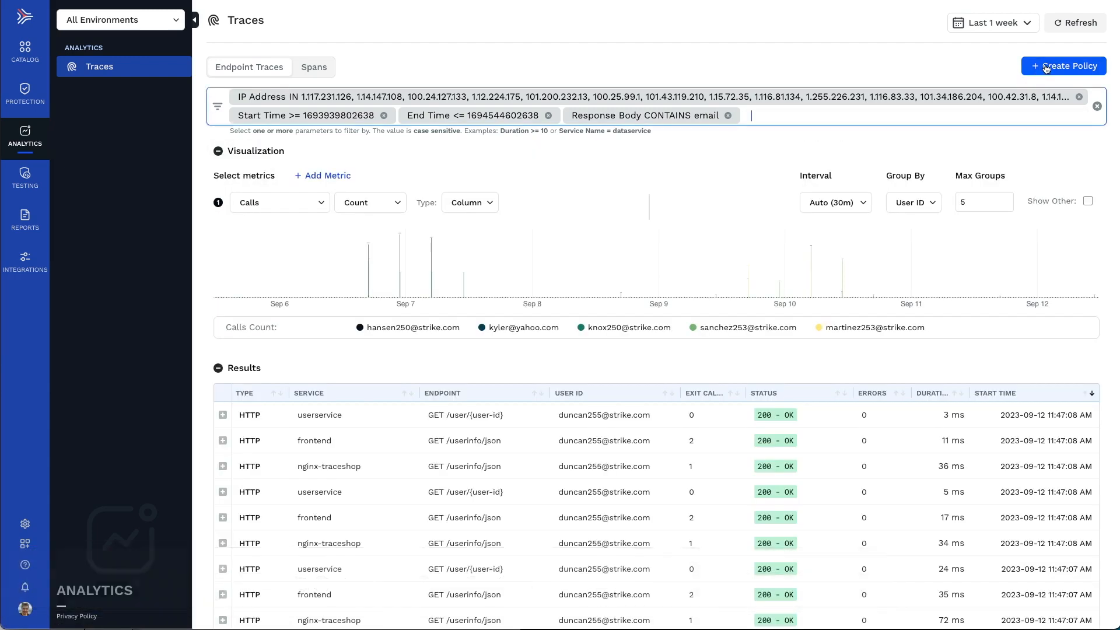
Create a rate limiting policy from the trace filters that blocks matching users indefinitely, and save it.
click(1063, 65)
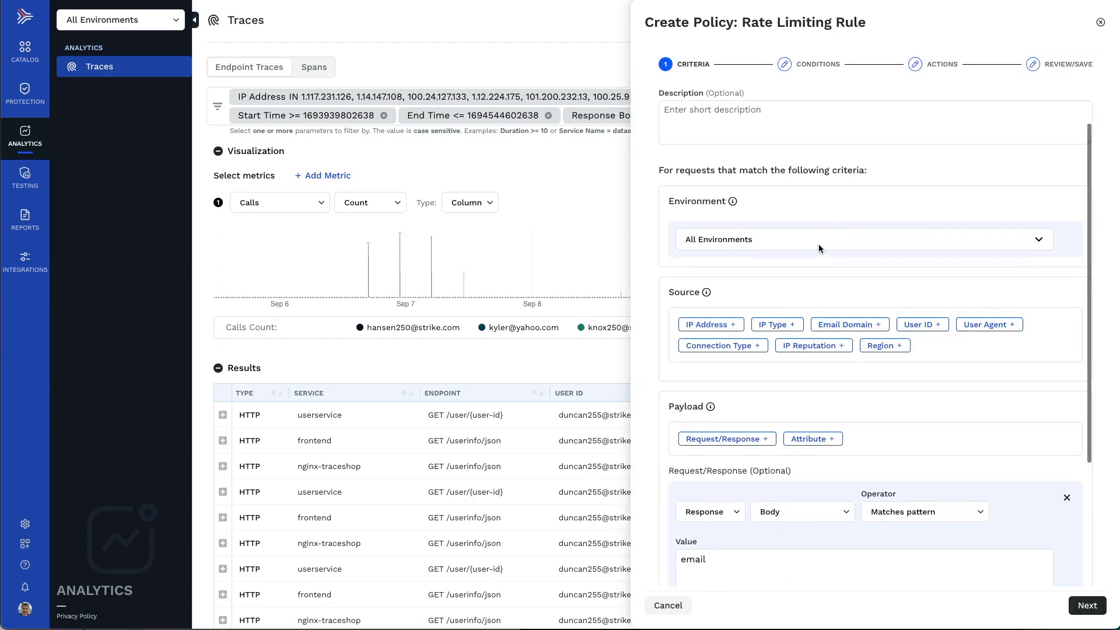
scroll(down, 3)
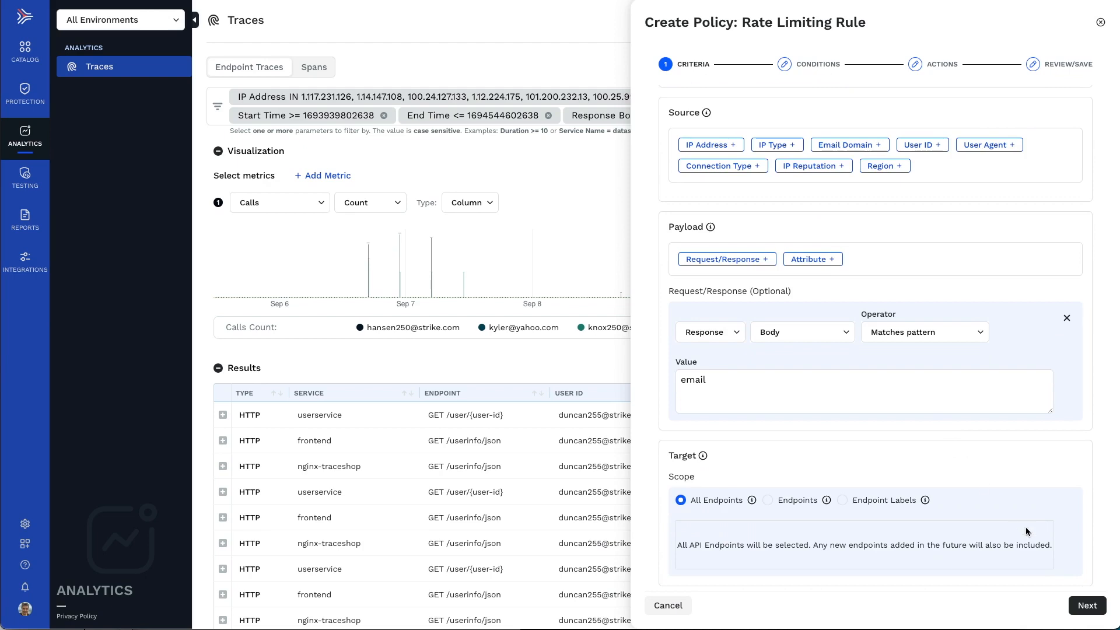
click(1087, 605)
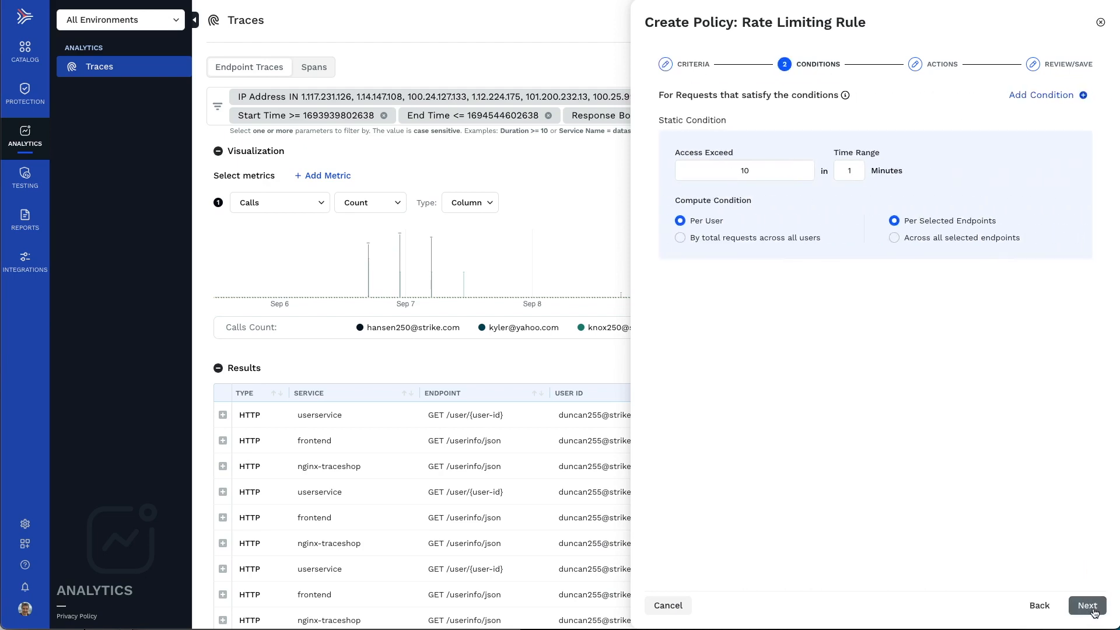
click(1086, 605)
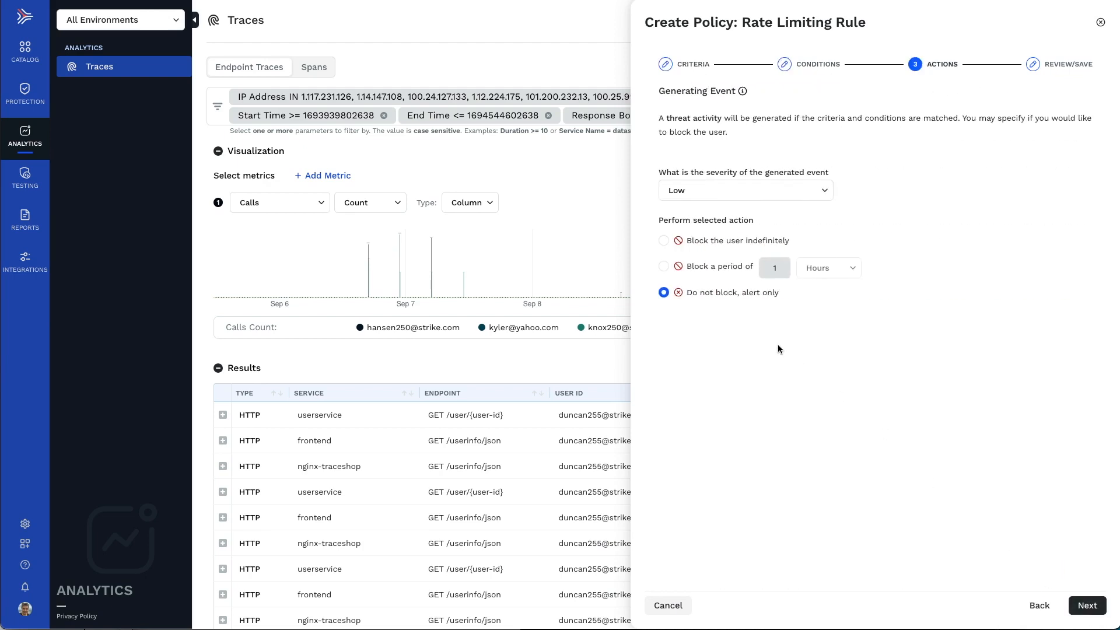
click(745, 190)
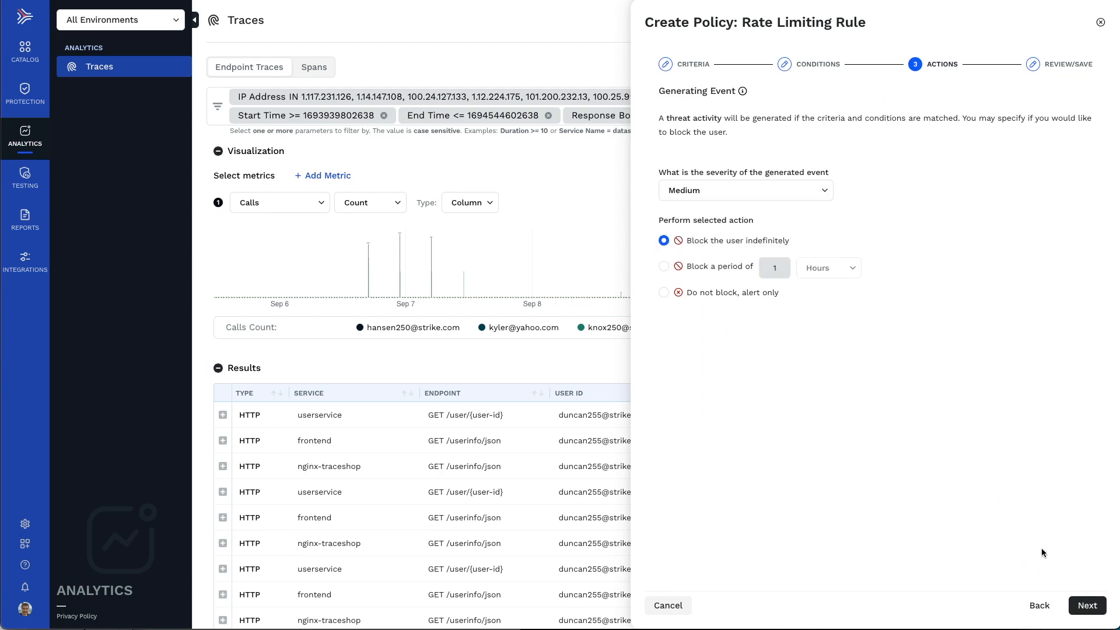
click(1086, 605)
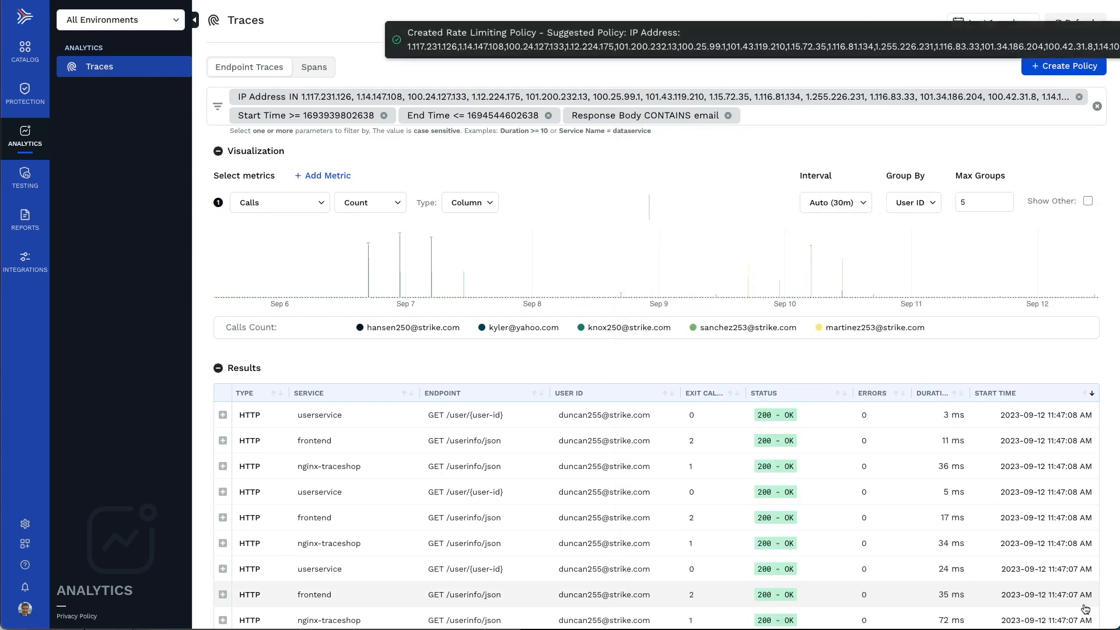